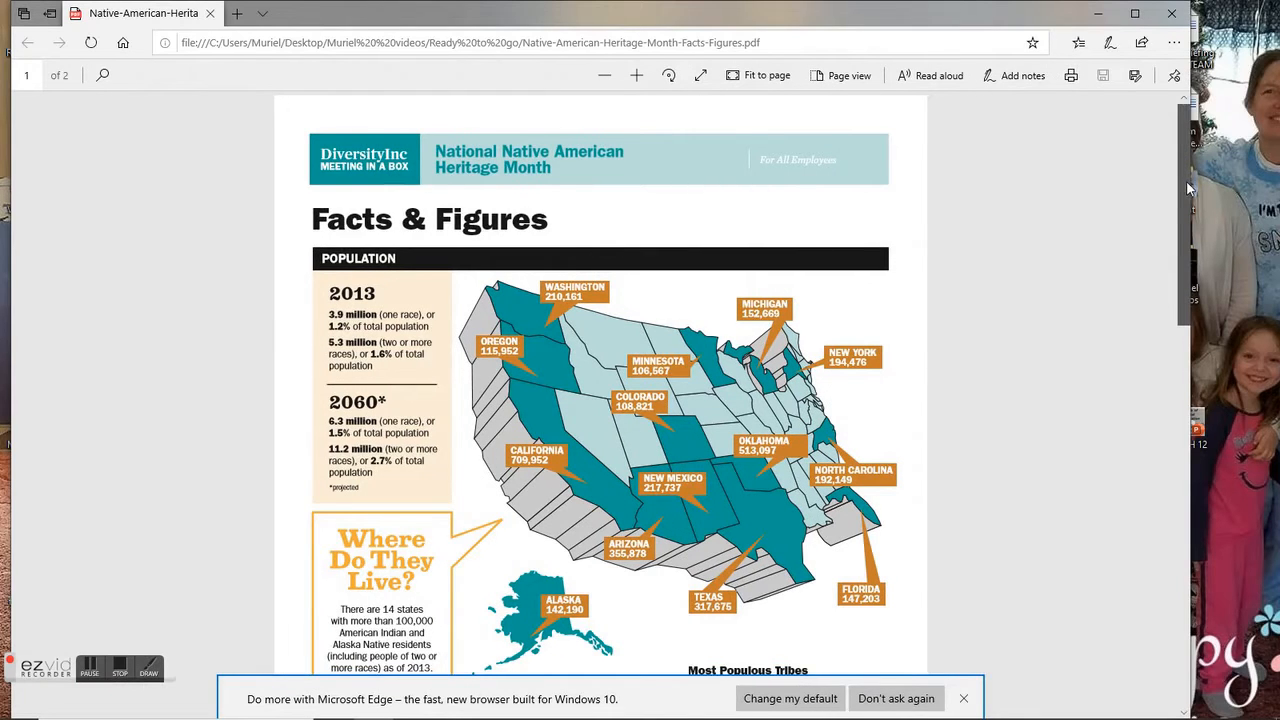
- Scroll to the Median Age chart and Most Populous Tribes table at the end of page 1
{"action": "scroll", "scroll_direction": "down", "scroll_amount": 3}
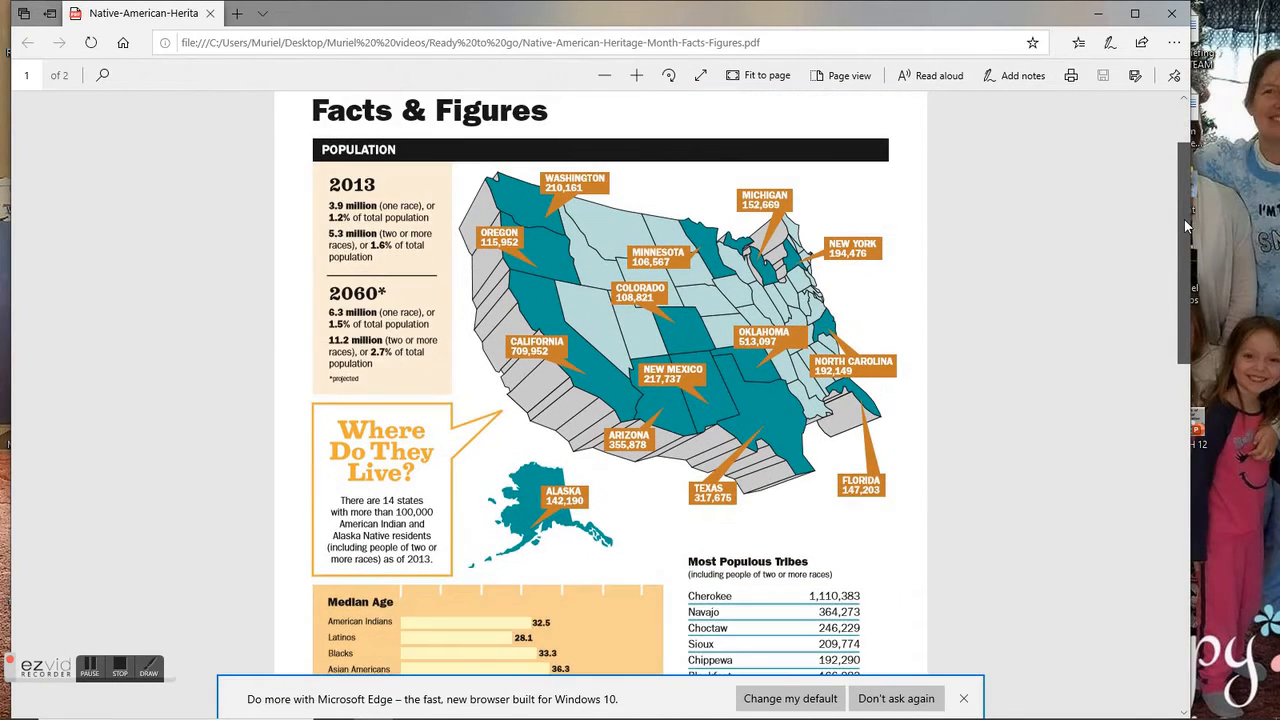
{"action": "scroll", "scroll_direction": "down", "scroll_amount": 3}
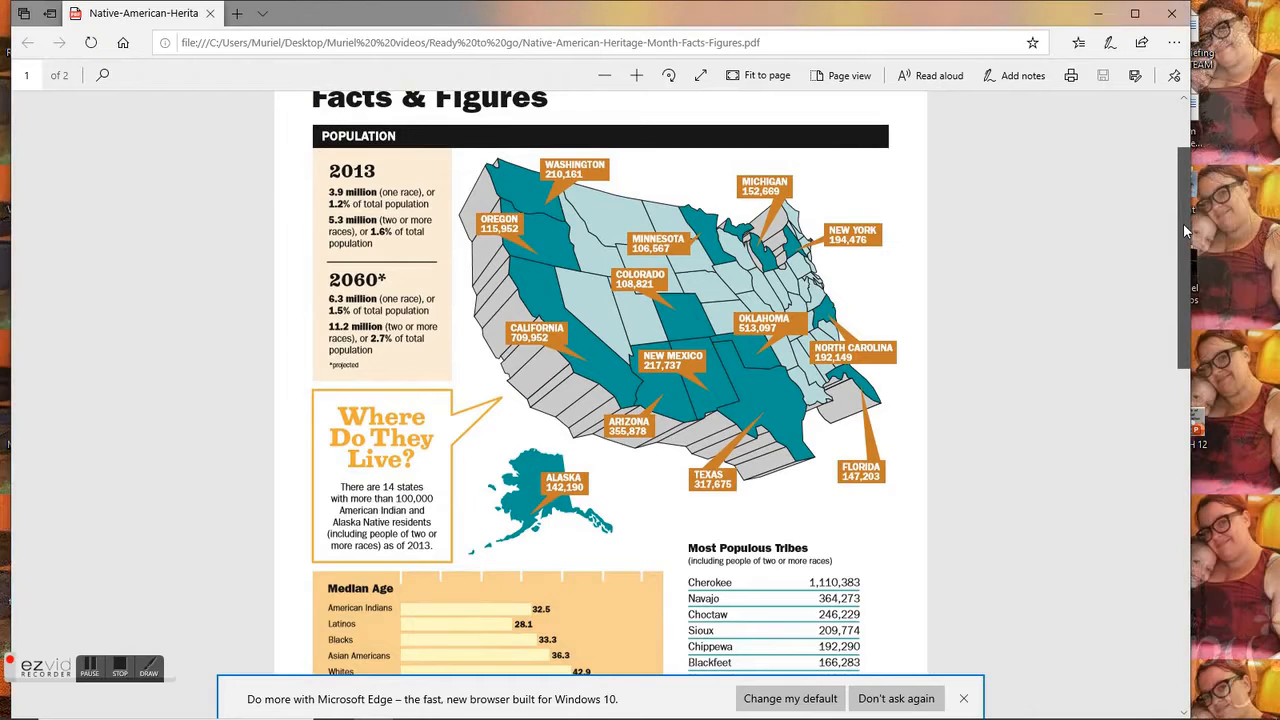
{"action": "scroll", "scroll_direction": "down", "scroll_amount": 3}
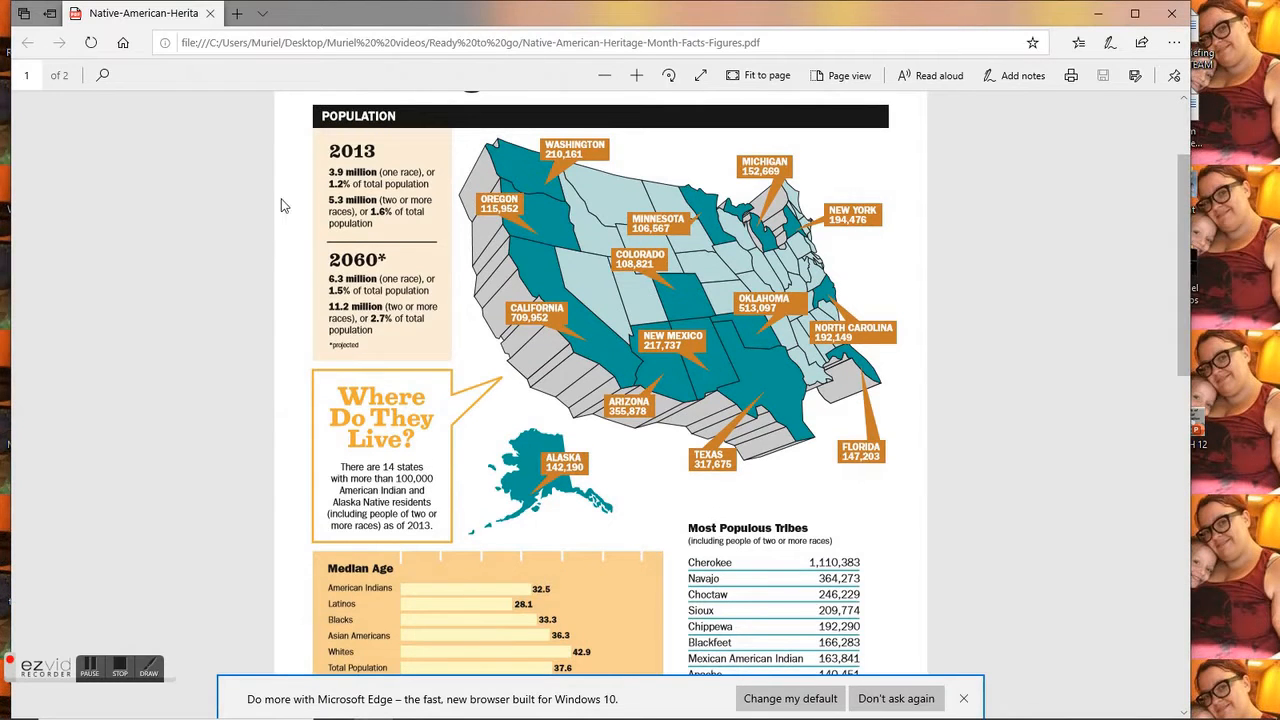
{"action": "mouse_move", "coordinate": [432, 188]}
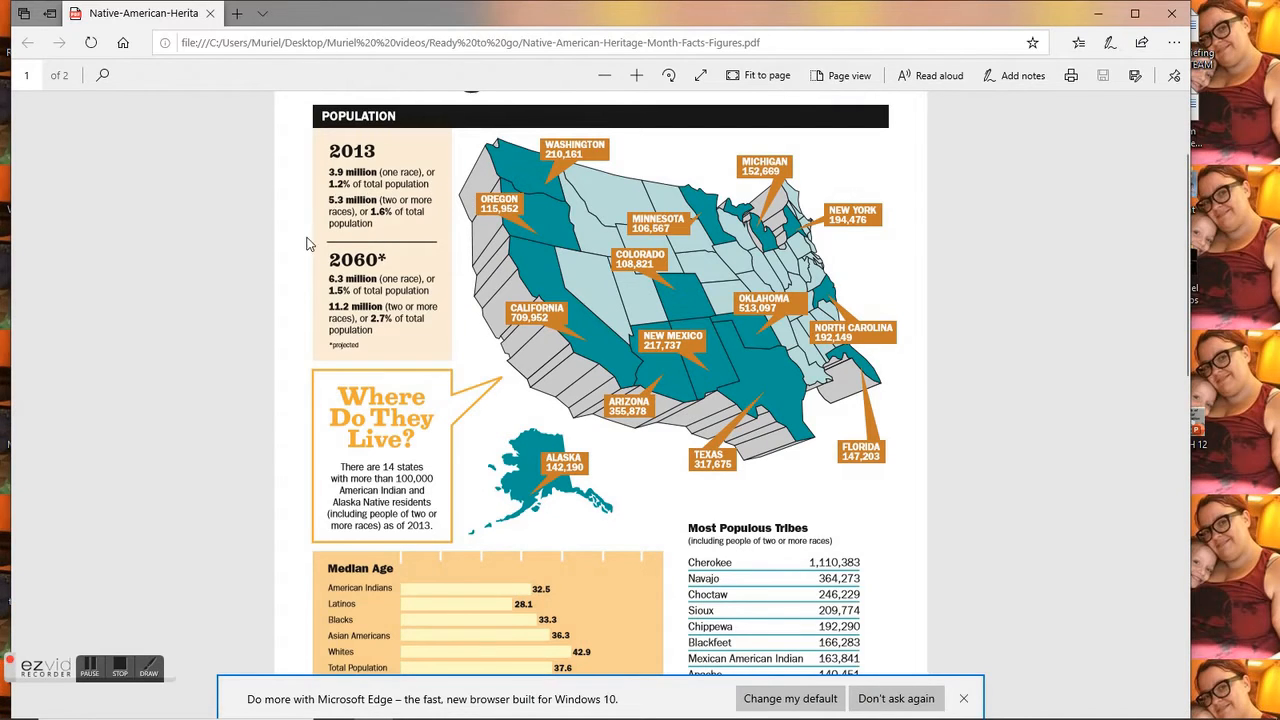
{"action": "mouse_move", "coordinate": [392, 214]}
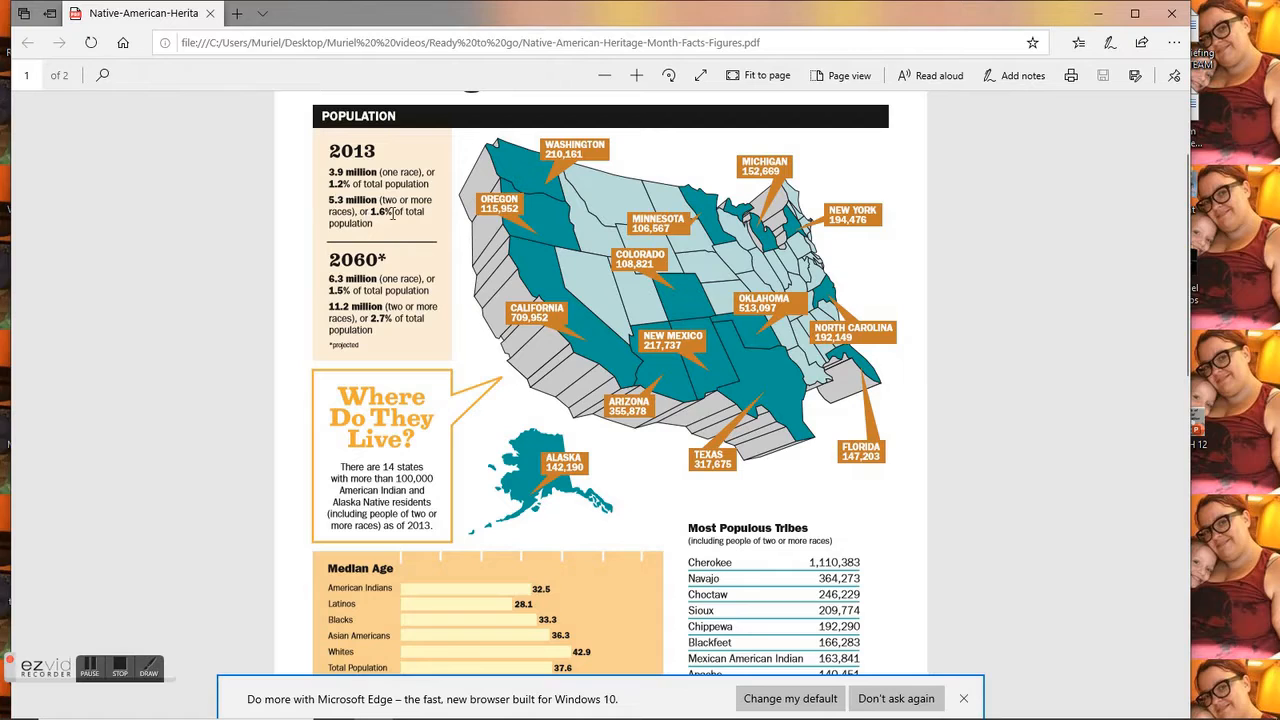
{"action": "mouse_move", "coordinate": [1010, 288]}
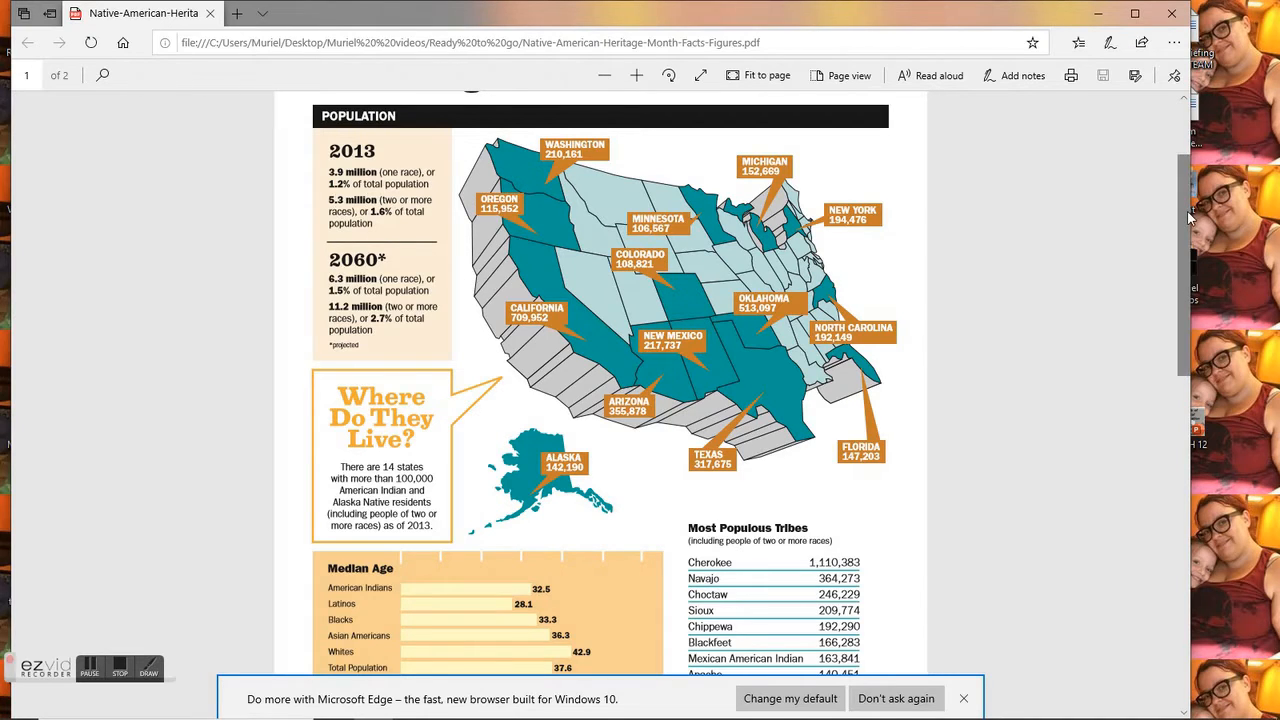
{"action": "scroll", "scroll_direction": "down", "scroll_amount": 3}
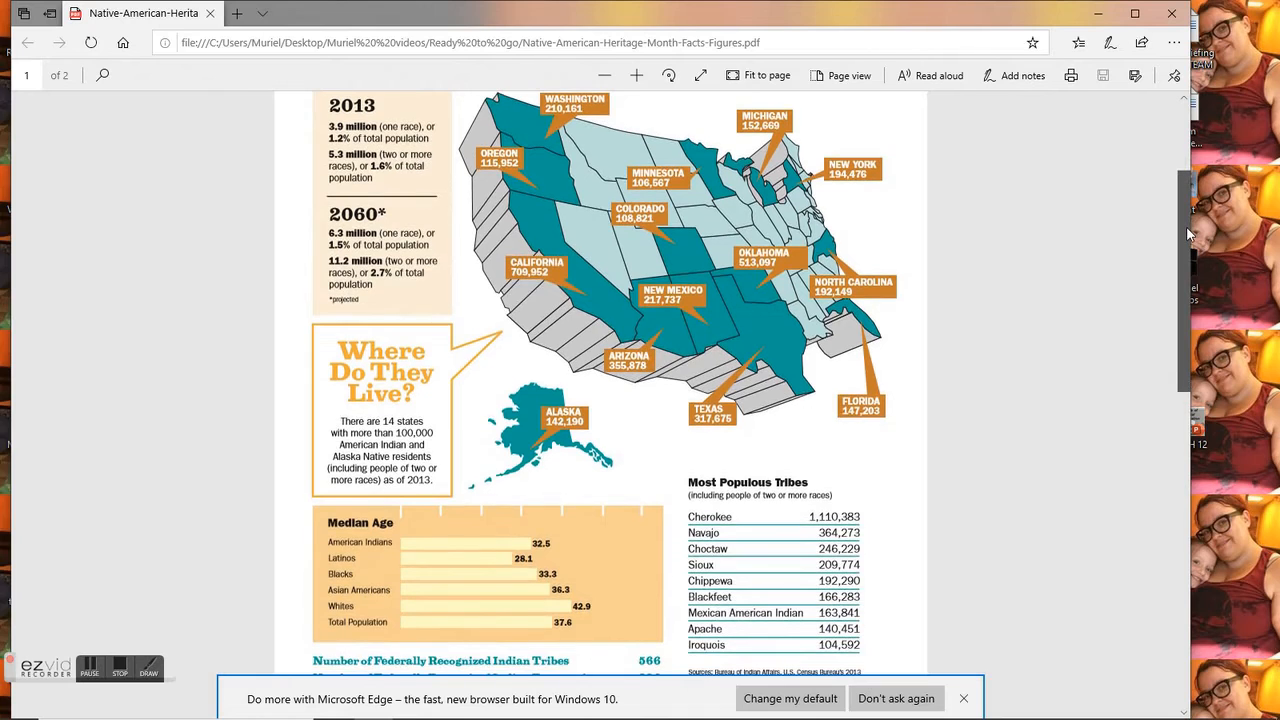
{"action": "scroll", "scroll_direction": "down", "scroll_amount": 3}
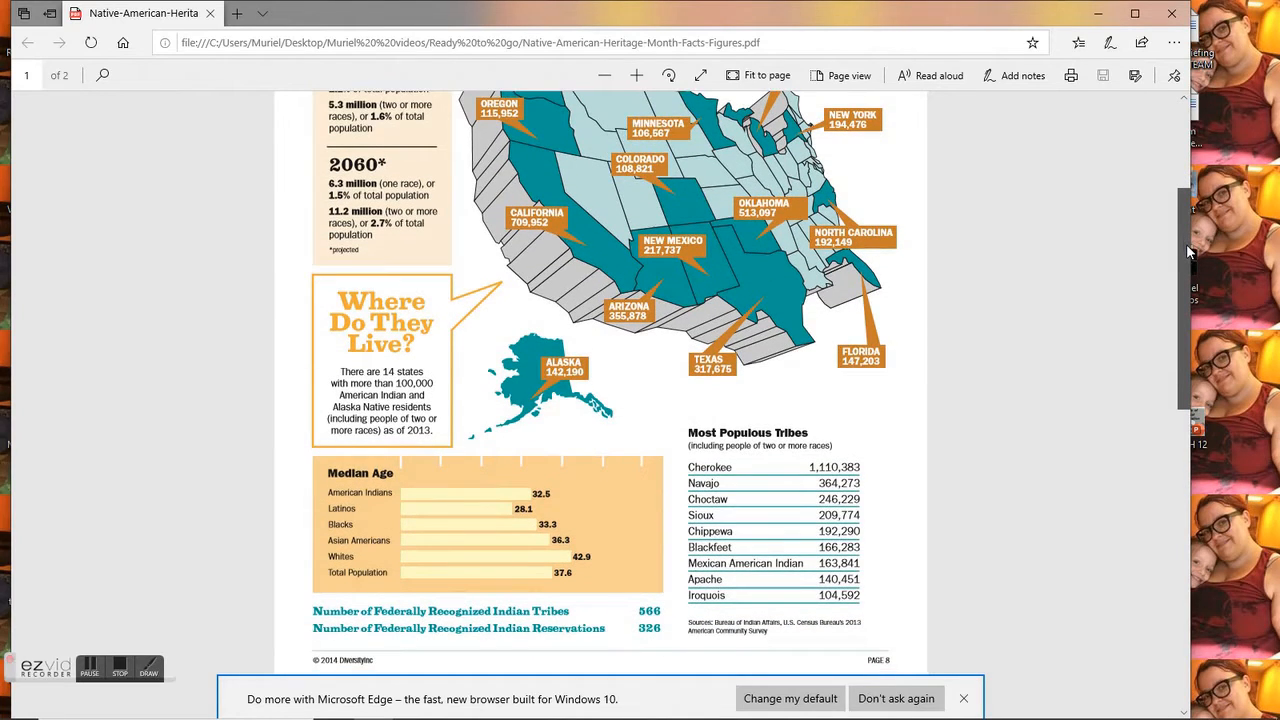
{"action": "scroll", "scroll_direction": "up", "scroll_amount": 3}
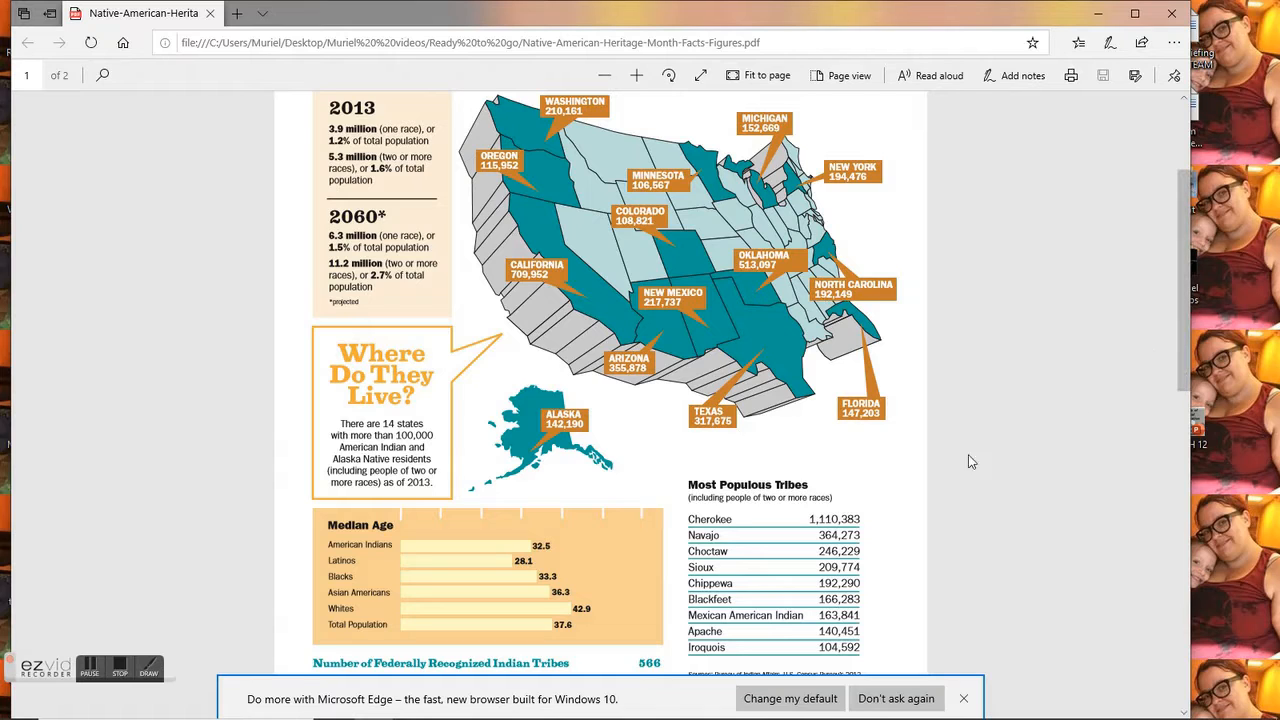
{"action": "mouse_move", "coordinate": [1178, 268]}
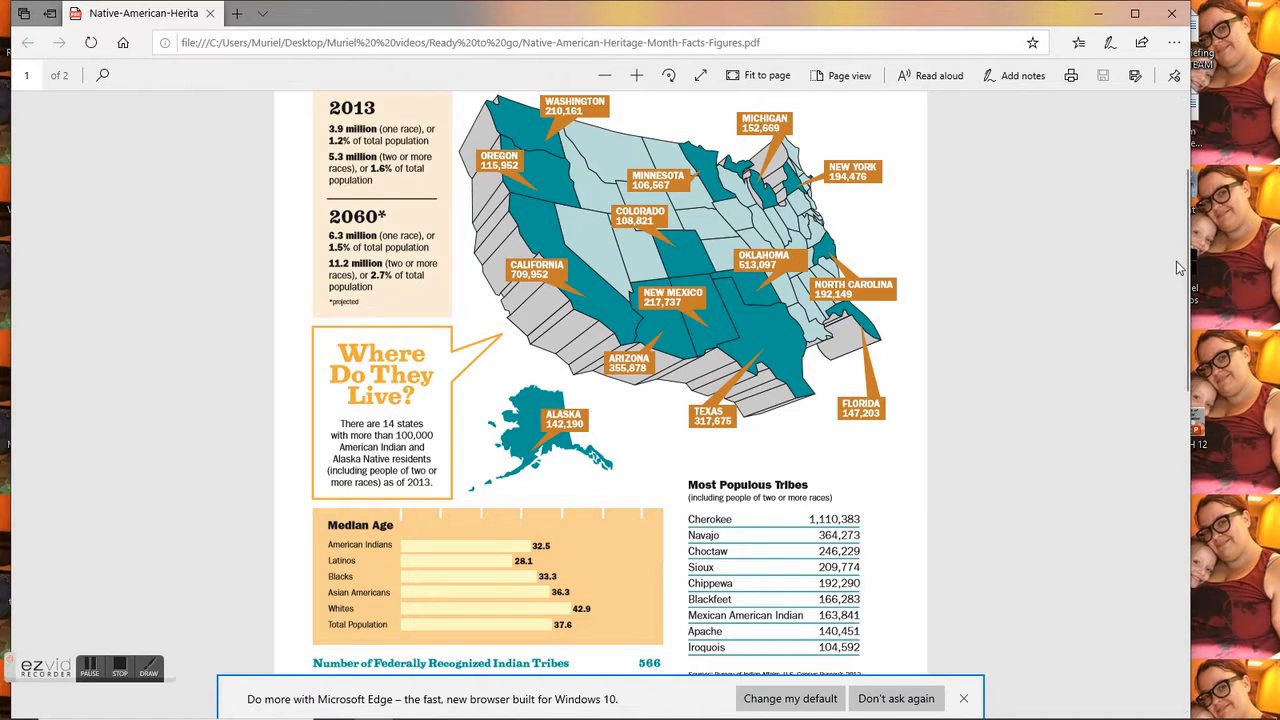
{"action": "scroll", "scroll_direction": "up", "scroll_amount": 3}
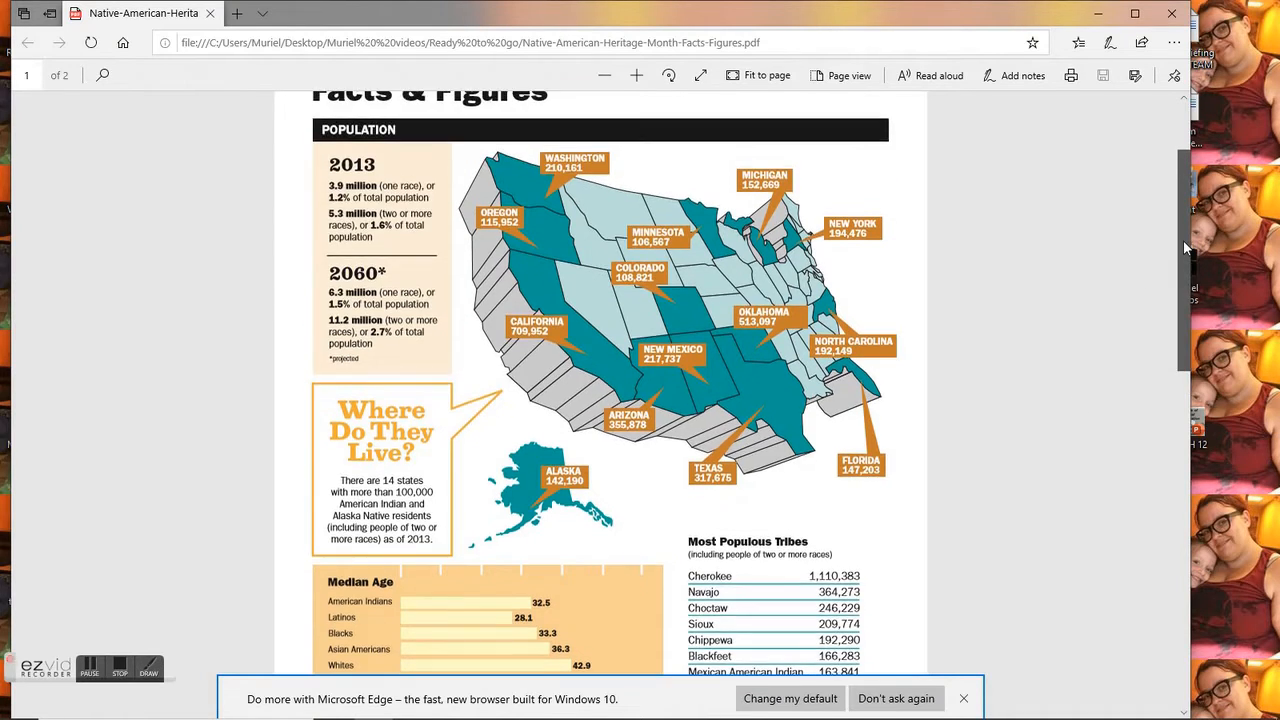
{"action": "scroll", "scroll_direction": "down", "scroll_amount": 3}
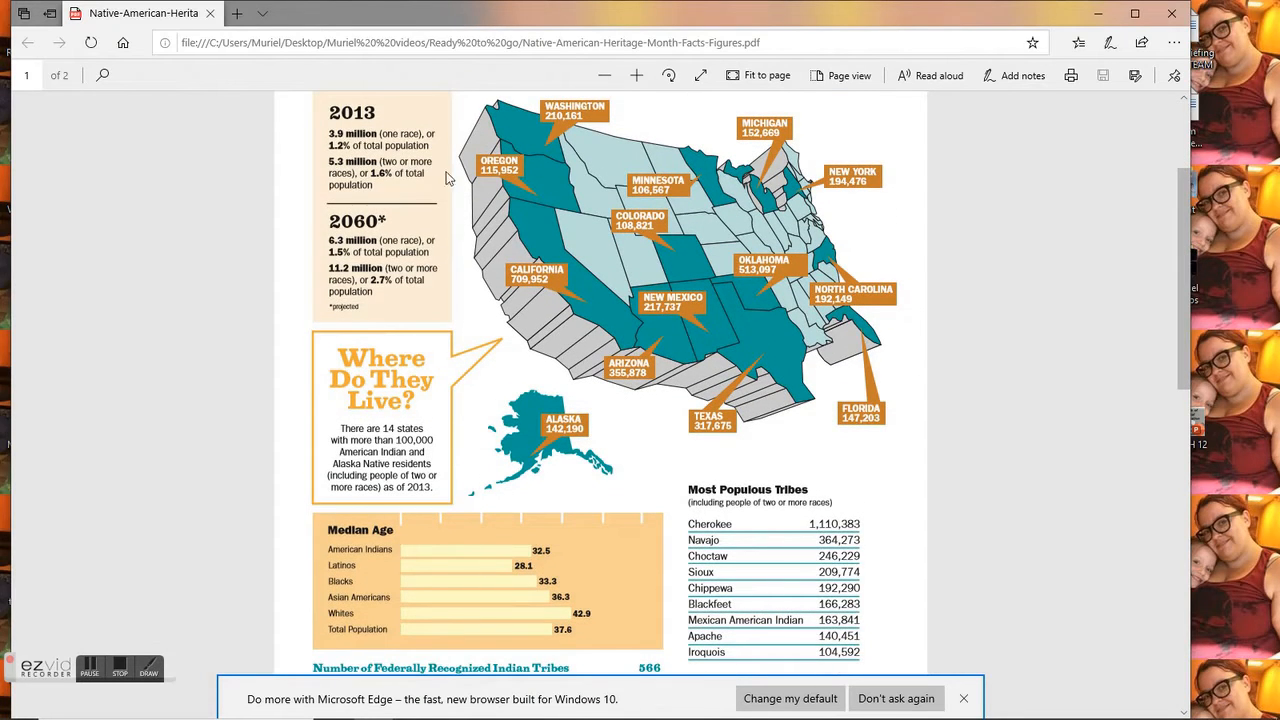
{"action": "mouse_move", "coordinate": [838, 184]}
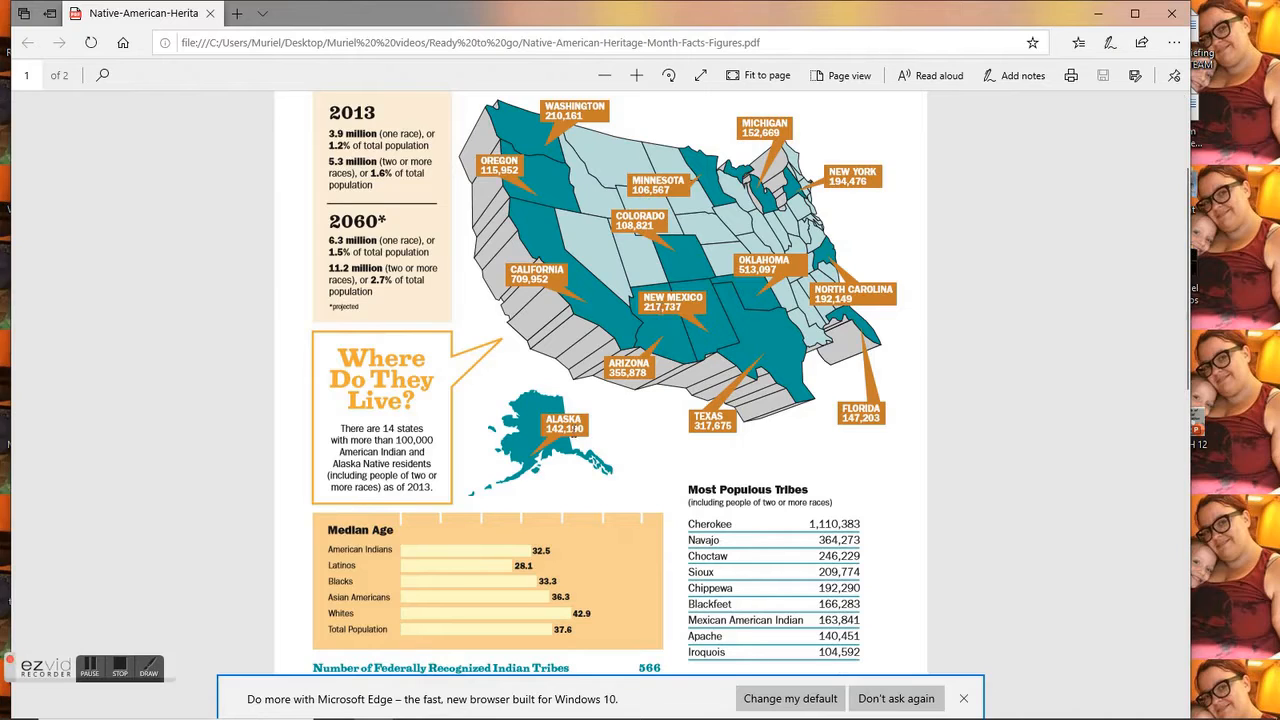
{"action": "mouse_move", "coordinate": [864, 314]}
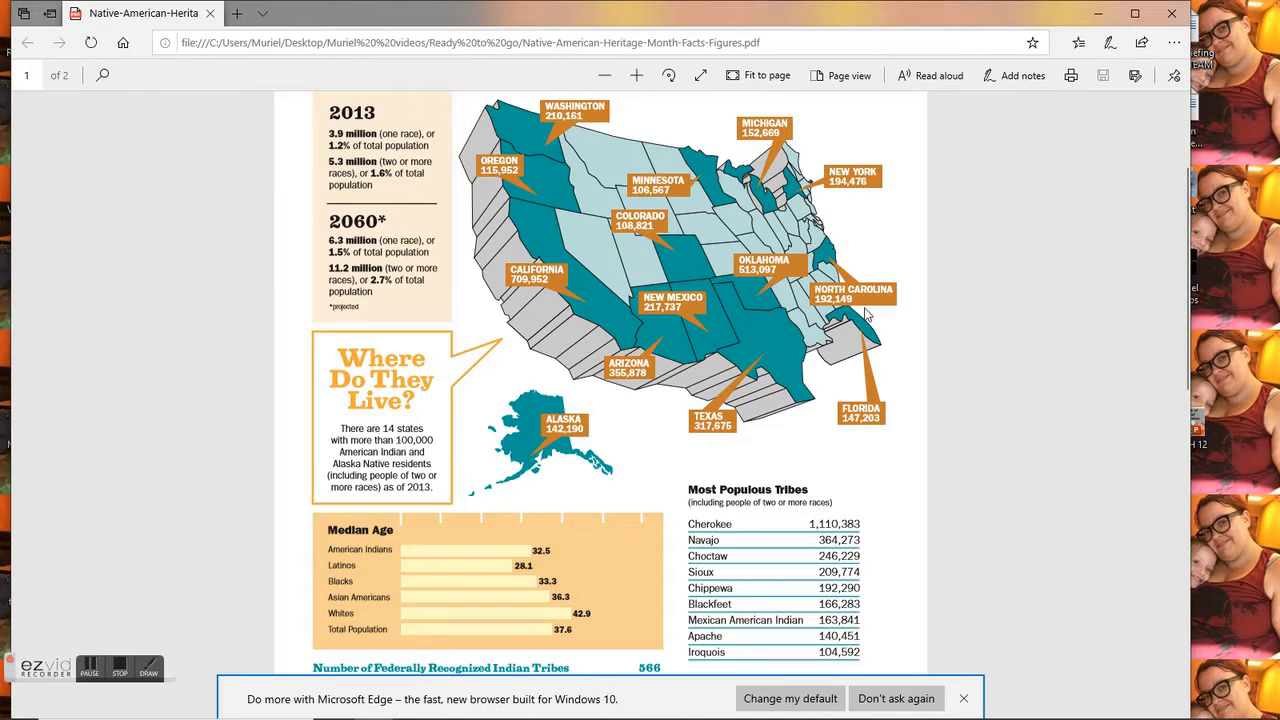
{"action": "mouse_move", "coordinate": [1020, 308]}
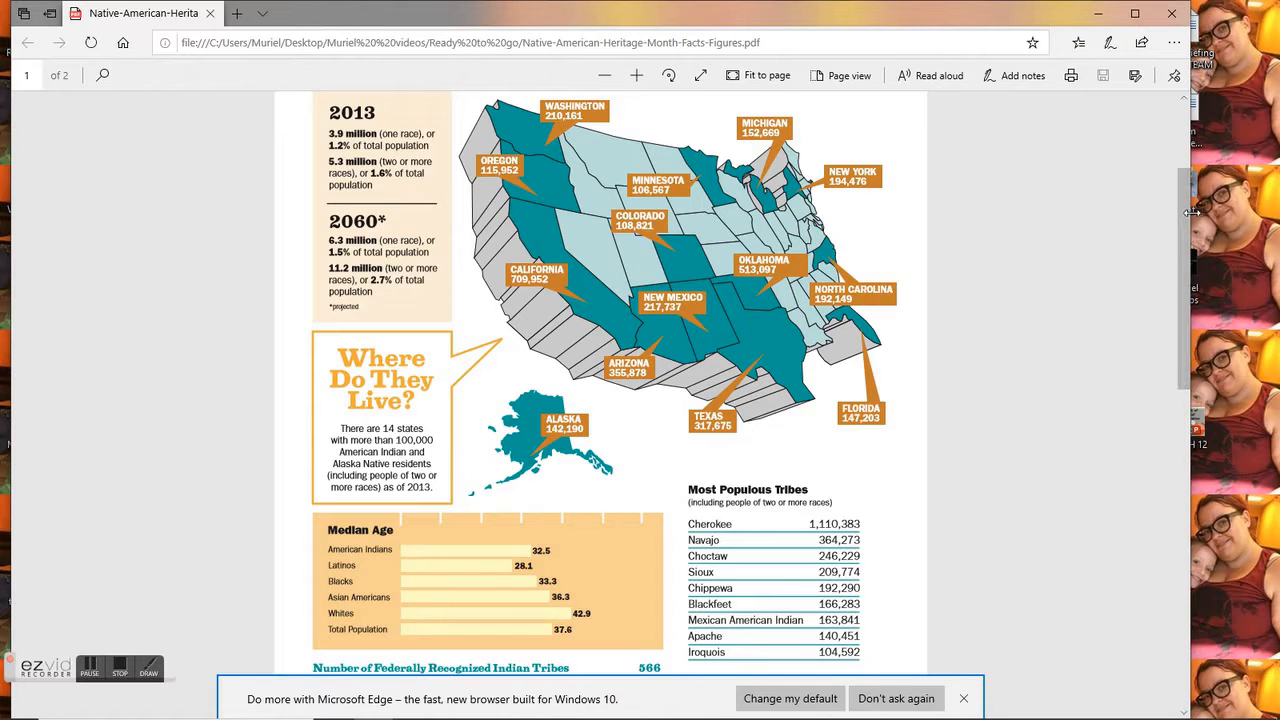
{"action": "scroll", "scroll_direction": "down", "scroll_amount": 3}
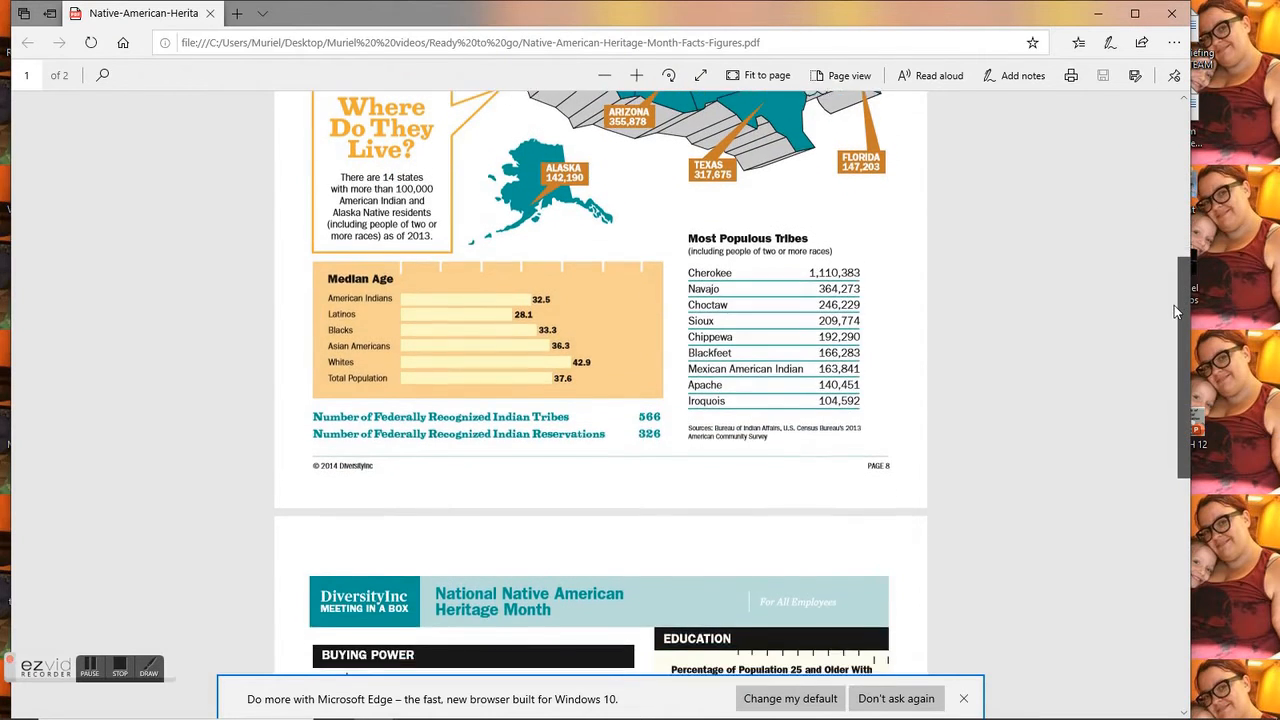
{"action": "scroll", "scroll_direction": "up", "scroll_amount": 3}
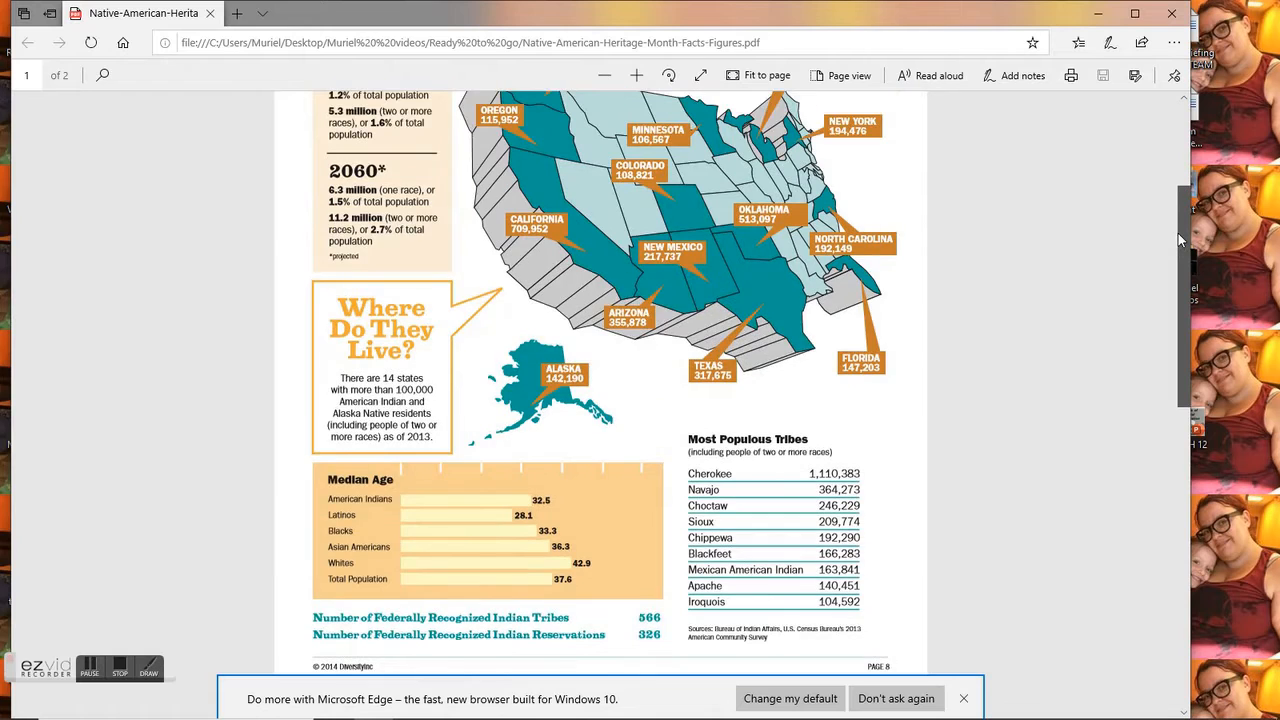
{"action": "scroll", "scroll_direction": "down", "scroll_amount": 3}
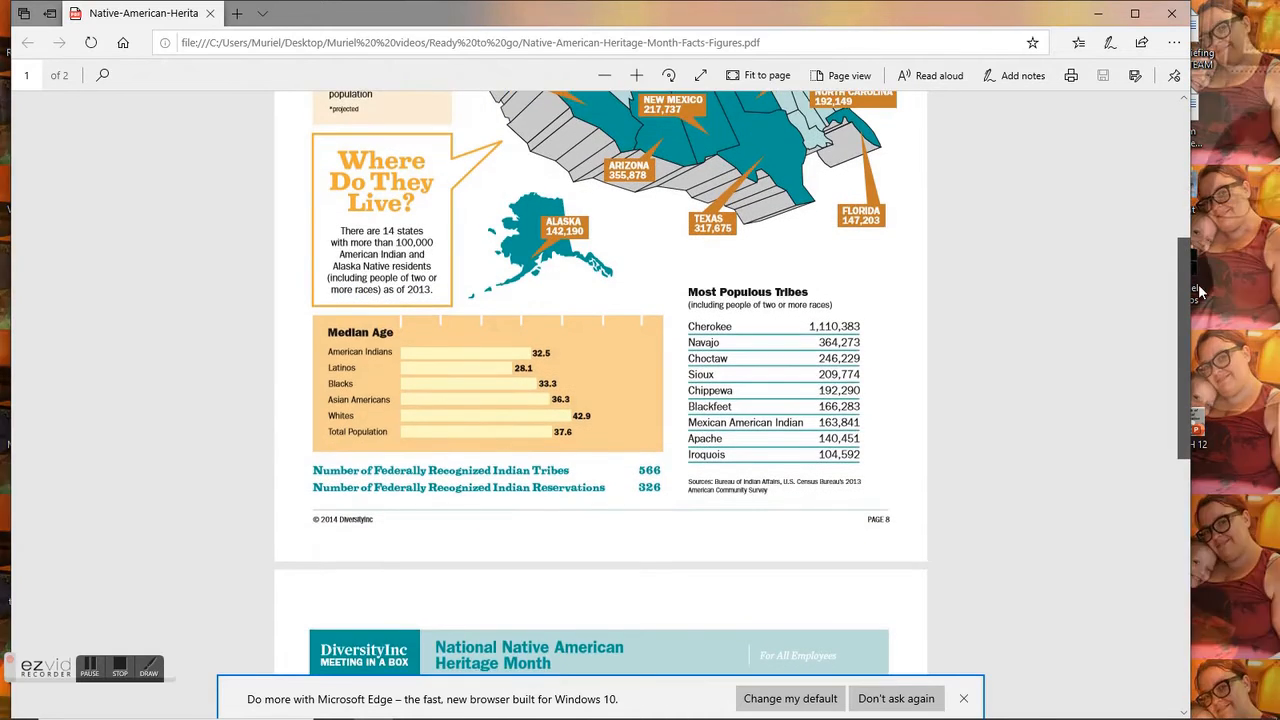
{"action": "scroll", "scroll_direction": "up", "scroll_amount": 3}
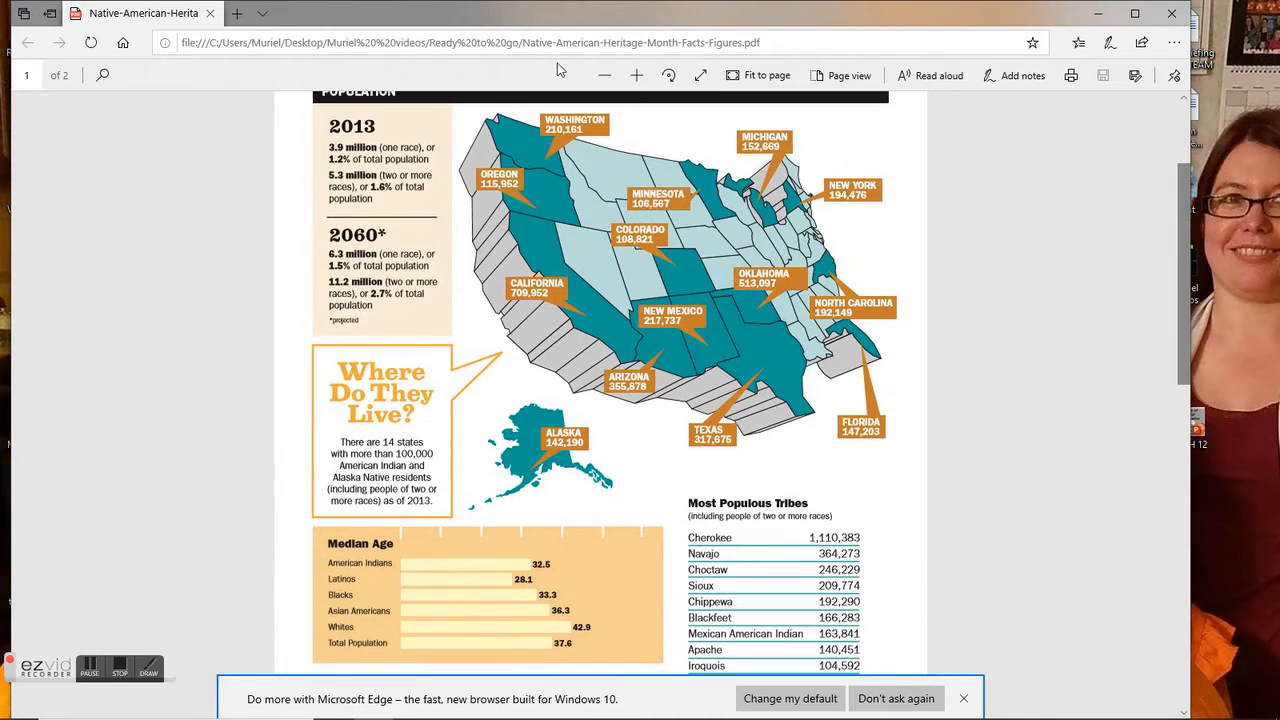
{"action": "mouse_move", "coordinate": [464, 420]}
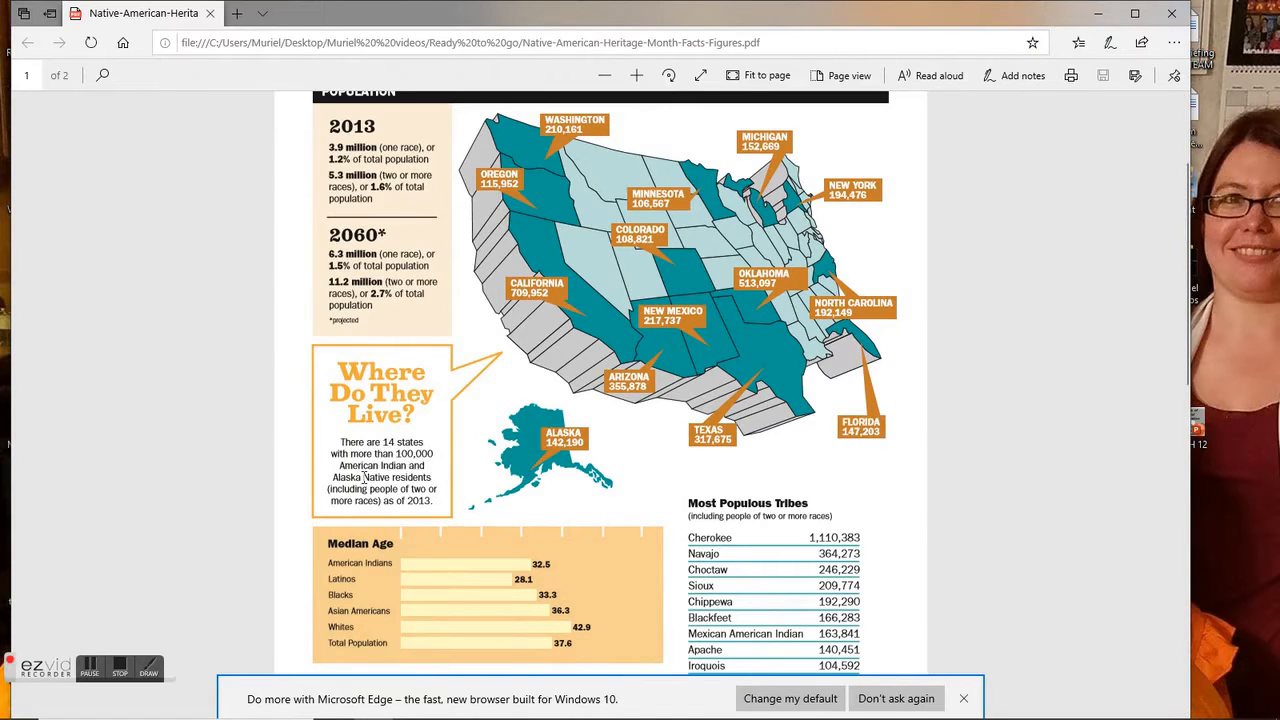
{"action": "mouse_move", "coordinate": [460, 488]}
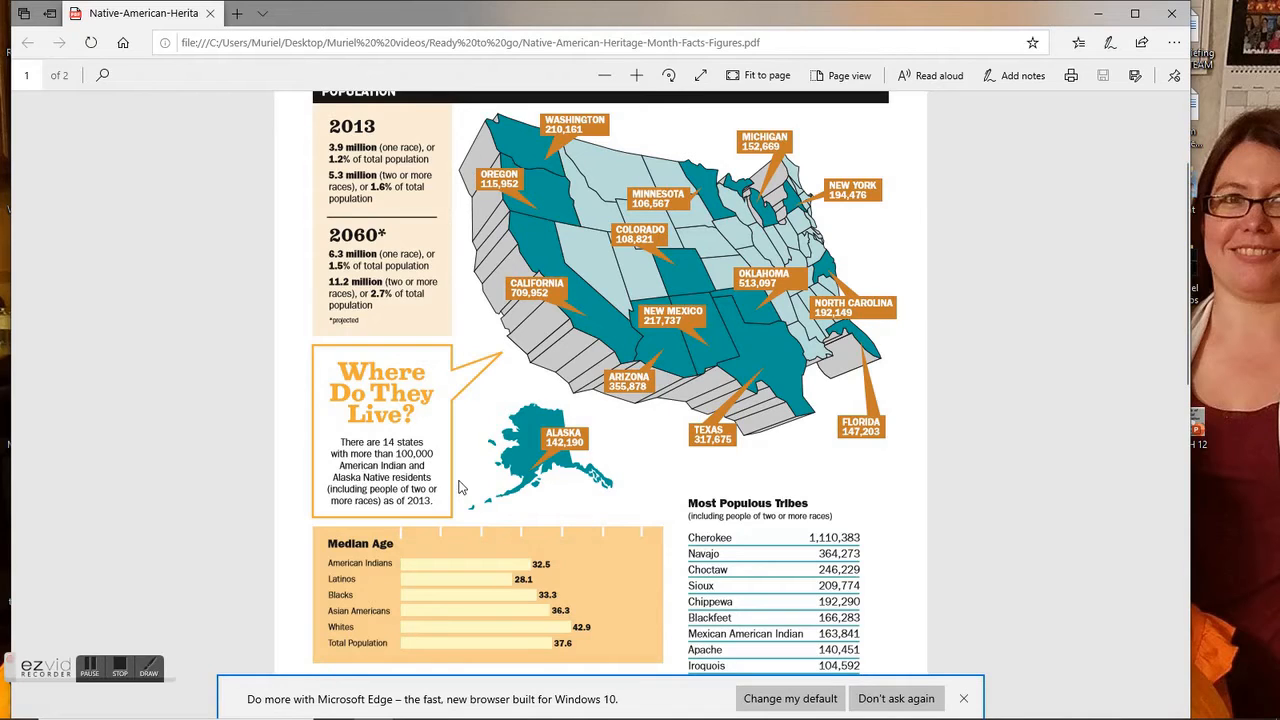
{"action": "mouse_move", "coordinate": [1212, 454]}
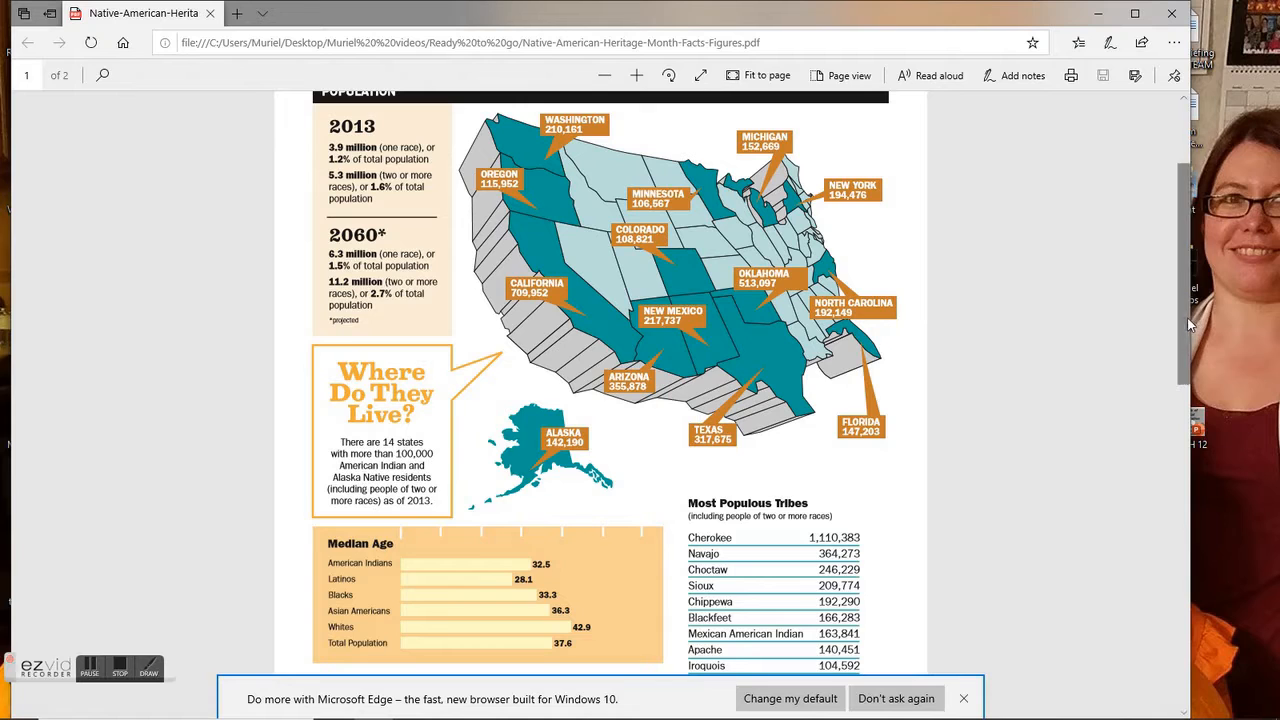
{"action": "scroll", "scroll_direction": "down", "scroll_amount": 3}
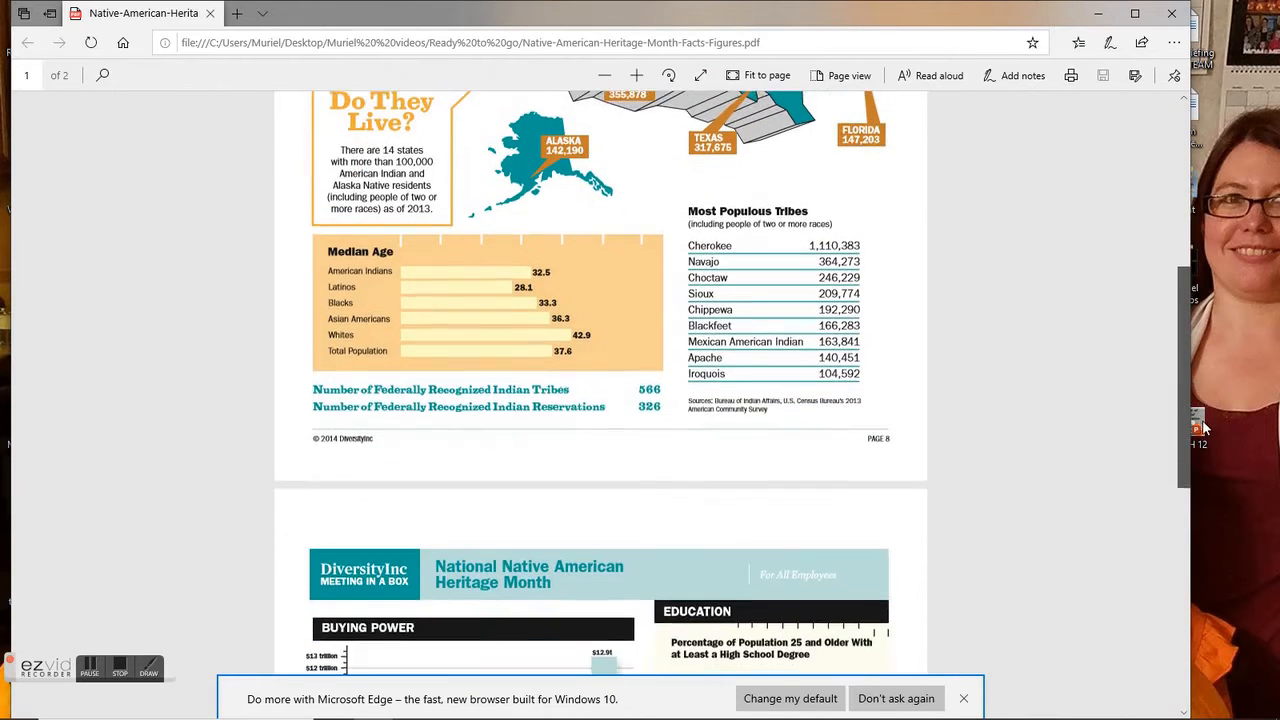
{"action": "scroll", "scroll_direction": "down", "scroll_amount": 3}
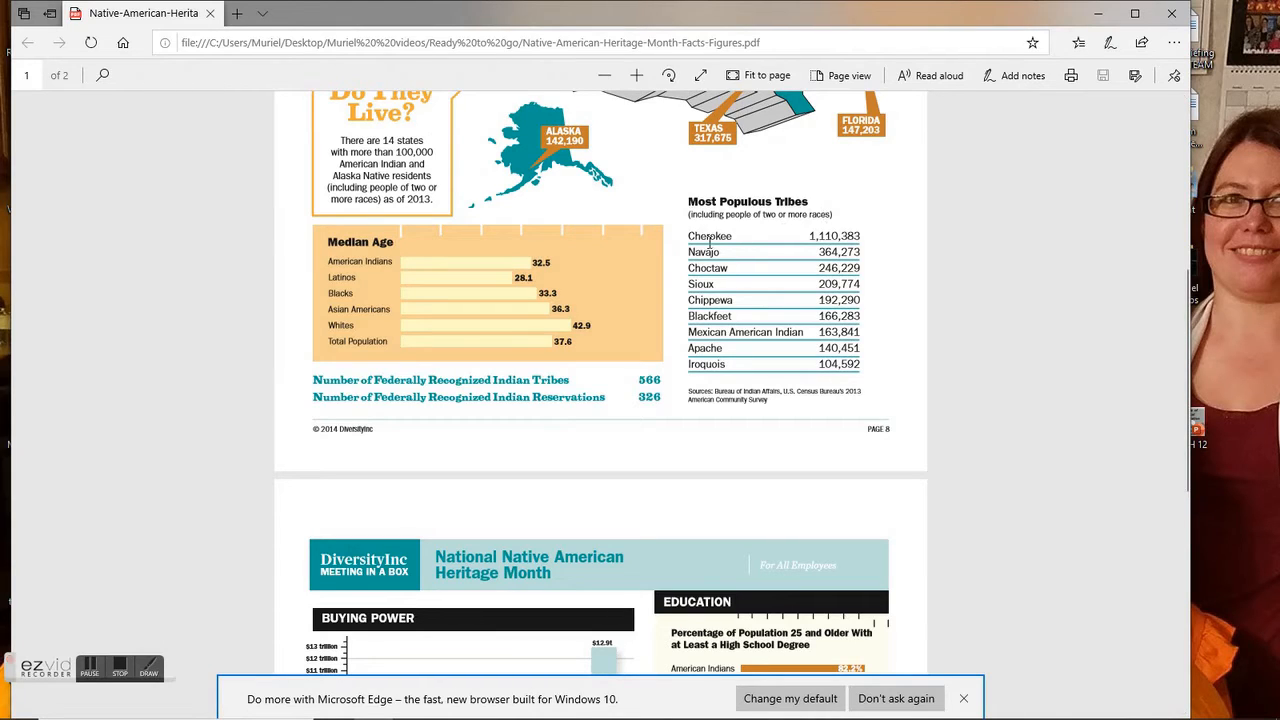
{"action": "mouse_move", "coordinate": [708, 242]}
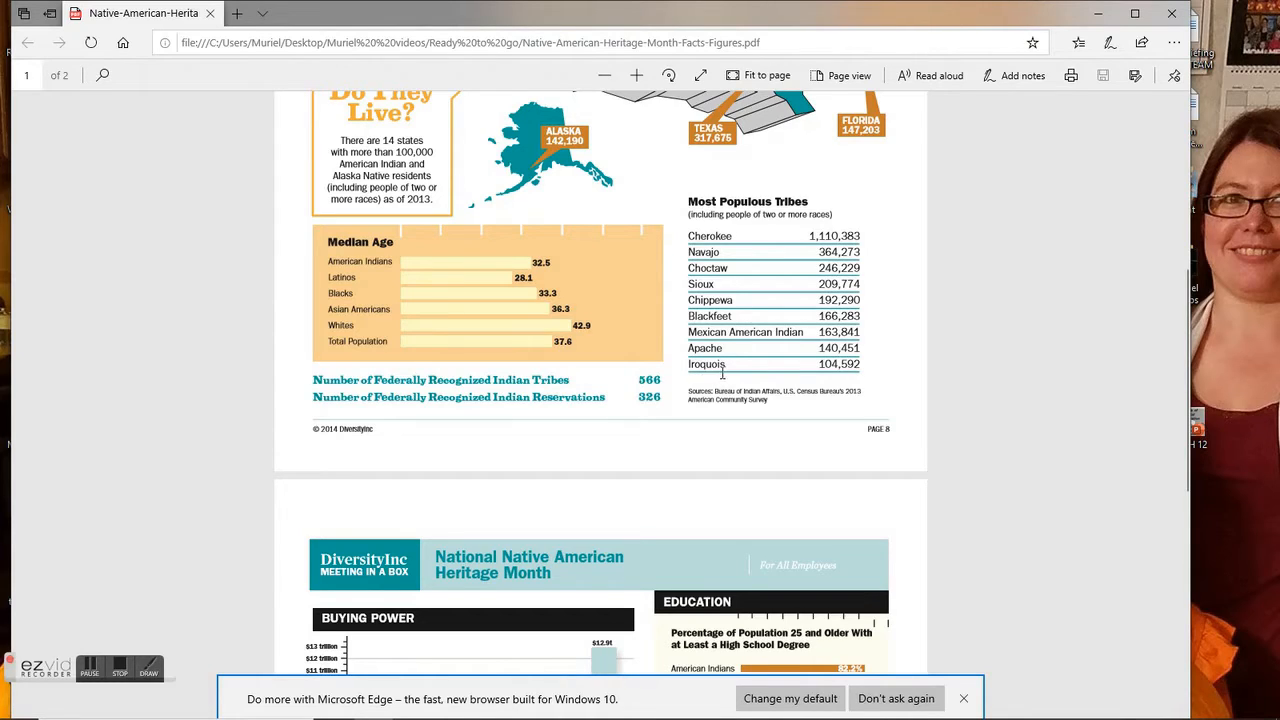
{"action": "mouse_move", "coordinate": [784, 300]}
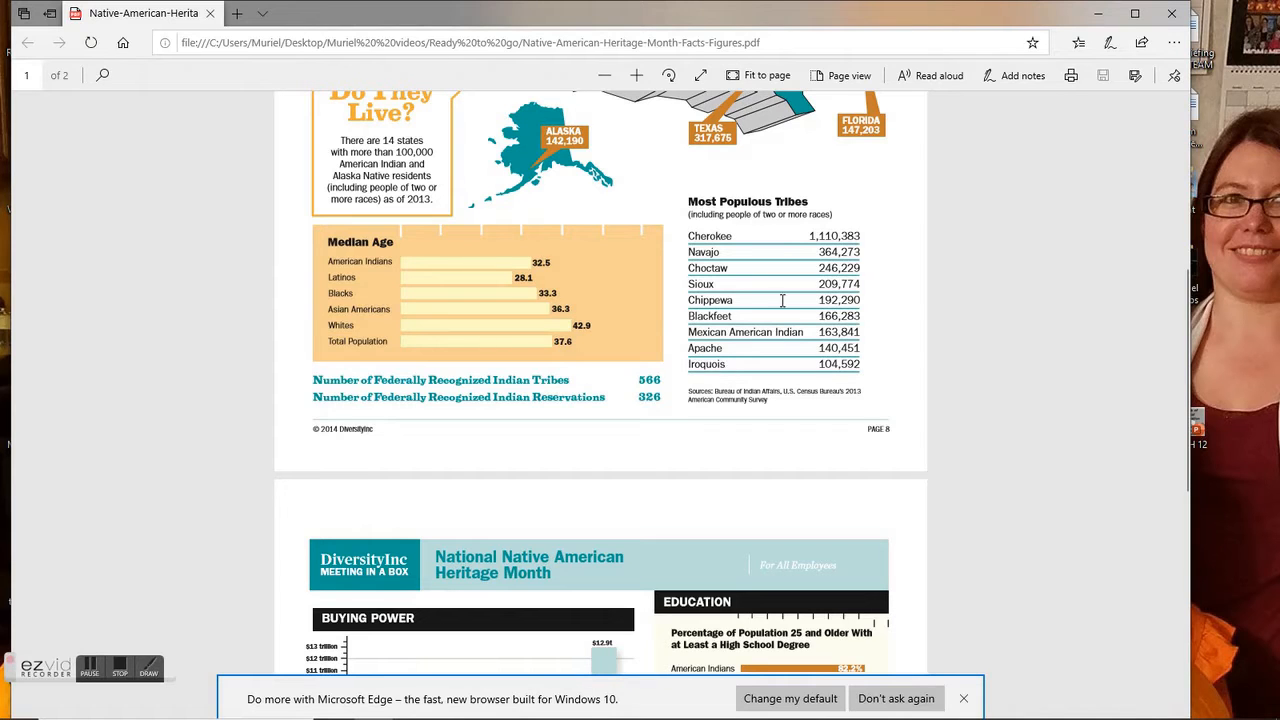
{"action": "mouse_move", "coordinate": [776, 166]}
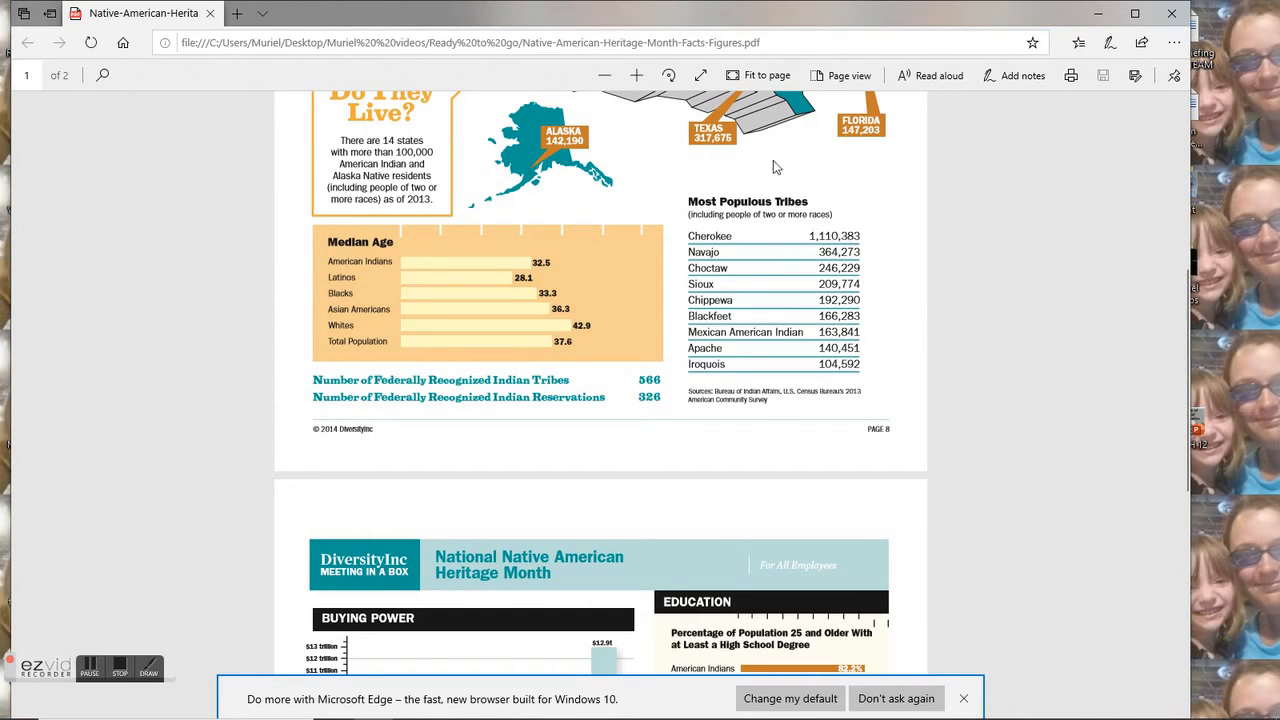
{"action": "mouse_move", "coordinate": [392, 266]}
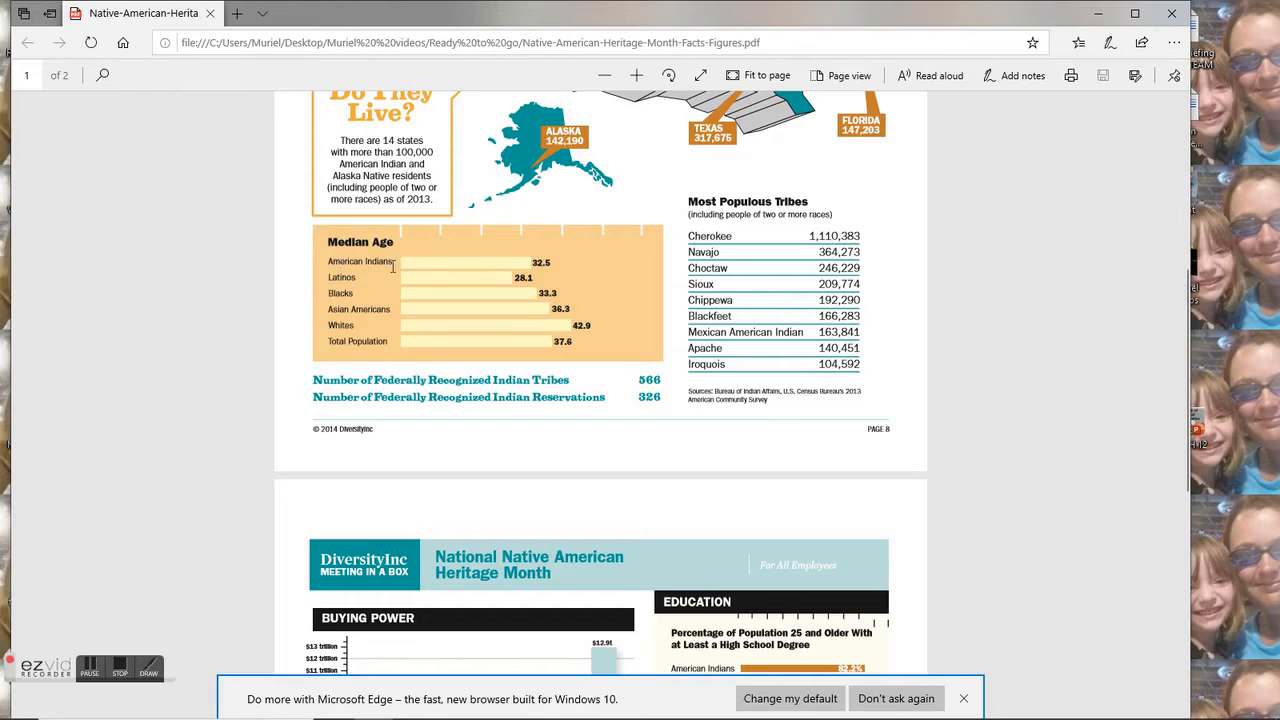
{"action": "mouse_move", "coordinate": [552, 268]}
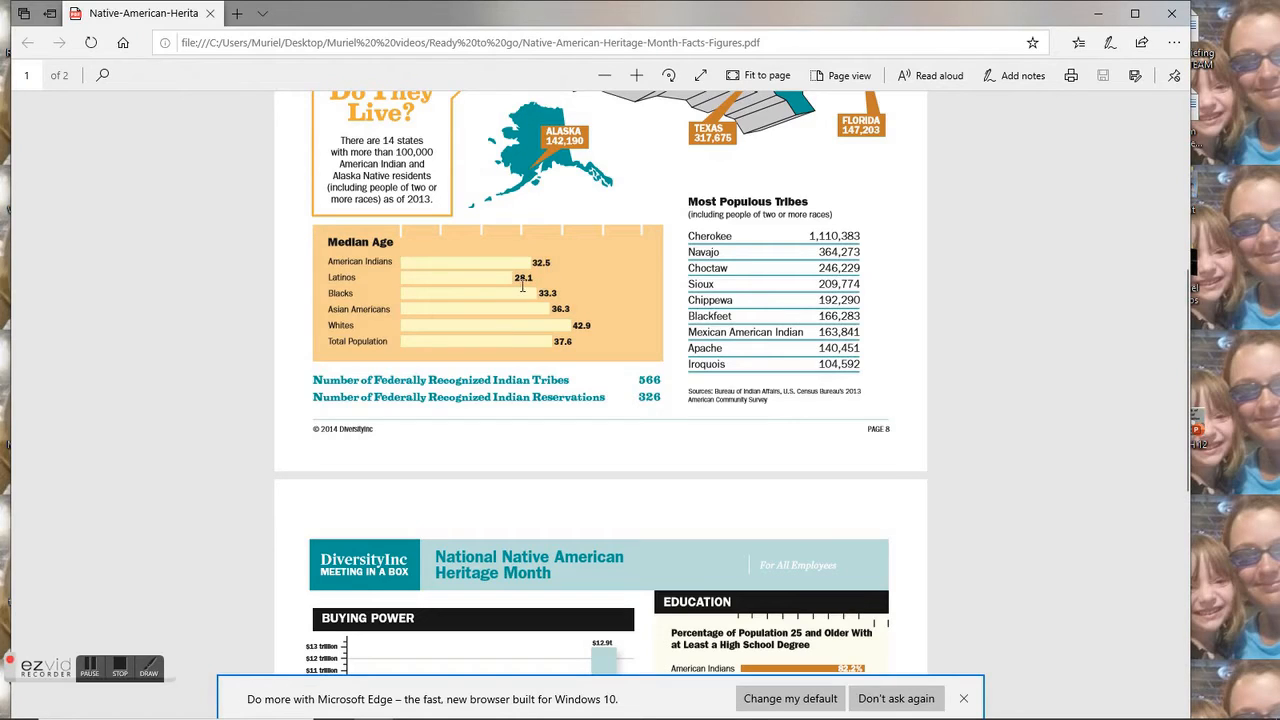
{"action": "mouse_move", "coordinate": [540, 312]}
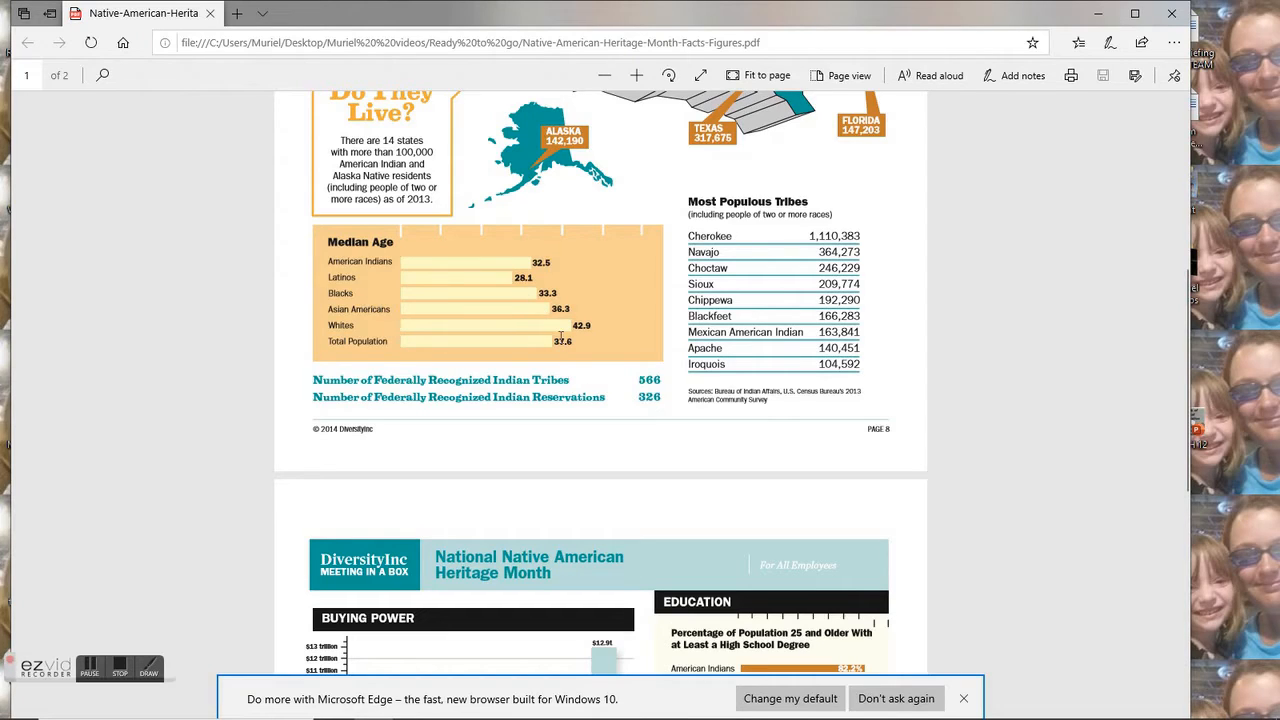
{"action": "mouse_move", "coordinate": [248, 376]}
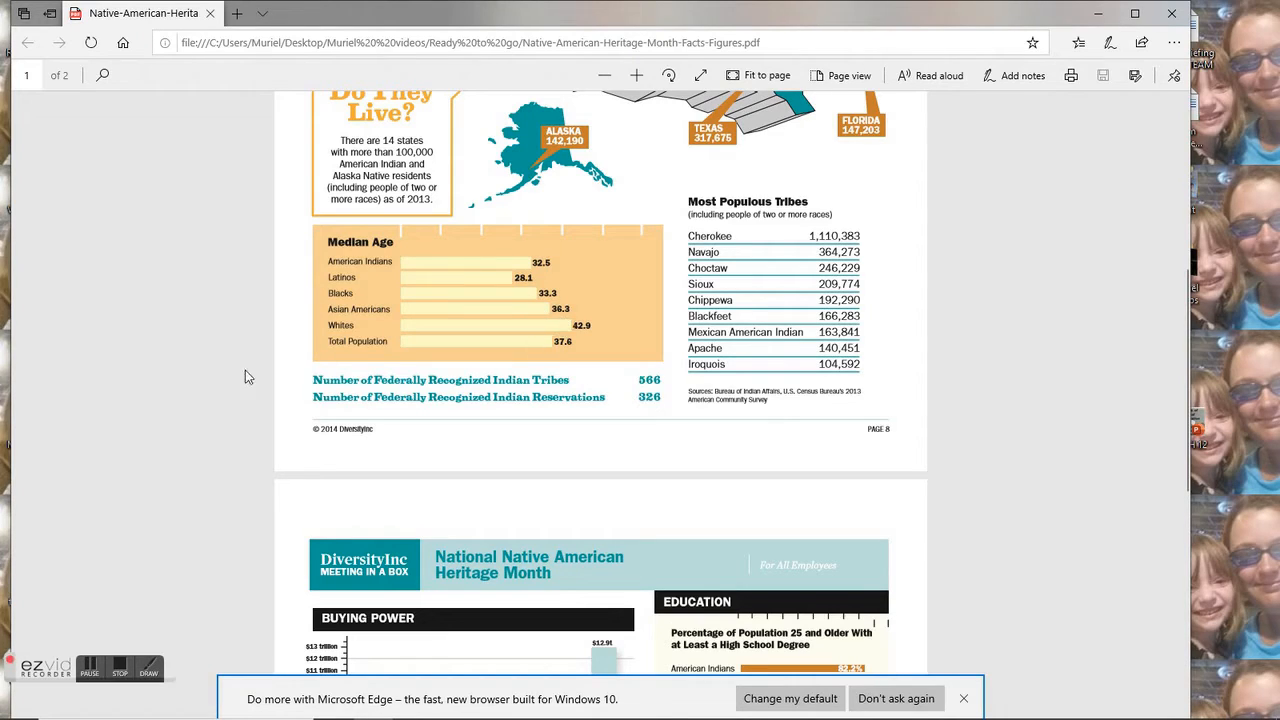
{"action": "mouse_move", "coordinate": [396, 344]}
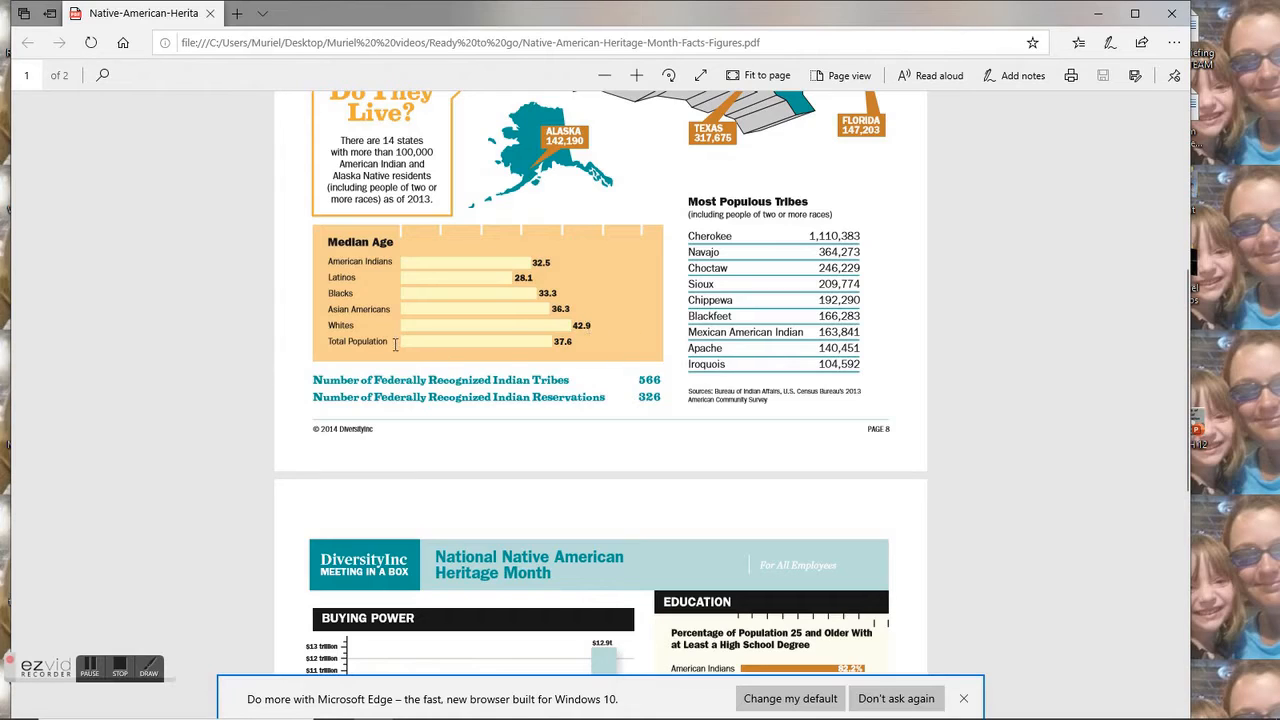
{"action": "mouse_move", "coordinate": [552, 352]}
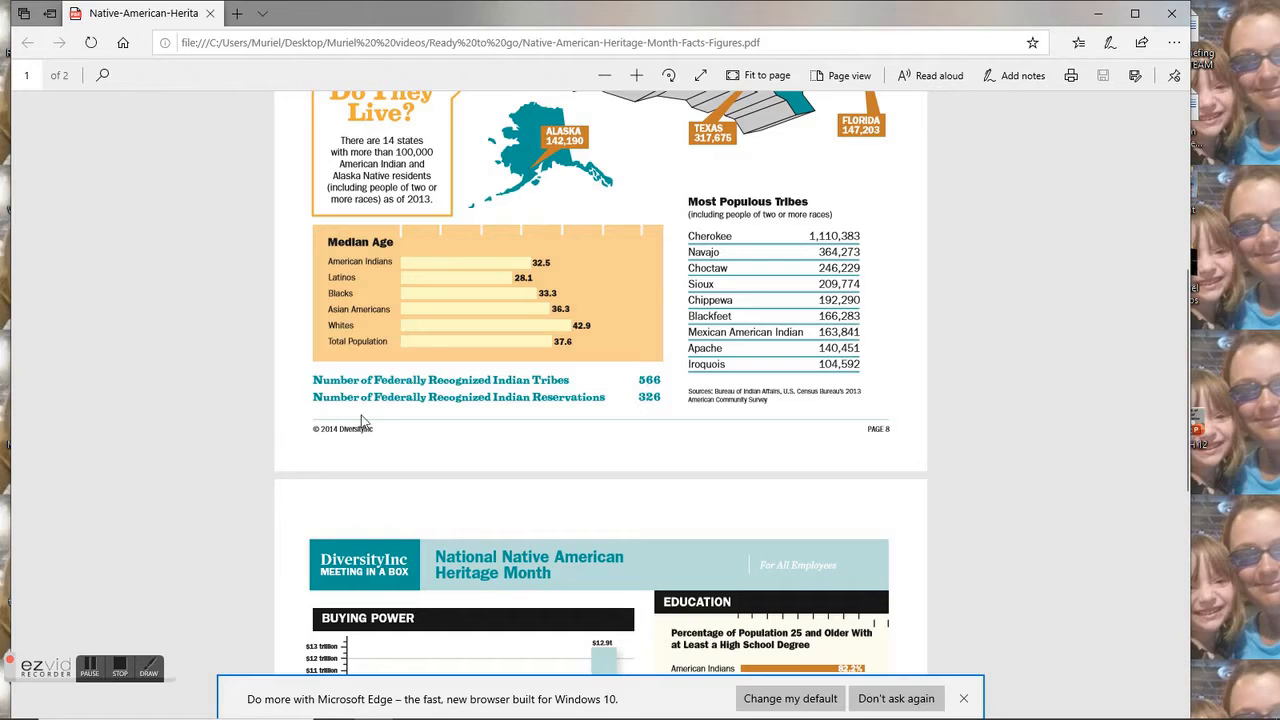
{"action": "mouse_move", "coordinate": [636, 400]}
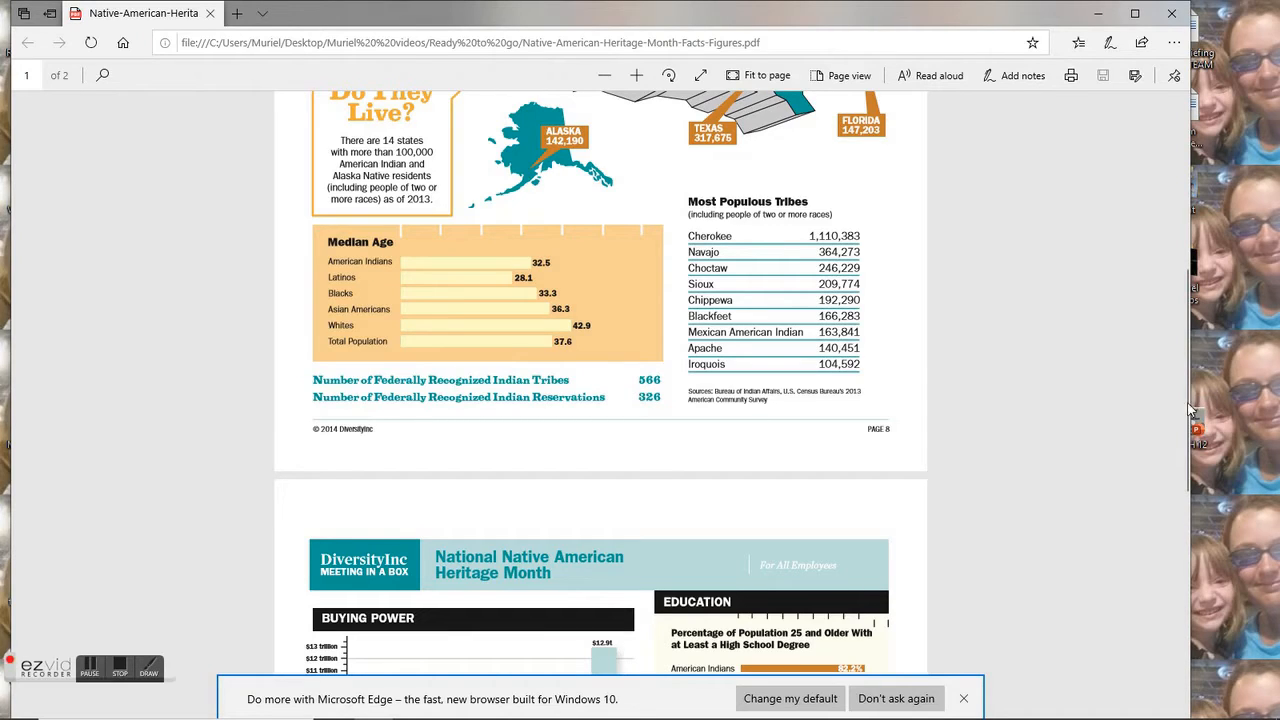
- Scroll down so page 2's Buying Power, Education and Median Household Income sections fill the view
{"action": "scroll", "scroll_direction": "down", "scroll_amount": 3}
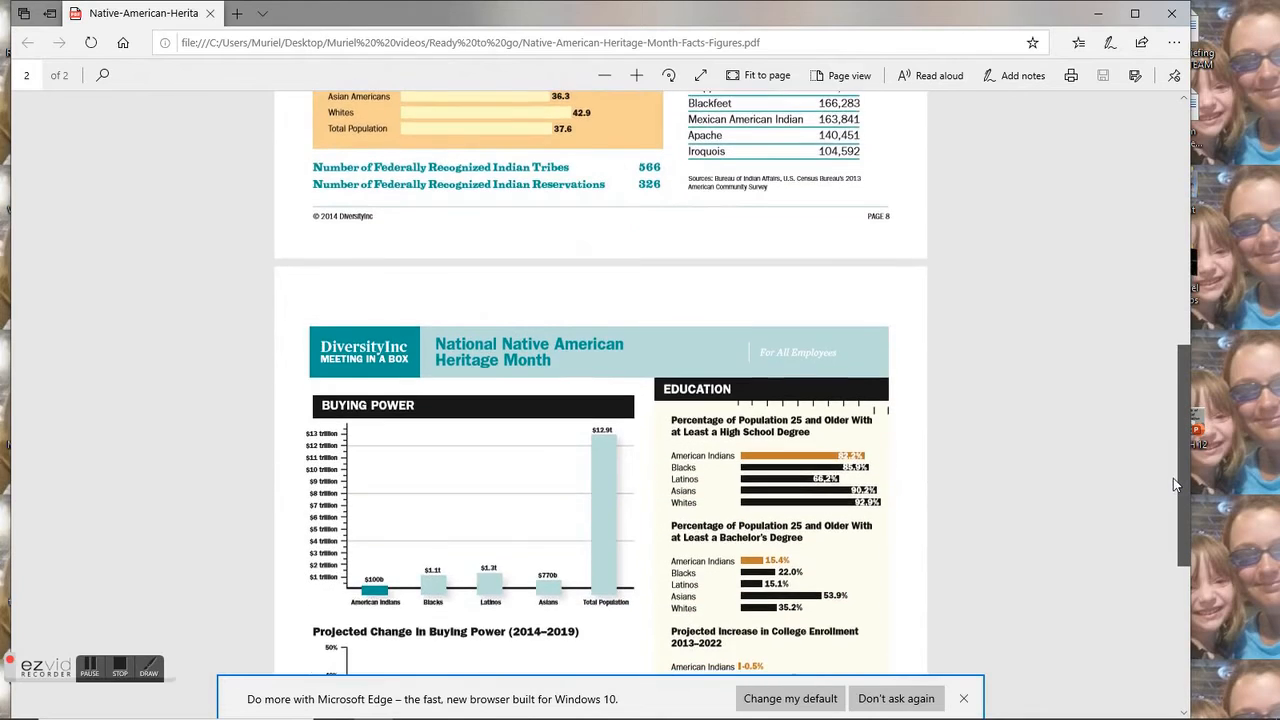
{"action": "scroll", "scroll_direction": "down", "scroll_amount": 3}
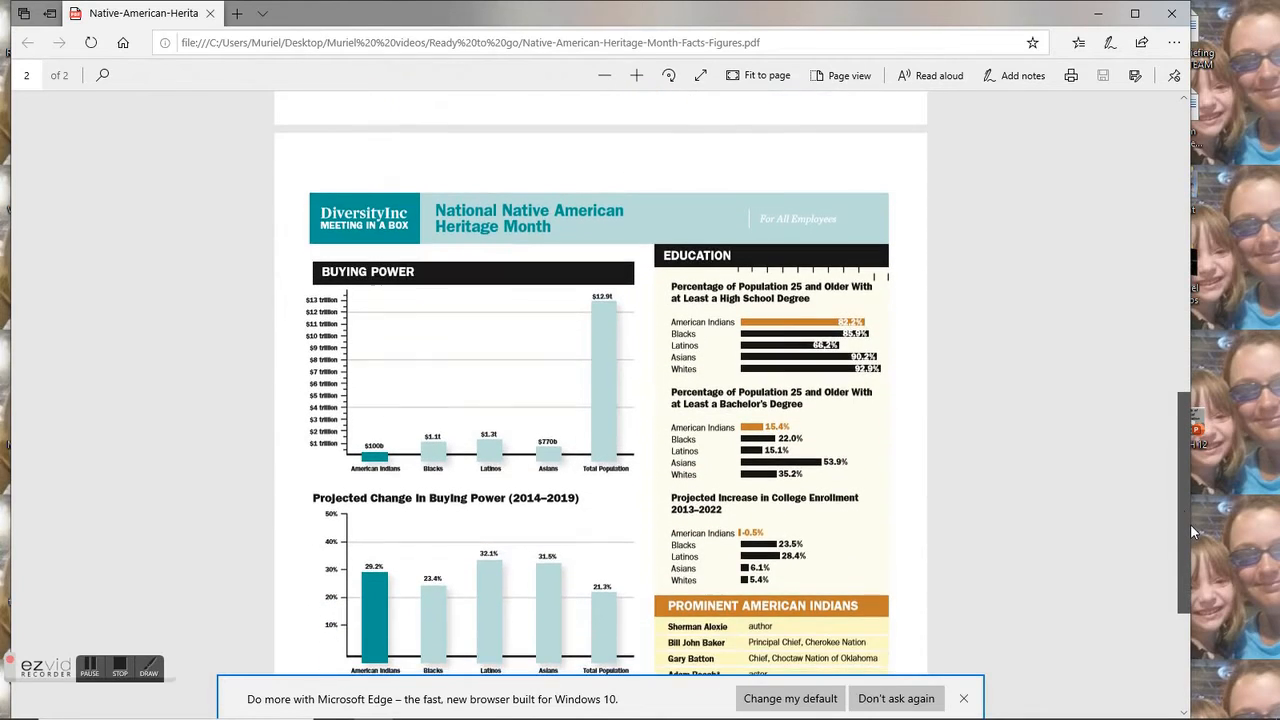
{"action": "scroll", "scroll_direction": "down", "scroll_amount": 3}
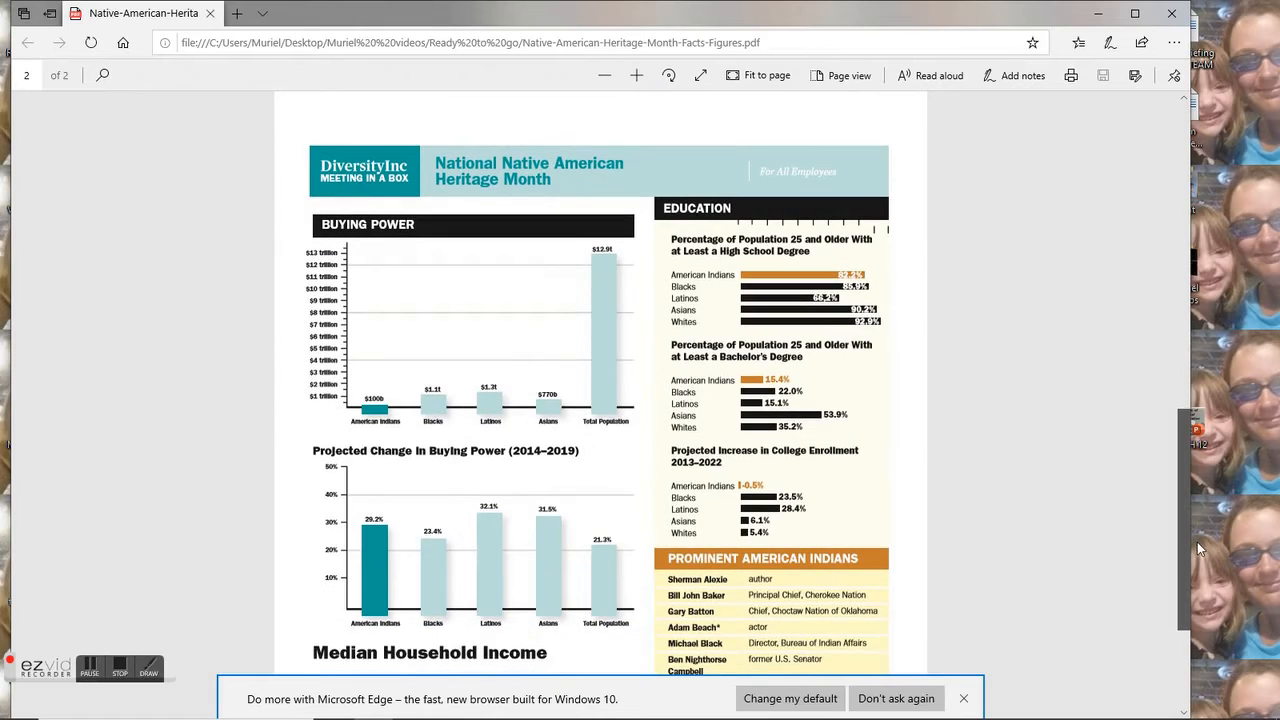
{"action": "scroll", "scroll_direction": "down", "scroll_amount": 3}
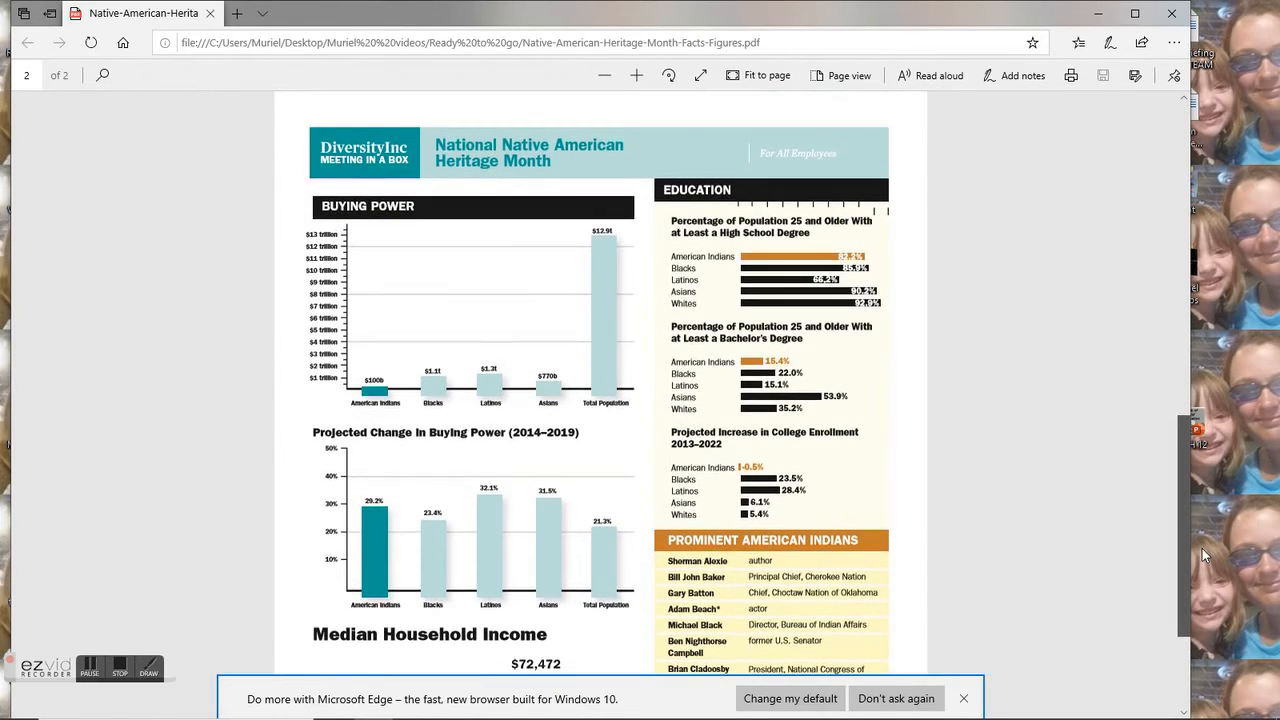
{"action": "scroll", "scroll_direction": "down", "scroll_amount": 3}
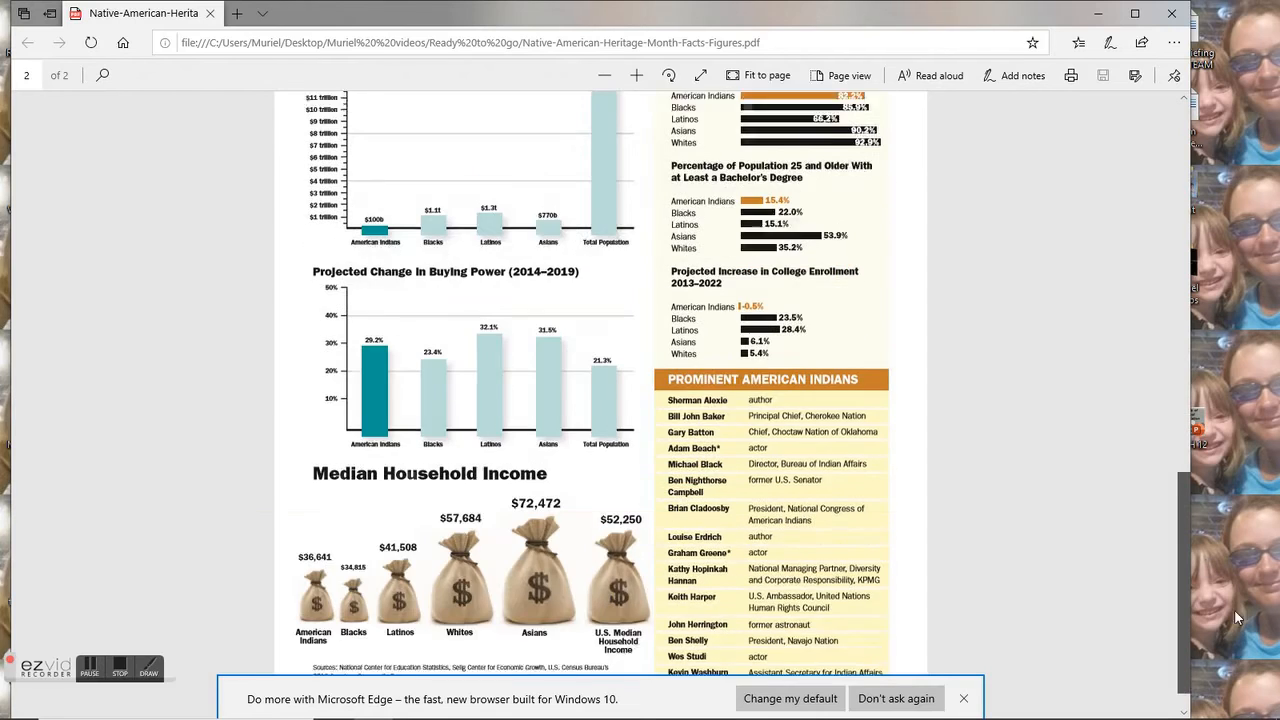
{"action": "scroll", "scroll_direction": "down", "scroll_amount": 3}
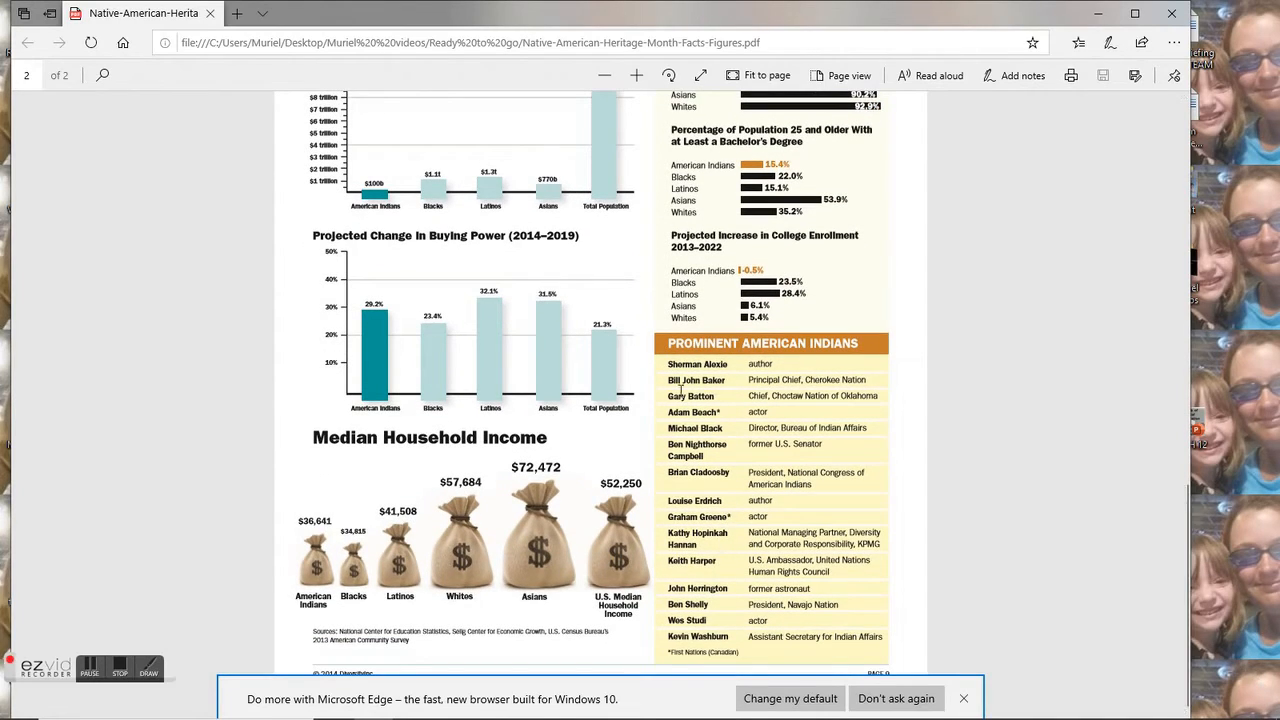
{"action": "mouse_move", "coordinate": [700, 432]}
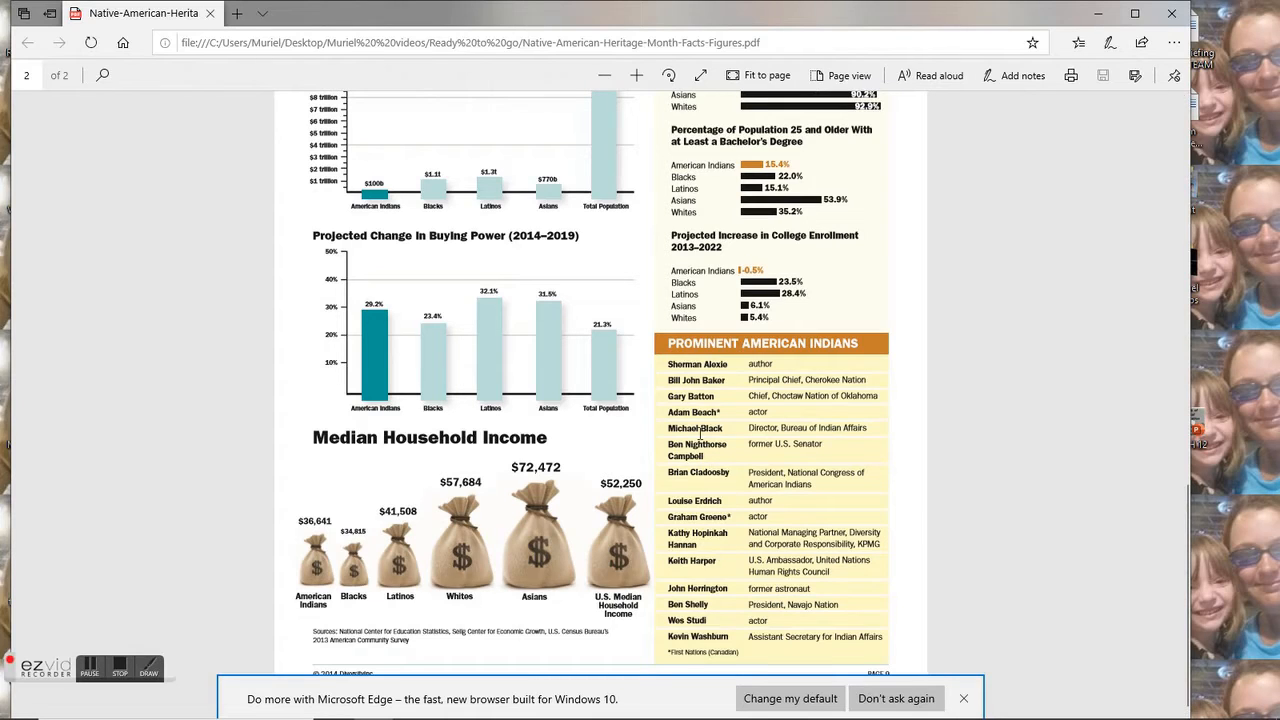
{"action": "mouse_move", "coordinate": [684, 396]}
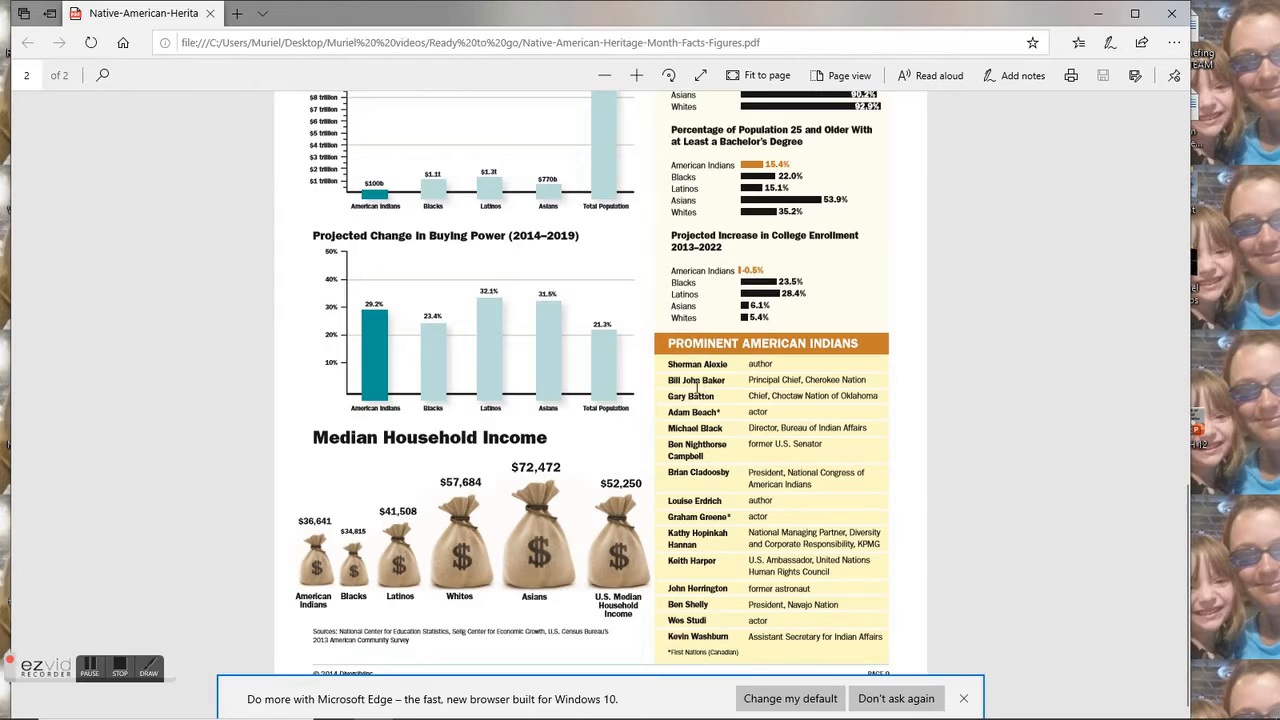
{"action": "mouse_move", "coordinate": [728, 374]}
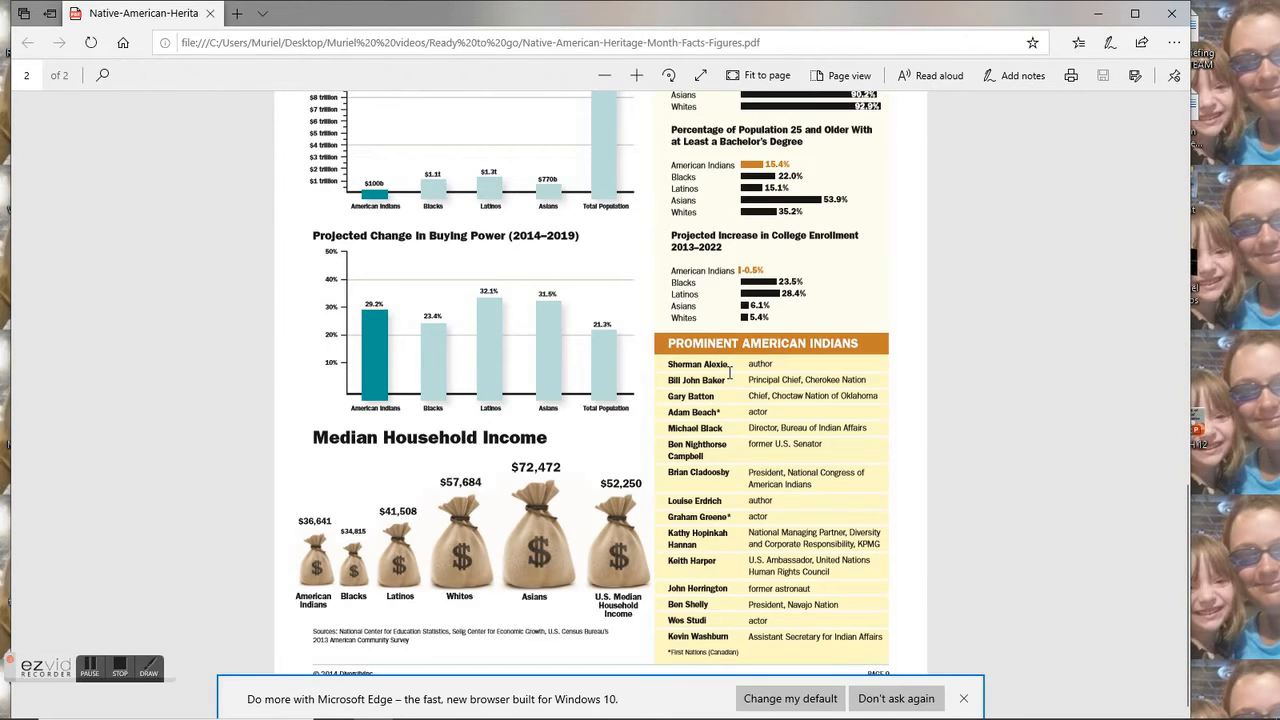
{"action": "mouse_move", "coordinate": [736, 486]}
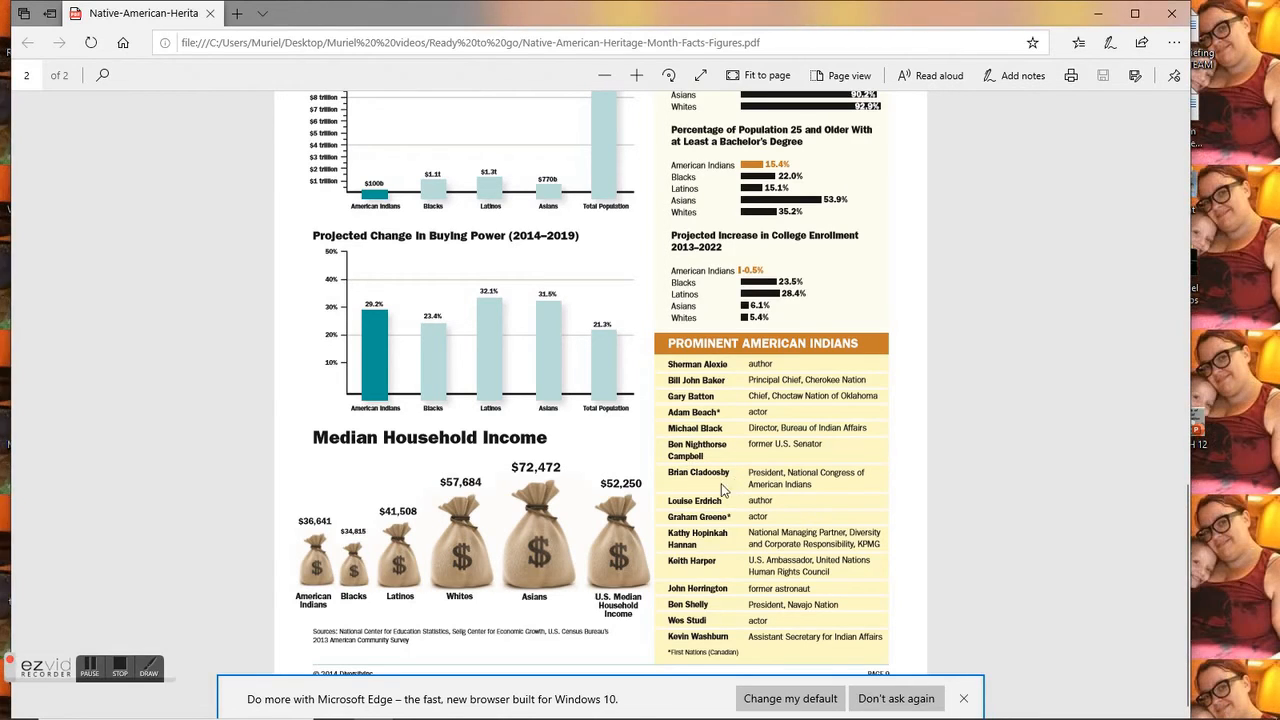
{"action": "mouse_move", "coordinate": [788, 418]}
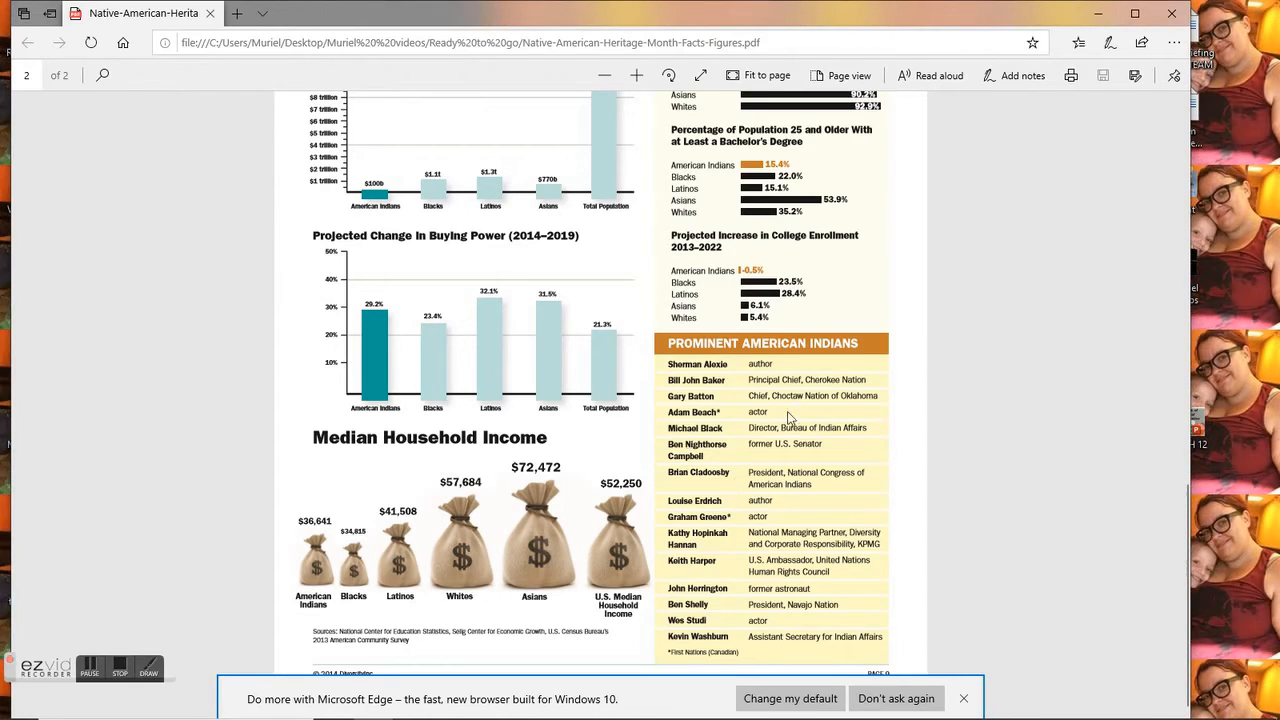
{"action": "mouse_move", "coordinate": [780, 470]}
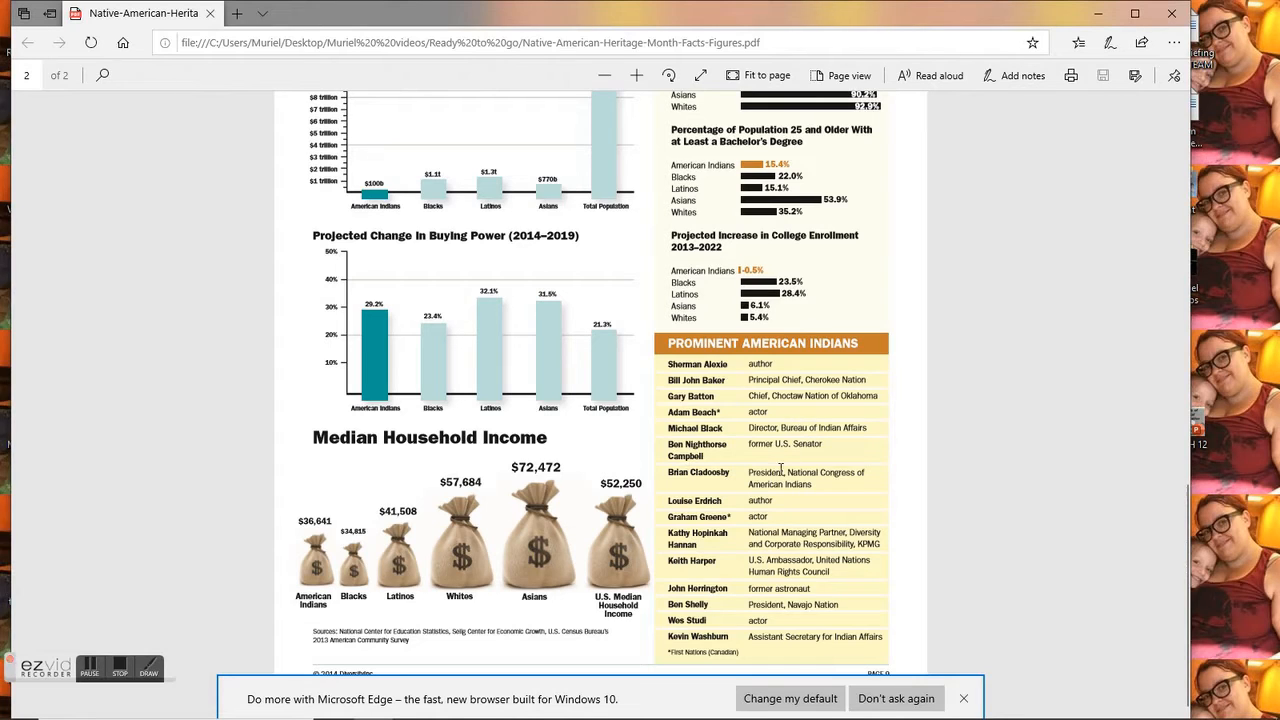
{"action": "mouse_move", "coordinate": [728, 482]}
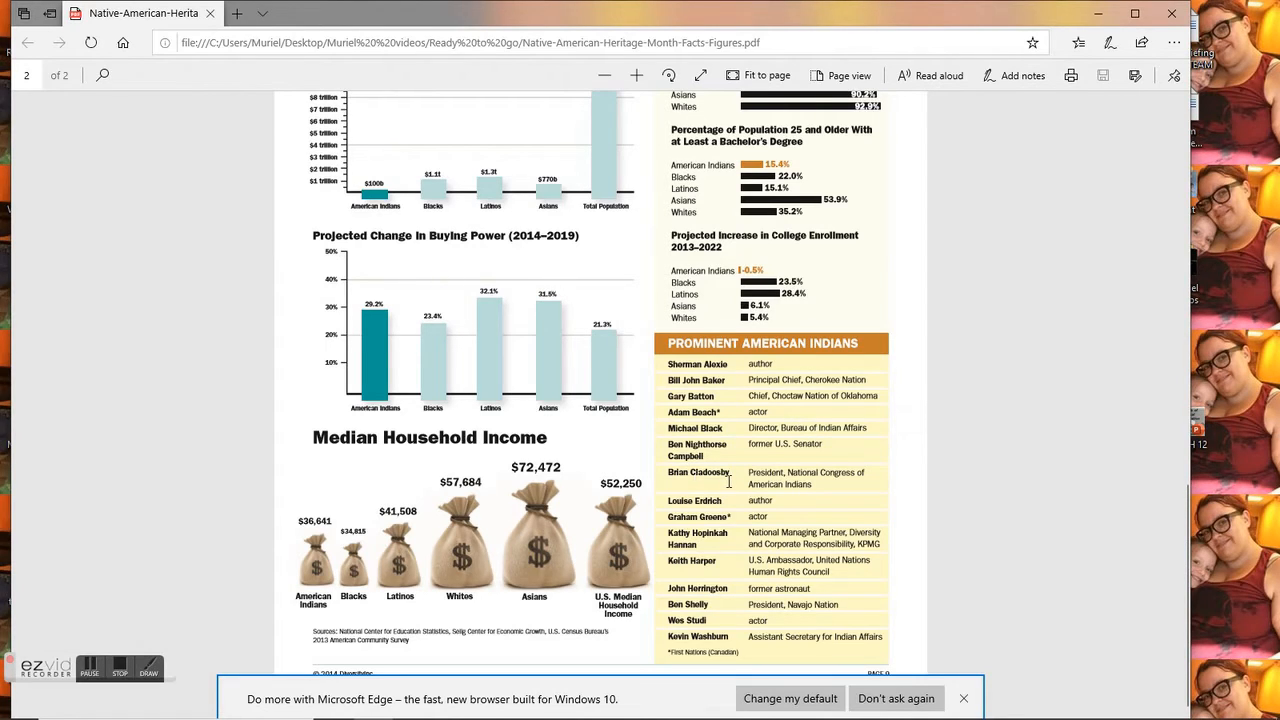
{"action": "mouse_move", "coordinate": [664, 524]}
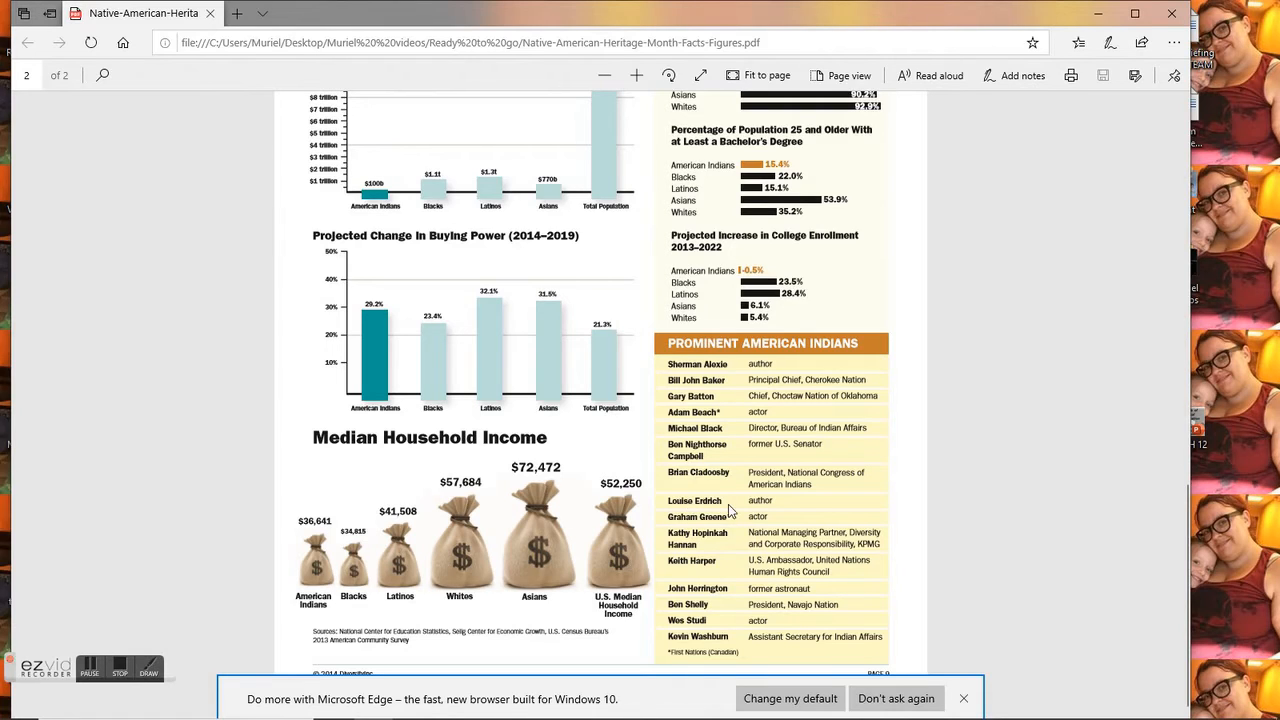
{"action": "mouse_move", "coordinate": [722, 524]}
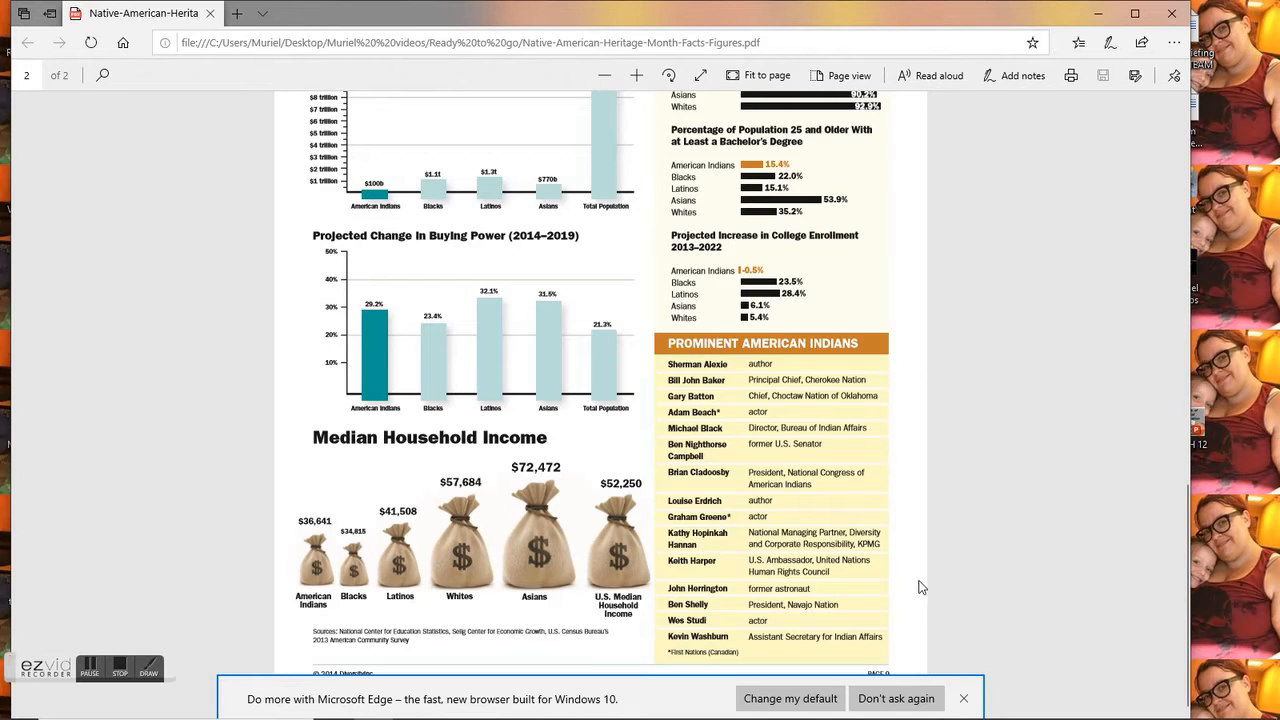
{"action": "mouse_move", "coordinate": [844, 558]}
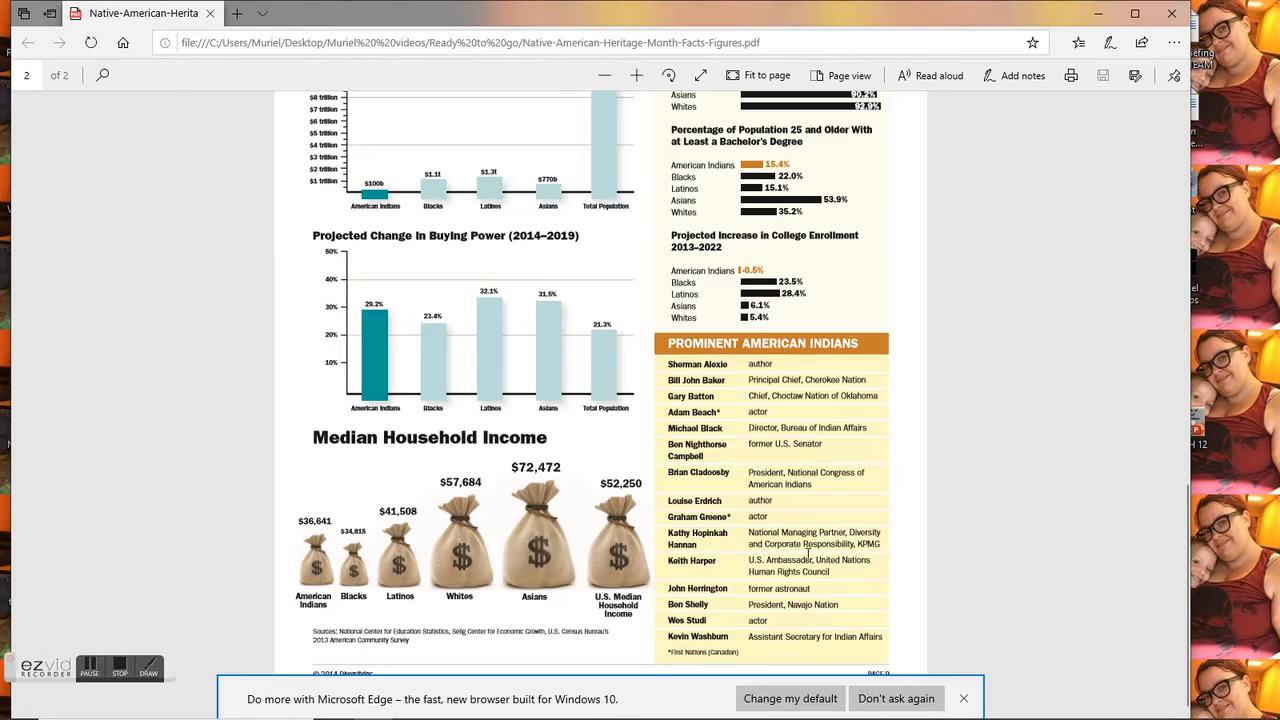
{"action": "mouse_move", "coordinate": [892, 556]}
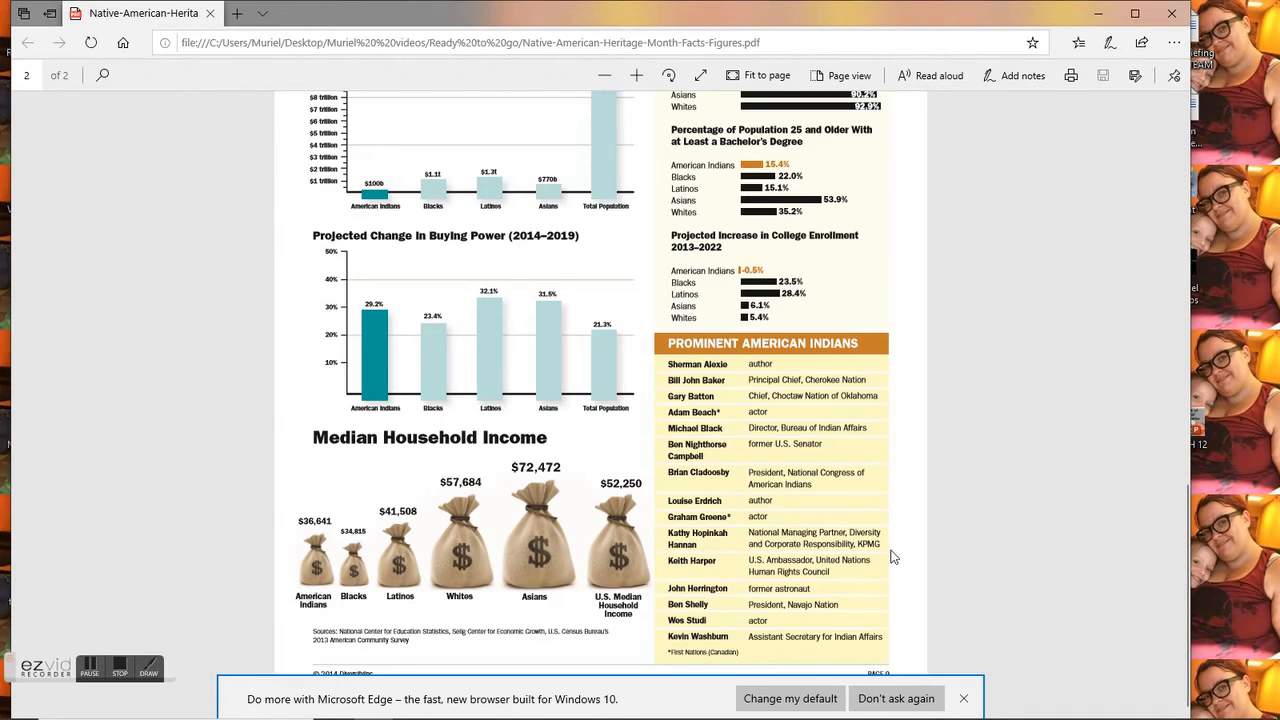
{"action": "mouse_move", "coordinate": [692, 586]}
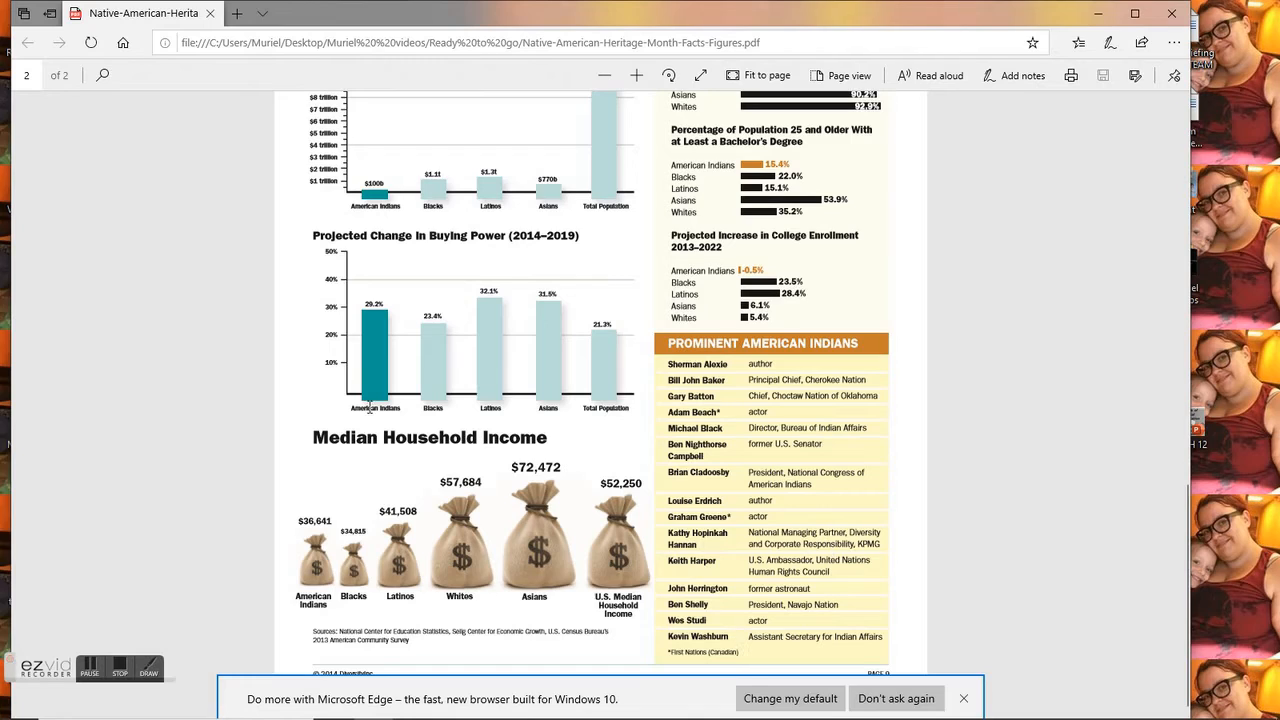
{"action": "mouse_move", "coordinate": [308, 628]}
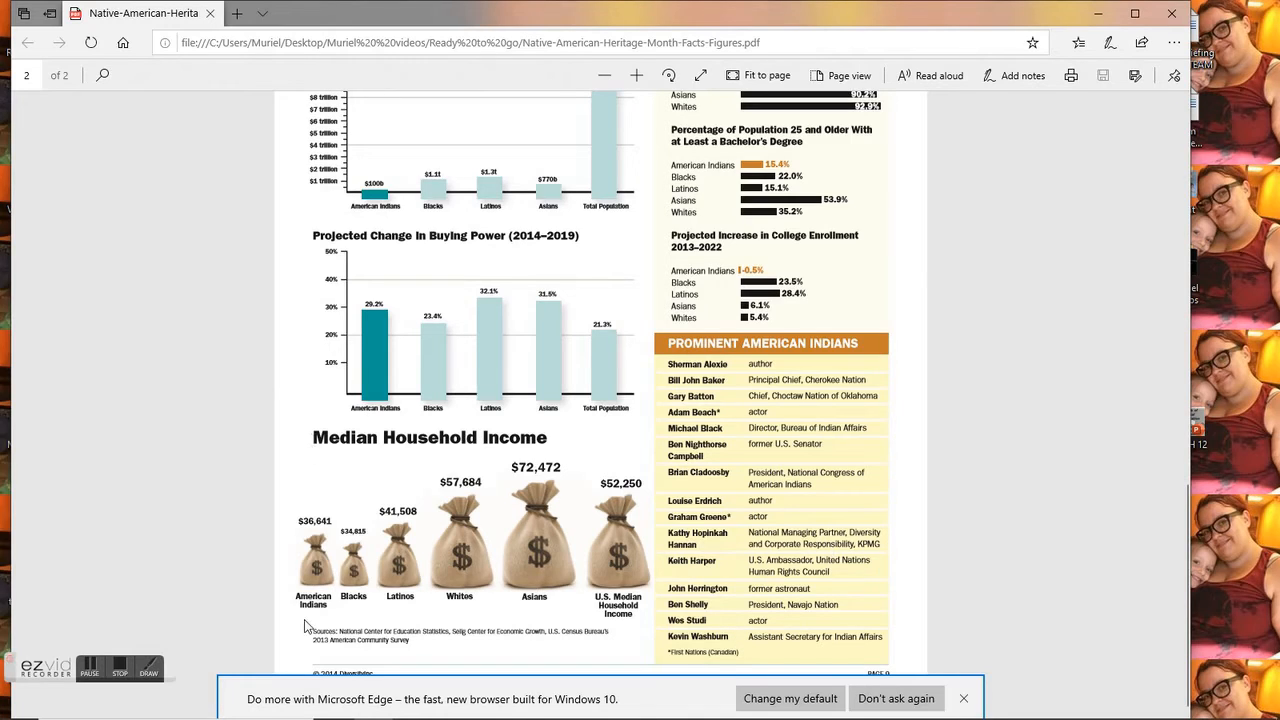
{"action": "mouse_move", "coordinate": [316, 528]}
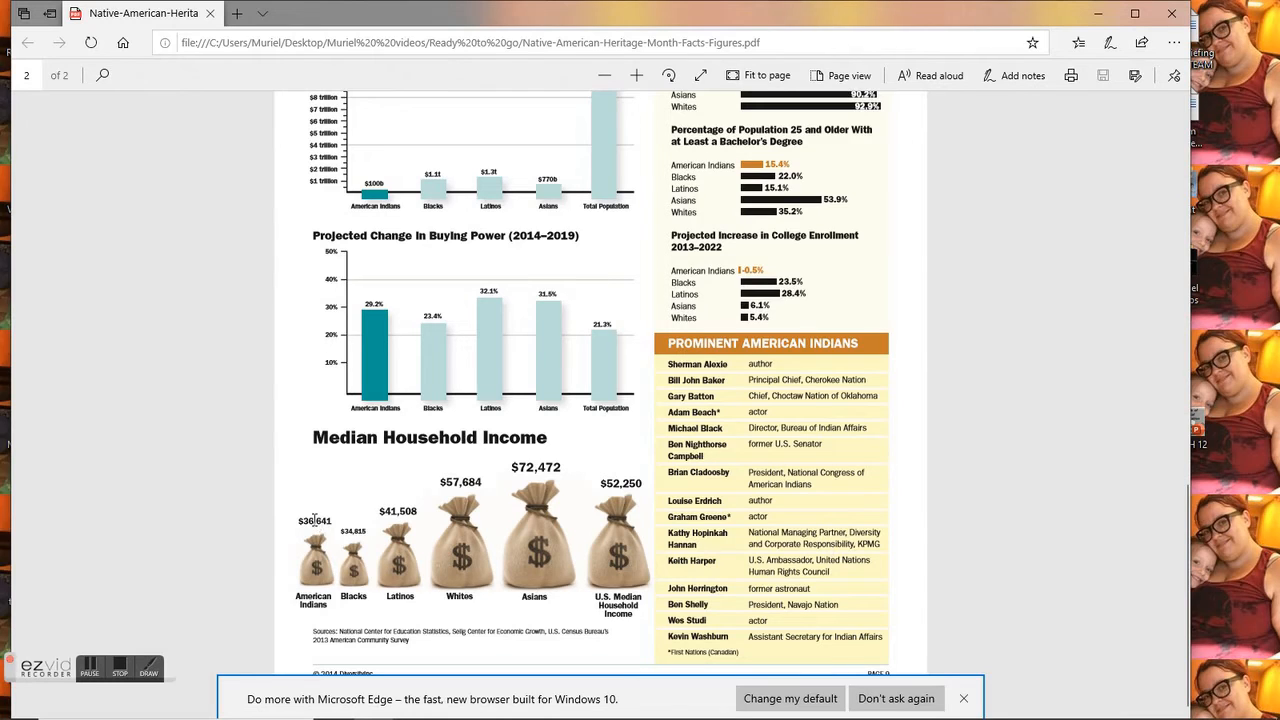
{"action": "mouse_move", "coordinate": [362, 570]}
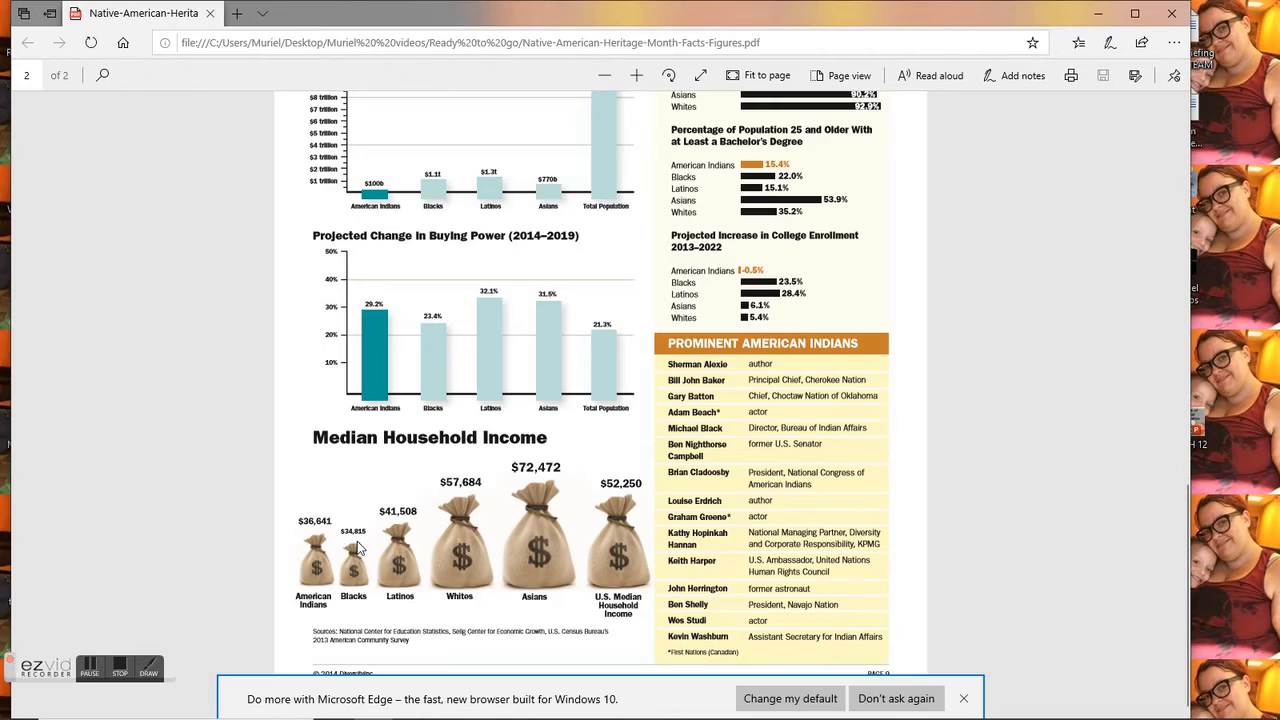
{"action": "mouse_move", "coordinate": [388, 544]}
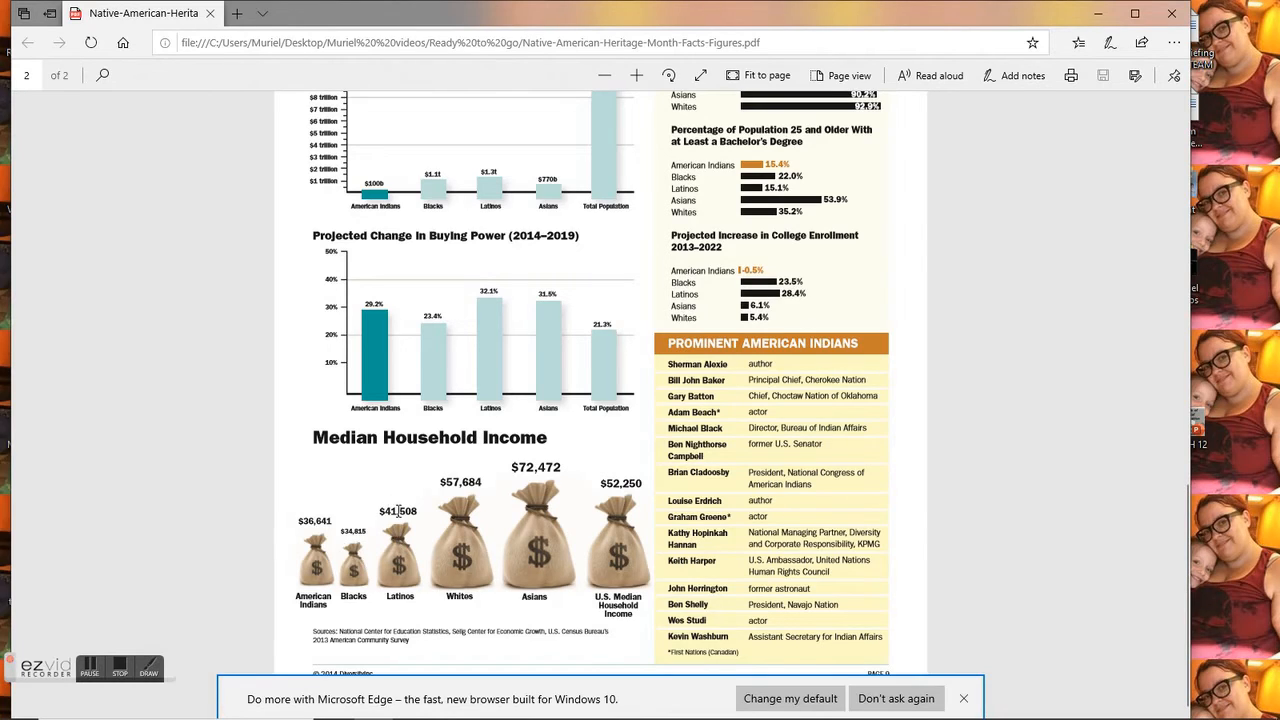
{"action": "mouse_move", "coordinate": [454, 490]}
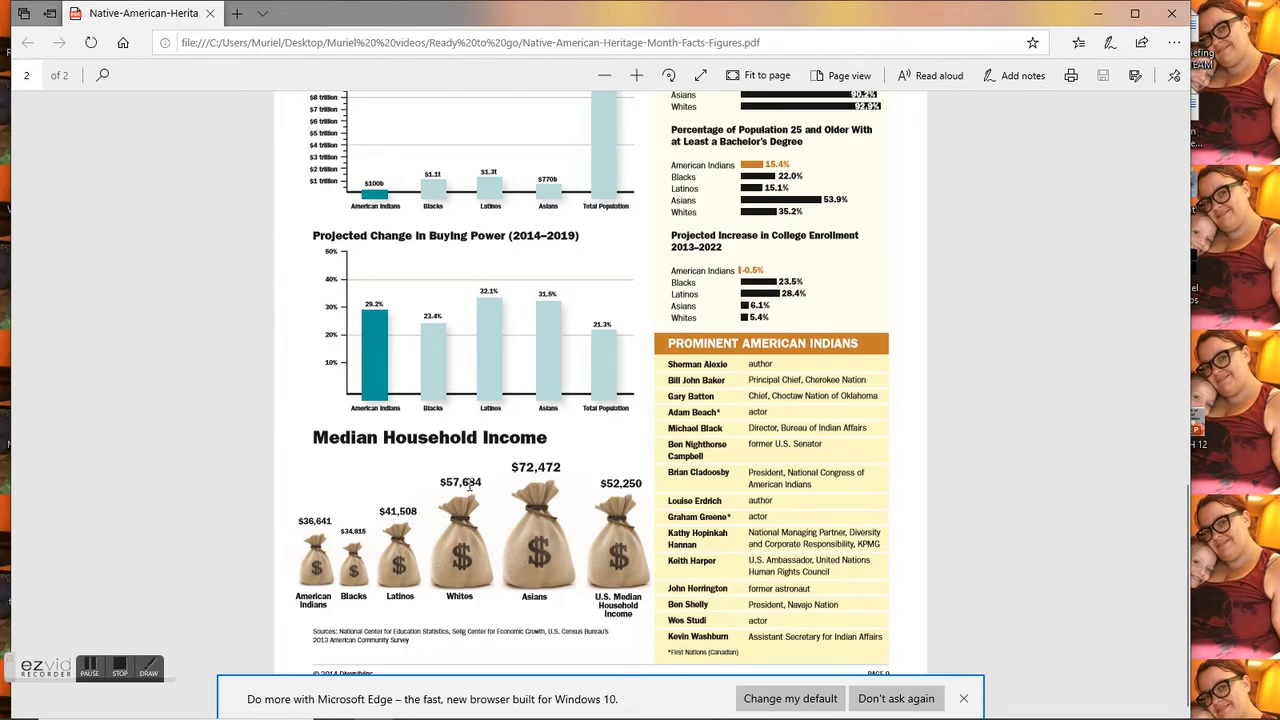
{"action": "mouse_move", "coordinate": [518, 532]}
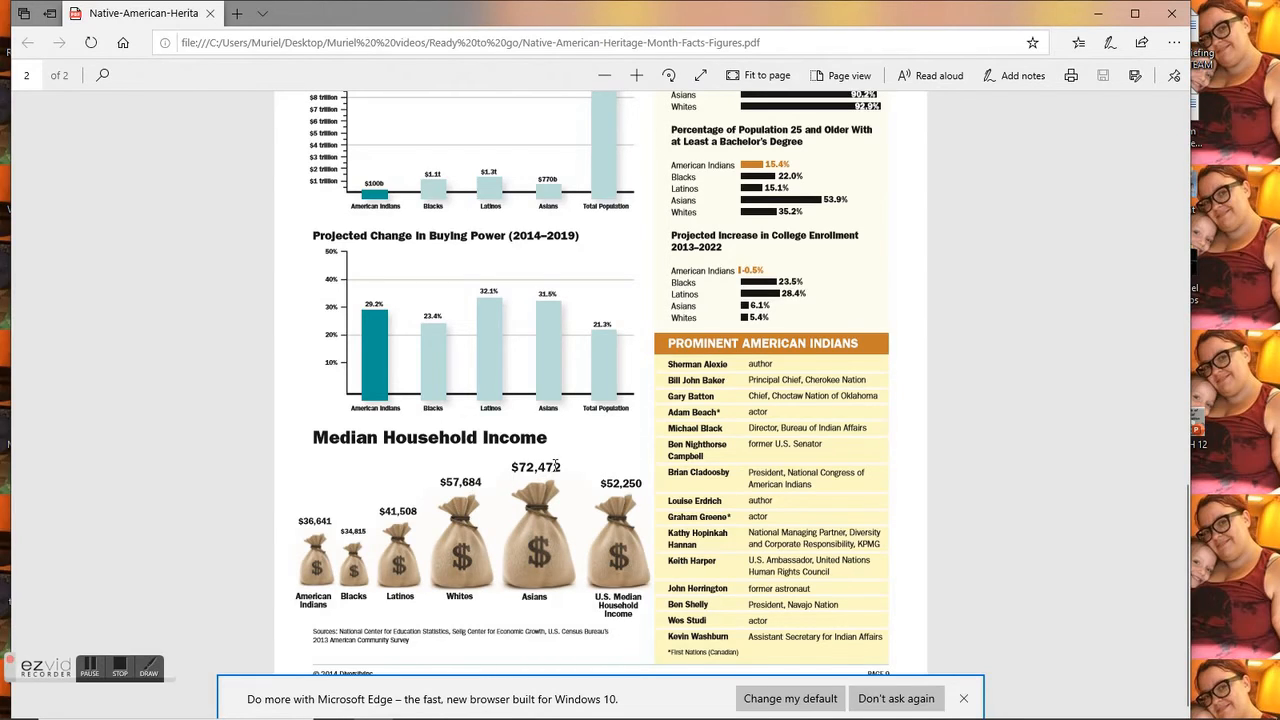
{"action": "mouse_move", "coordinate": [604, 592]}
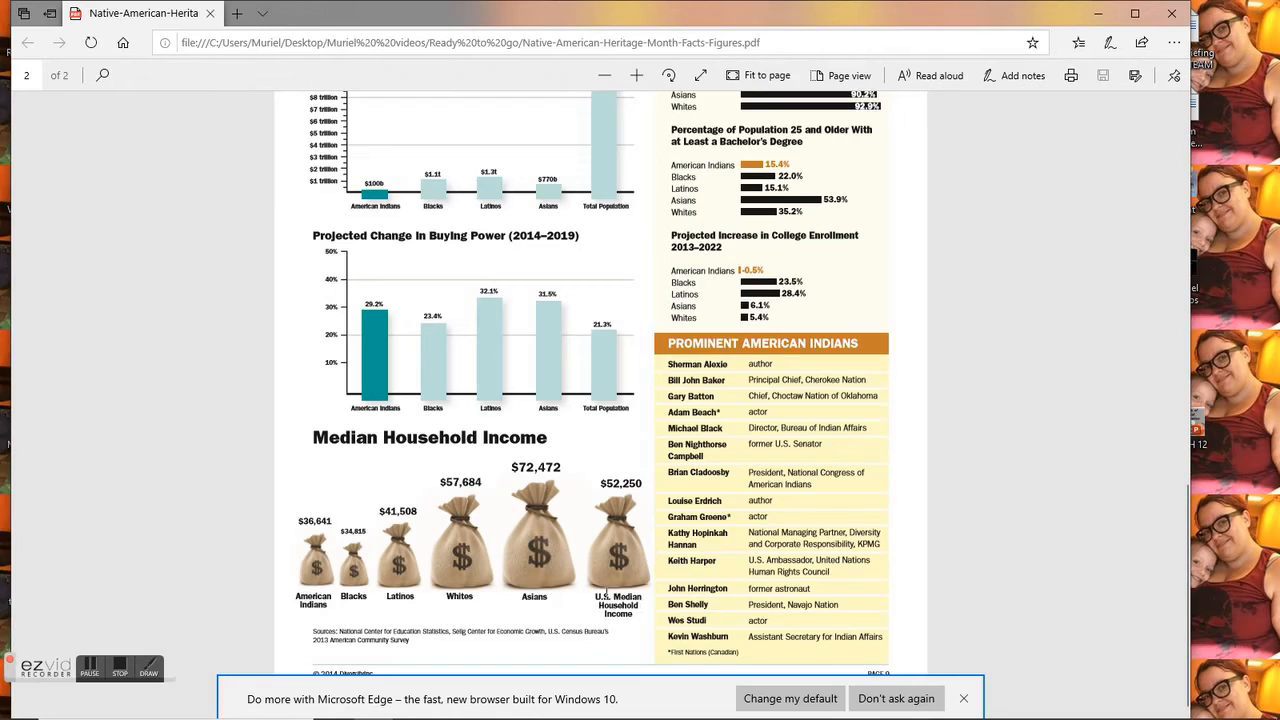
{"action": "mouse_move", "coordinate": [610, 510]}
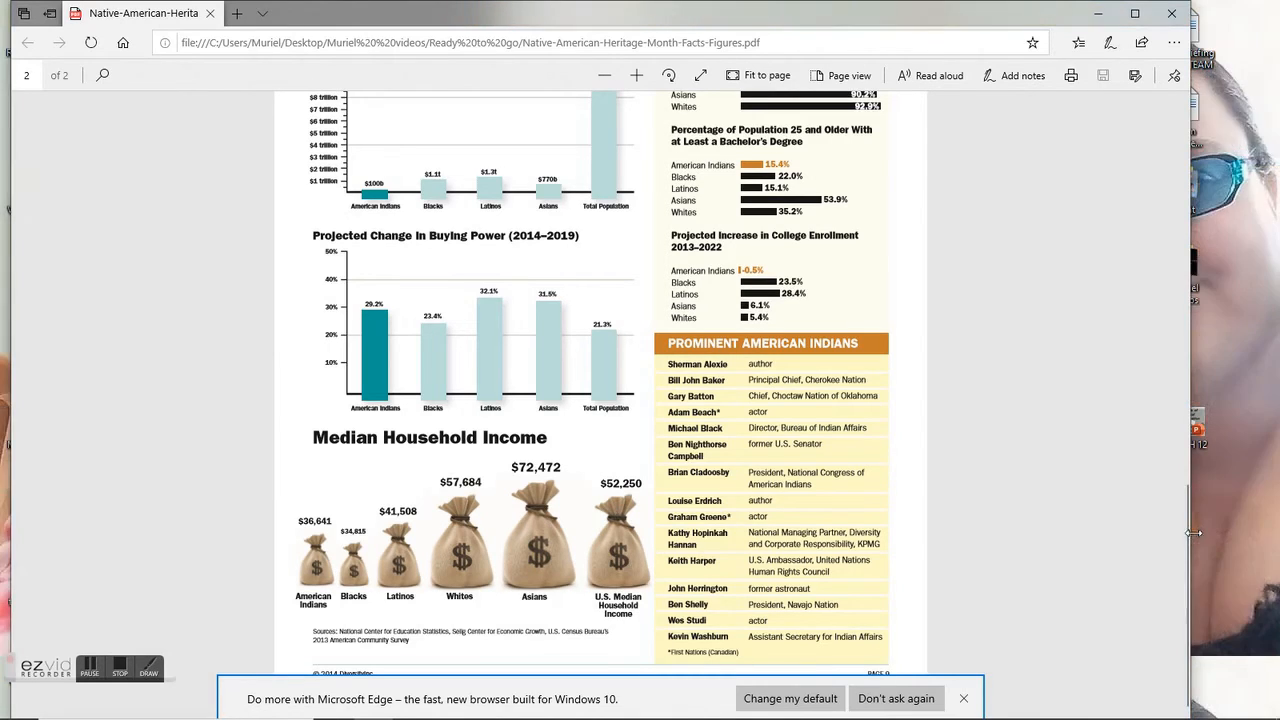
{"action": "mouse_move", "coordinate": [1190, 532]}
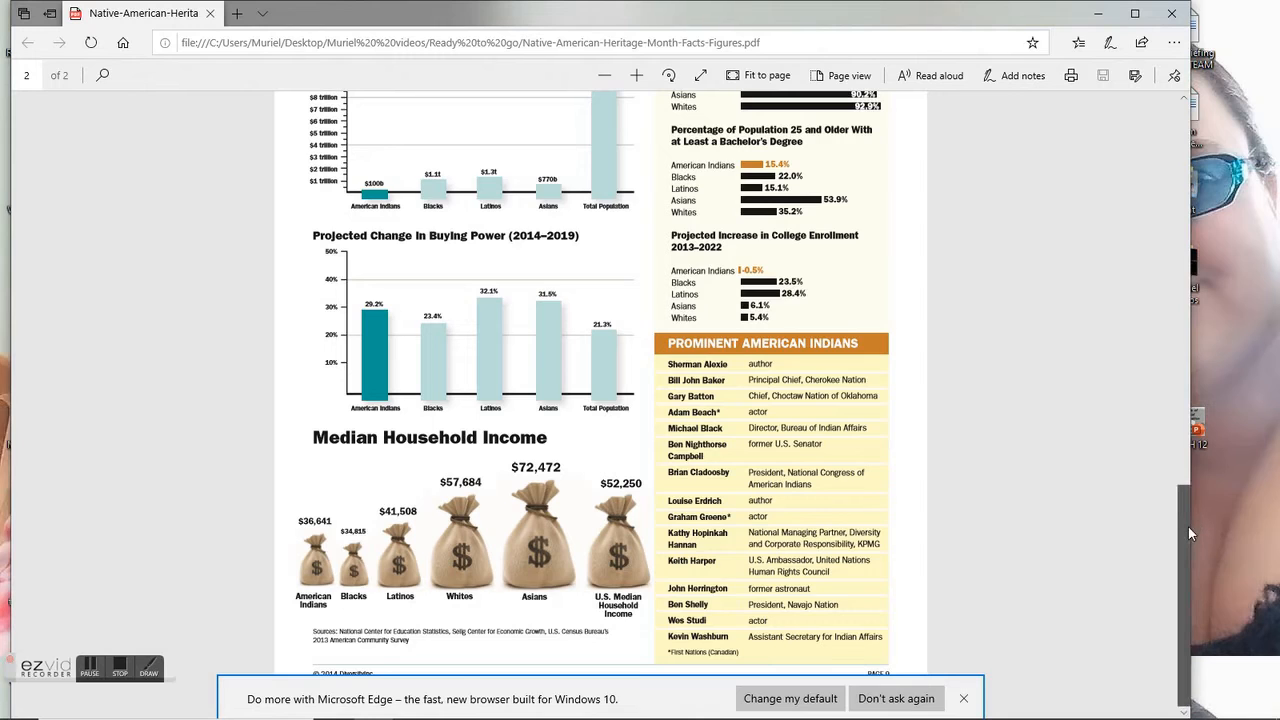
{"action": "scroll", "scroll_direction": "up", "scroll_amount": 3}
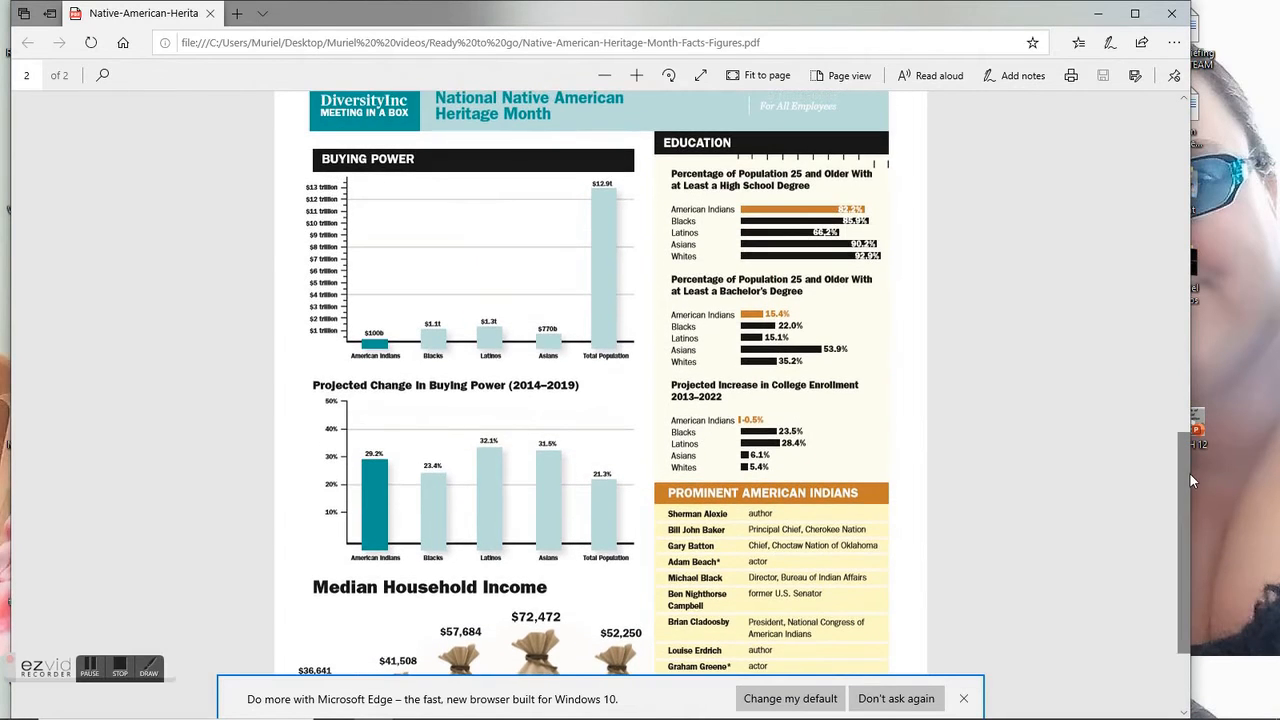
{"action": "mouse_move", "coordinate": [784, 236]}
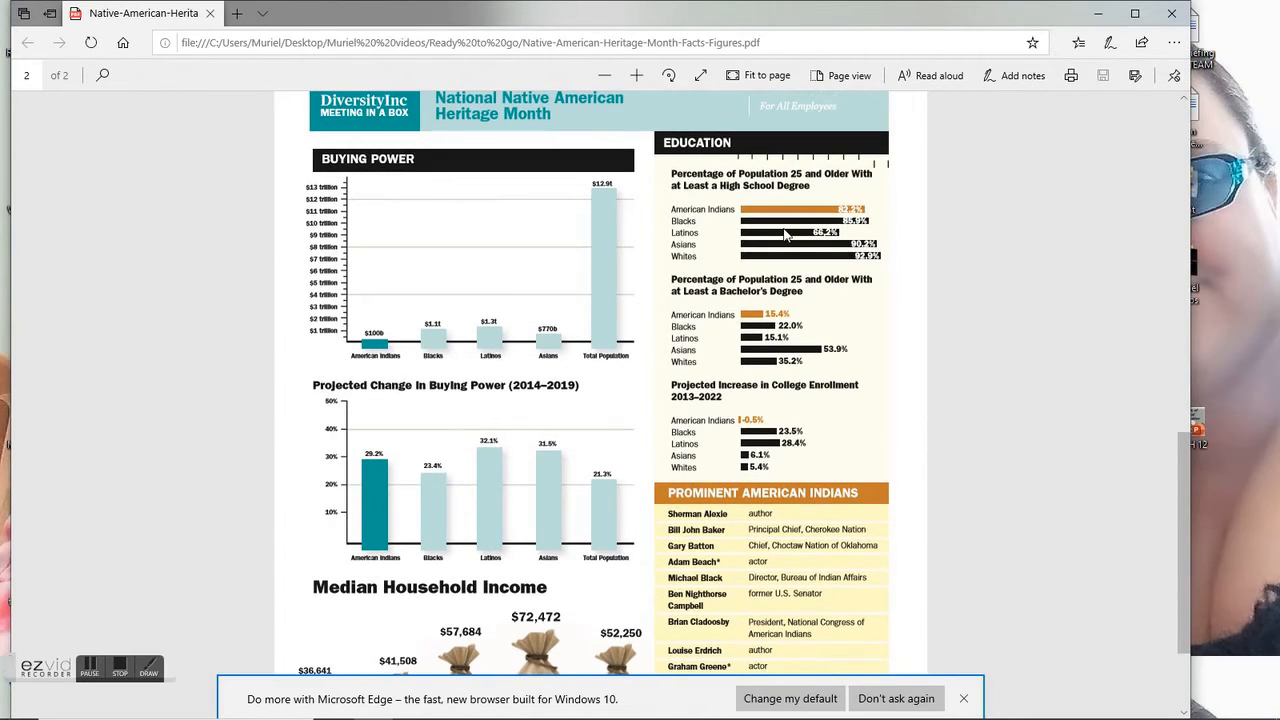
{"action": "mouse_move", "coordinate": [708, 180]}
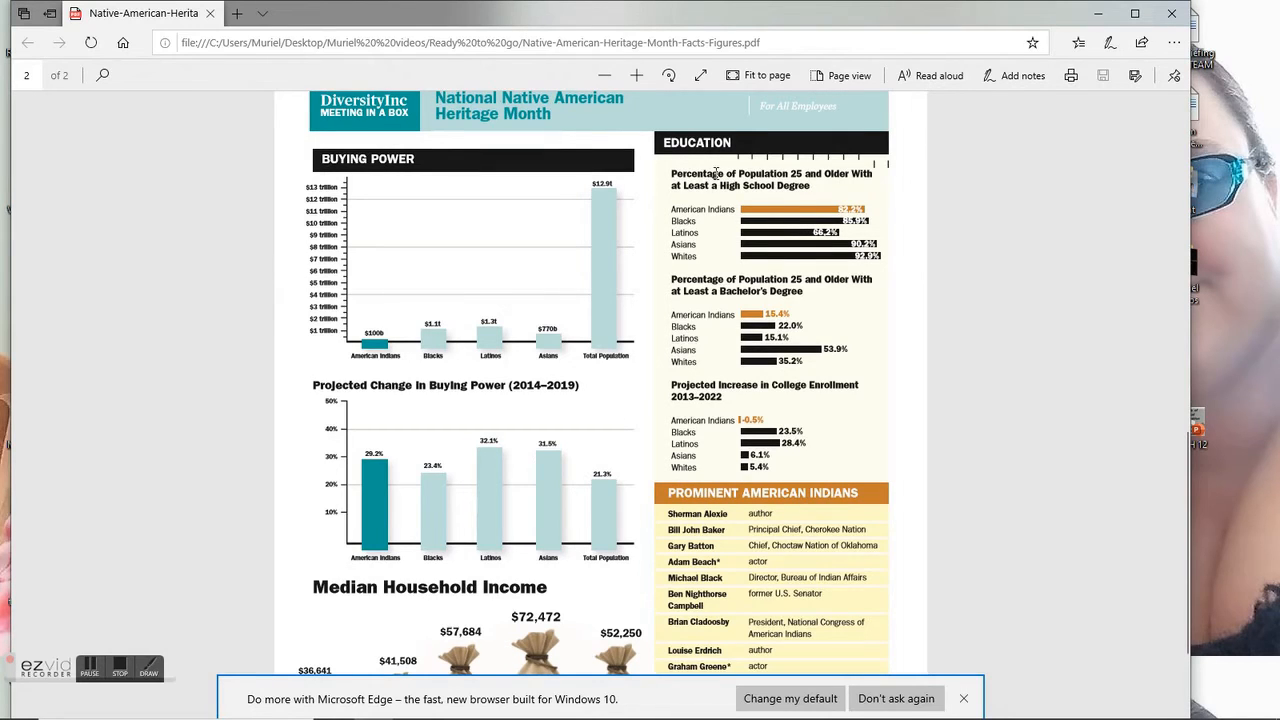
{"action": "mouse_move", "coordinate": [640, 218]}
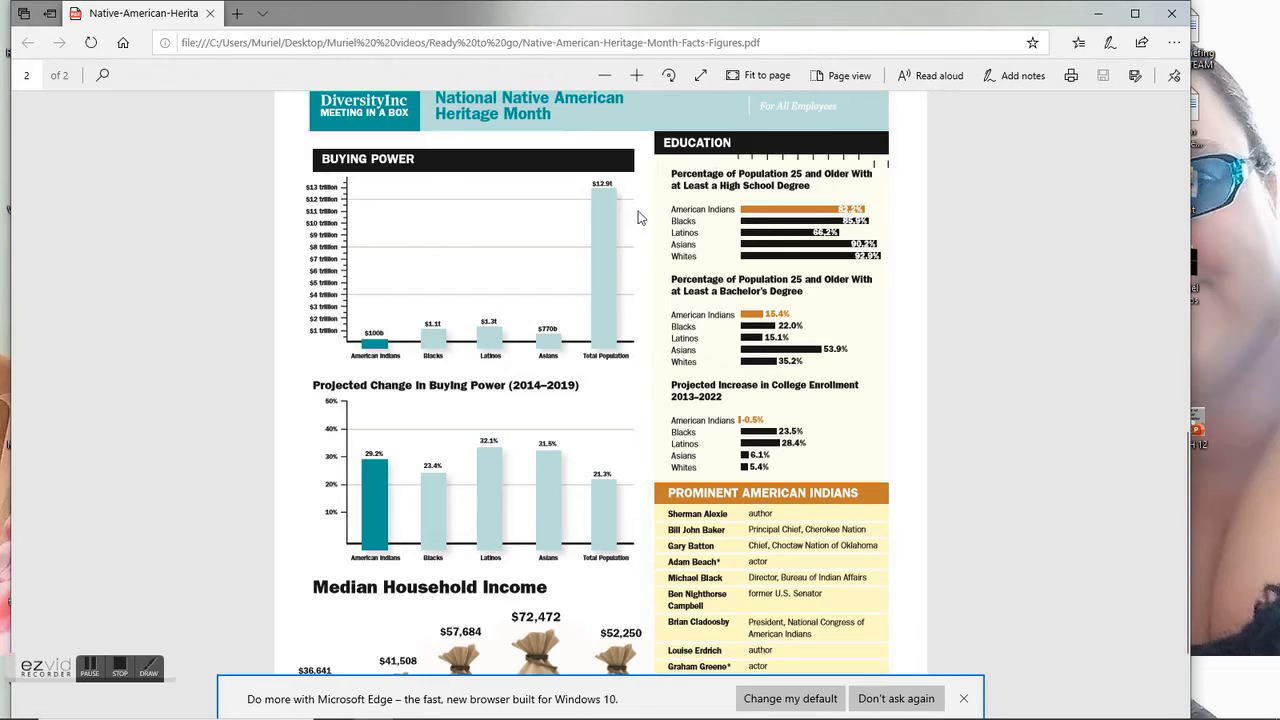
{"action": "mouse_move", "coordinate": [744, 220]}
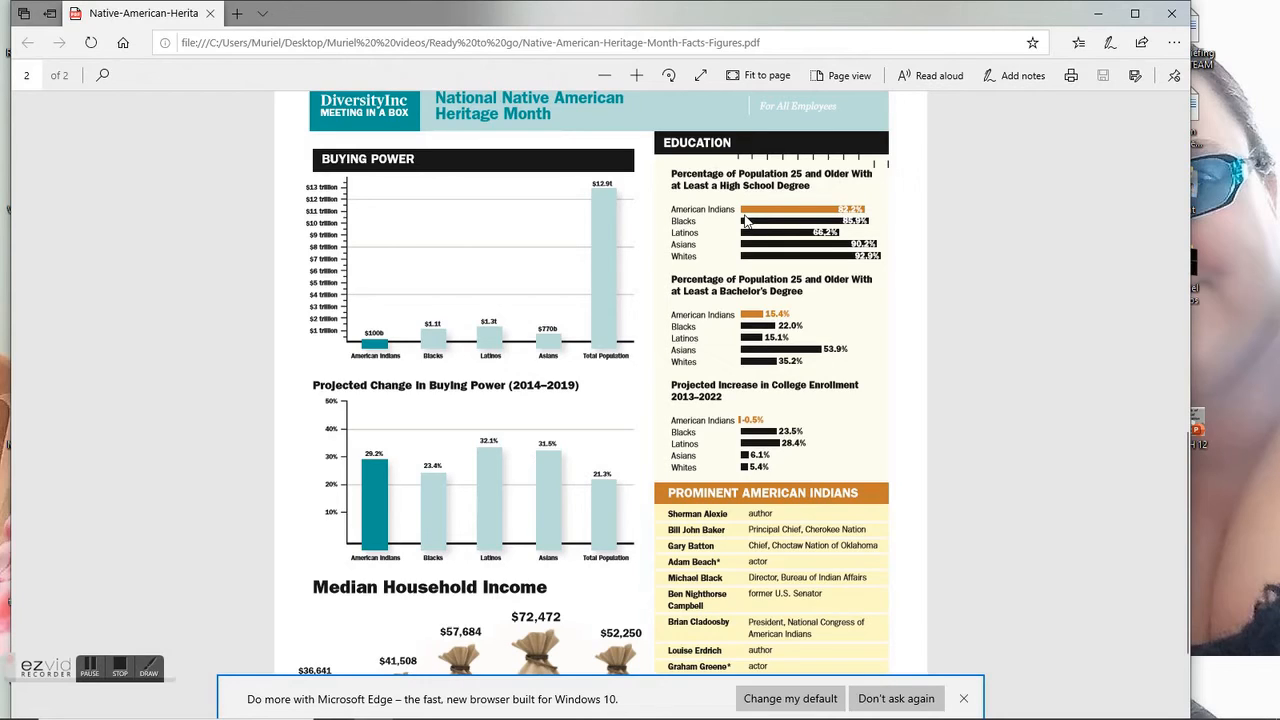
{"action": "mouse_move", "coordinate": [748, 232]}
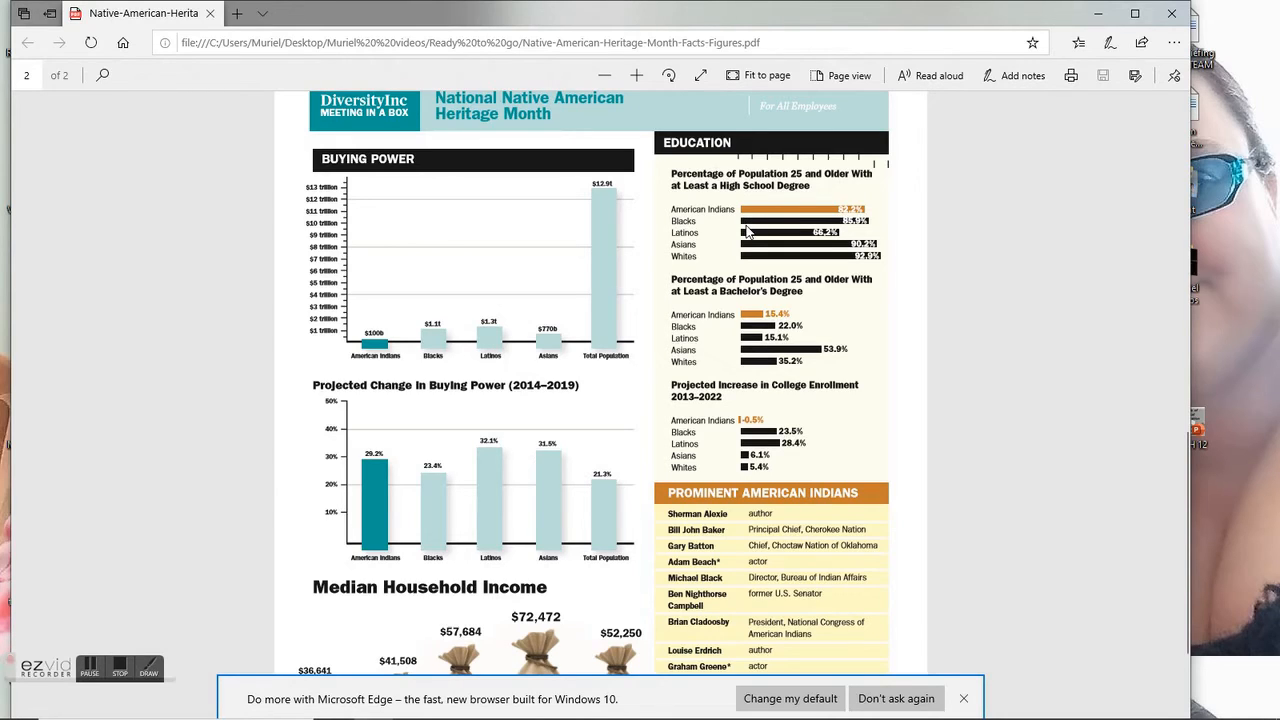
{"action": "mouse_move", "coordinate": [748, 244]}
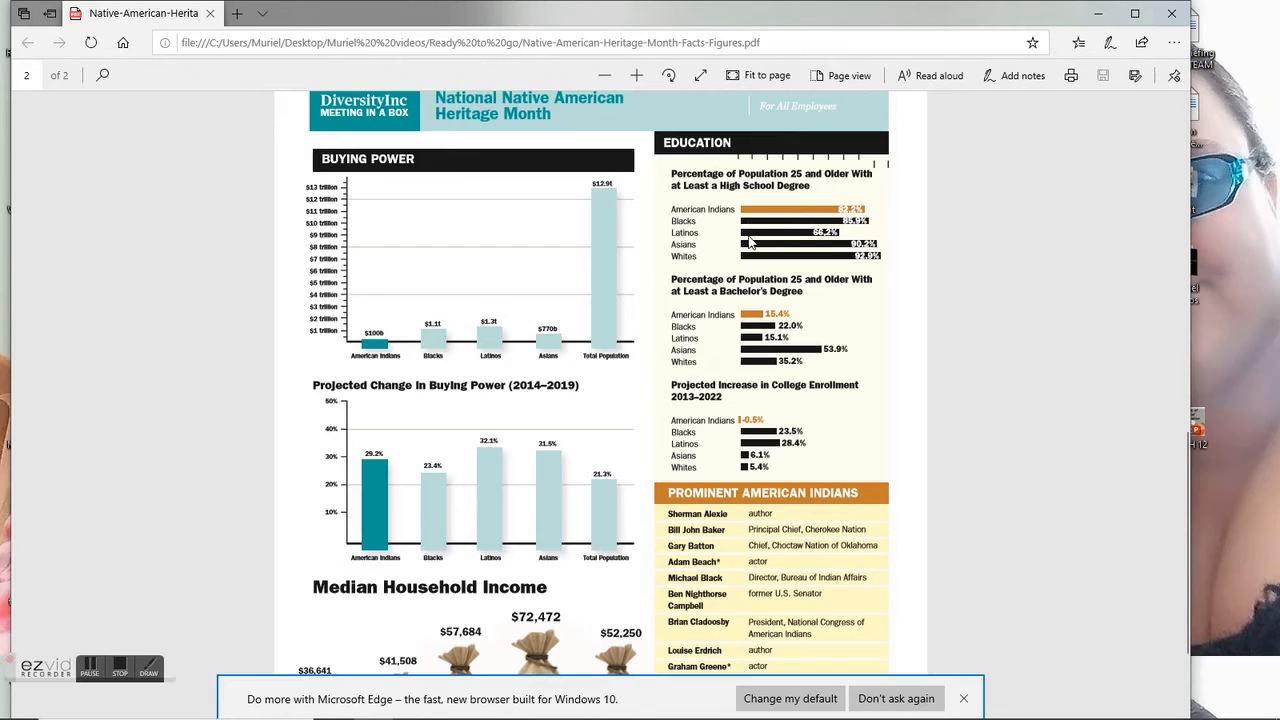
{"action": "mouse_move", "coordinate": [750, 248]}
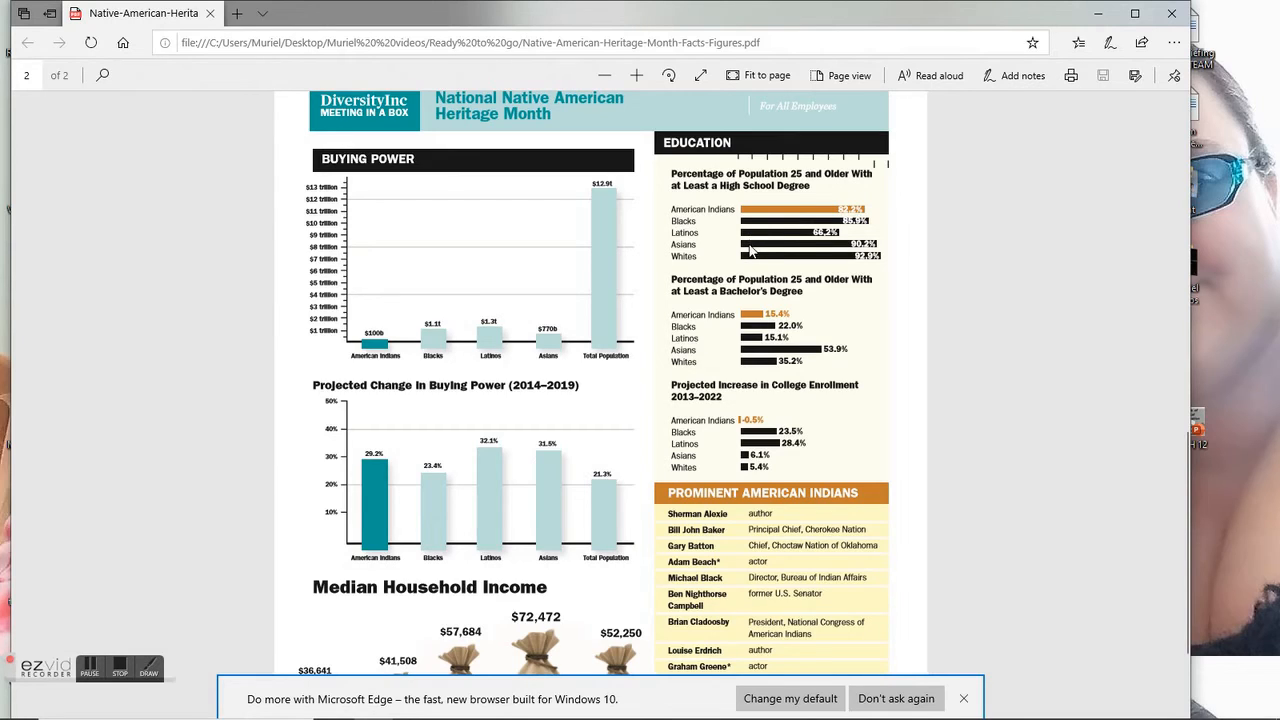
{"action": "mouse_move", "coordinate": [748, 262]}
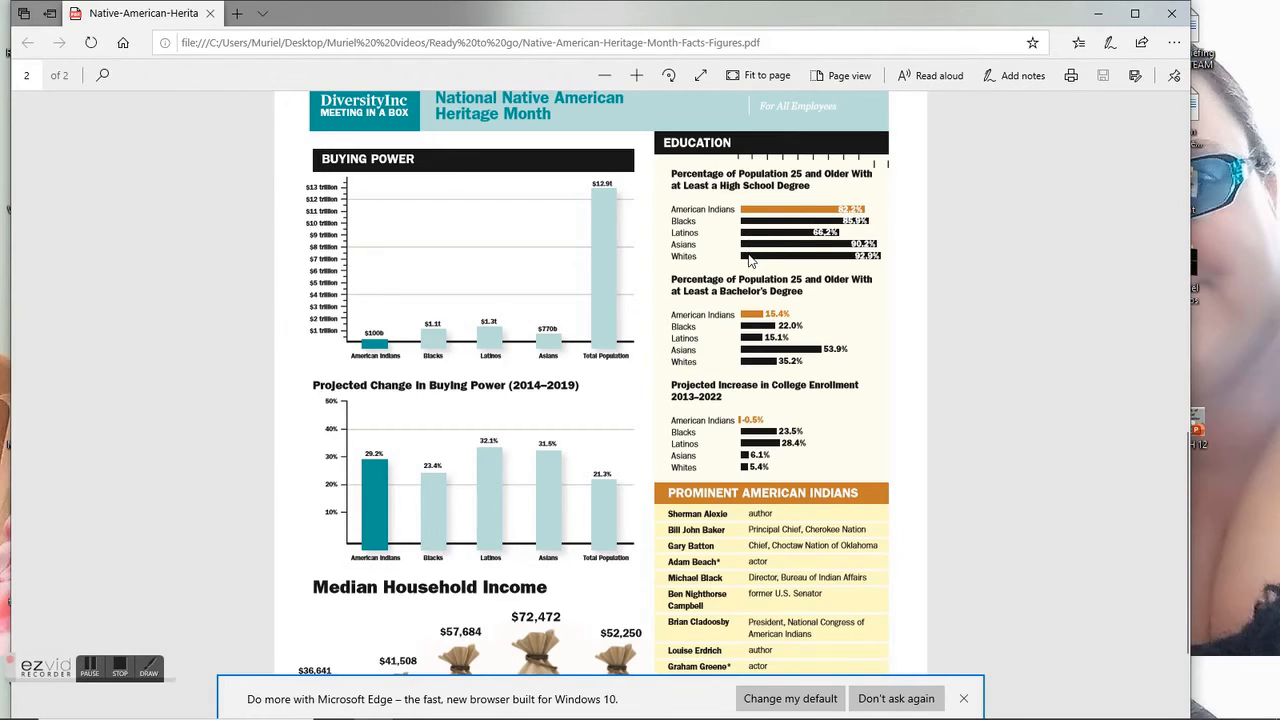
{"action": "mouse_move", "coordinate": [718, 284]}
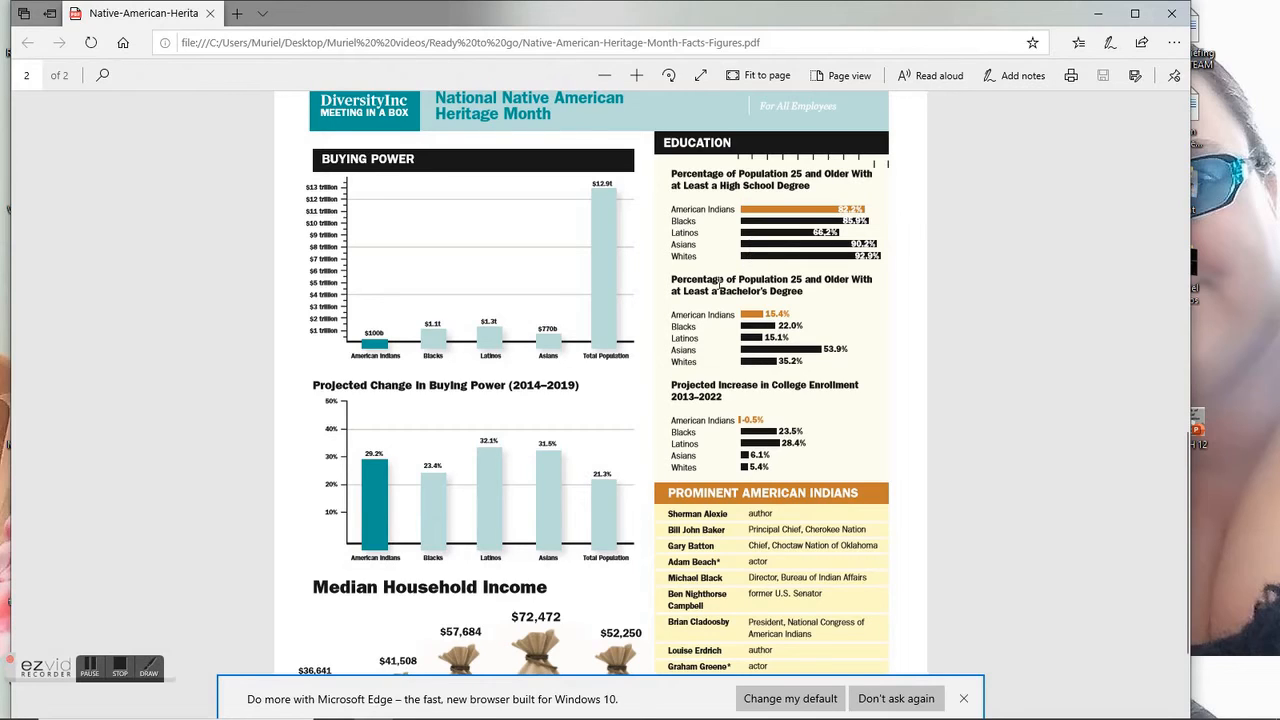
{"action": "mouse_move", "coordinate": [840, 280]}
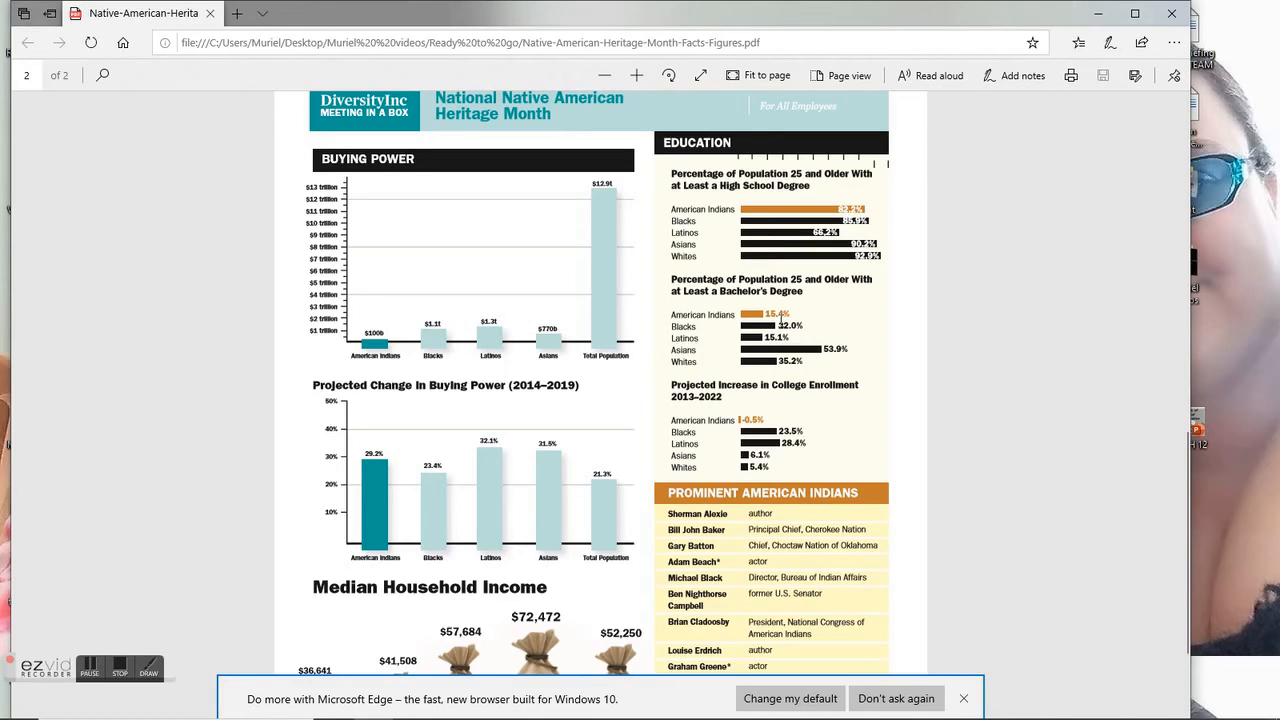
{"action": "mouse_move", "coordinate": [768, 334]}
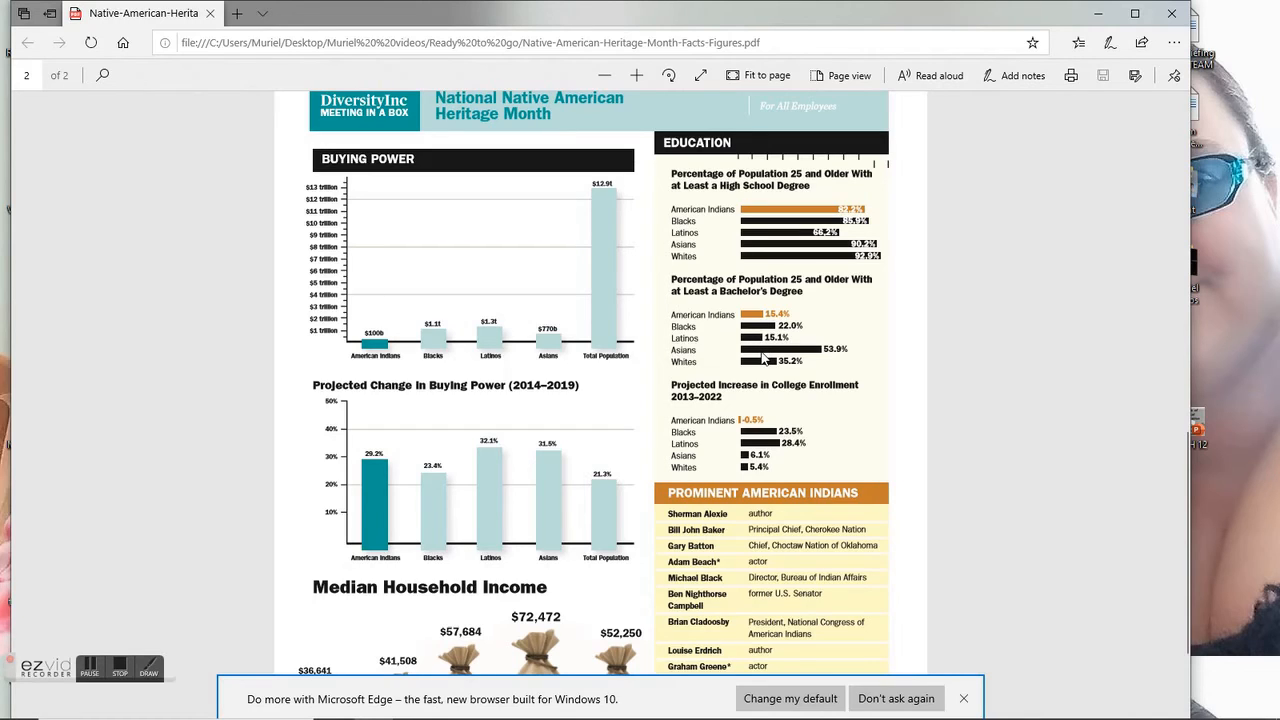
{"action": "mouse_move", "coordinate": [764, 372]}
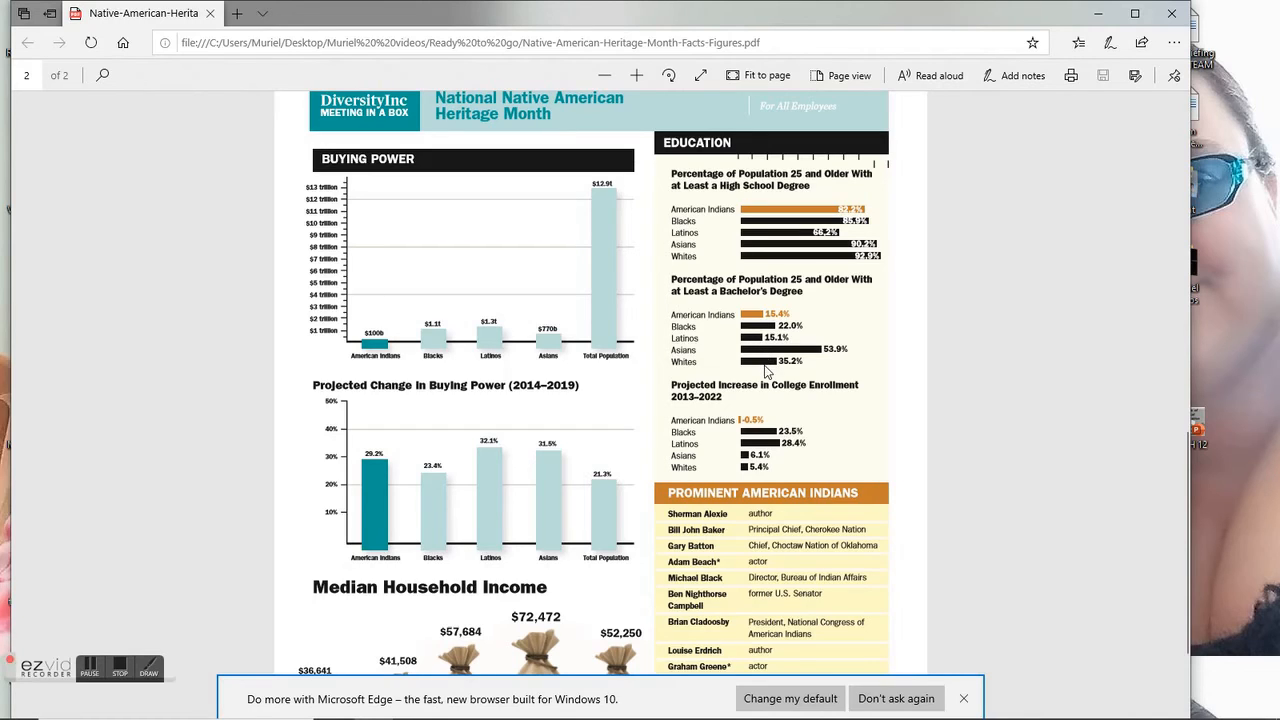
{"action": "mouse_move", "coordinate": [730, 418]}
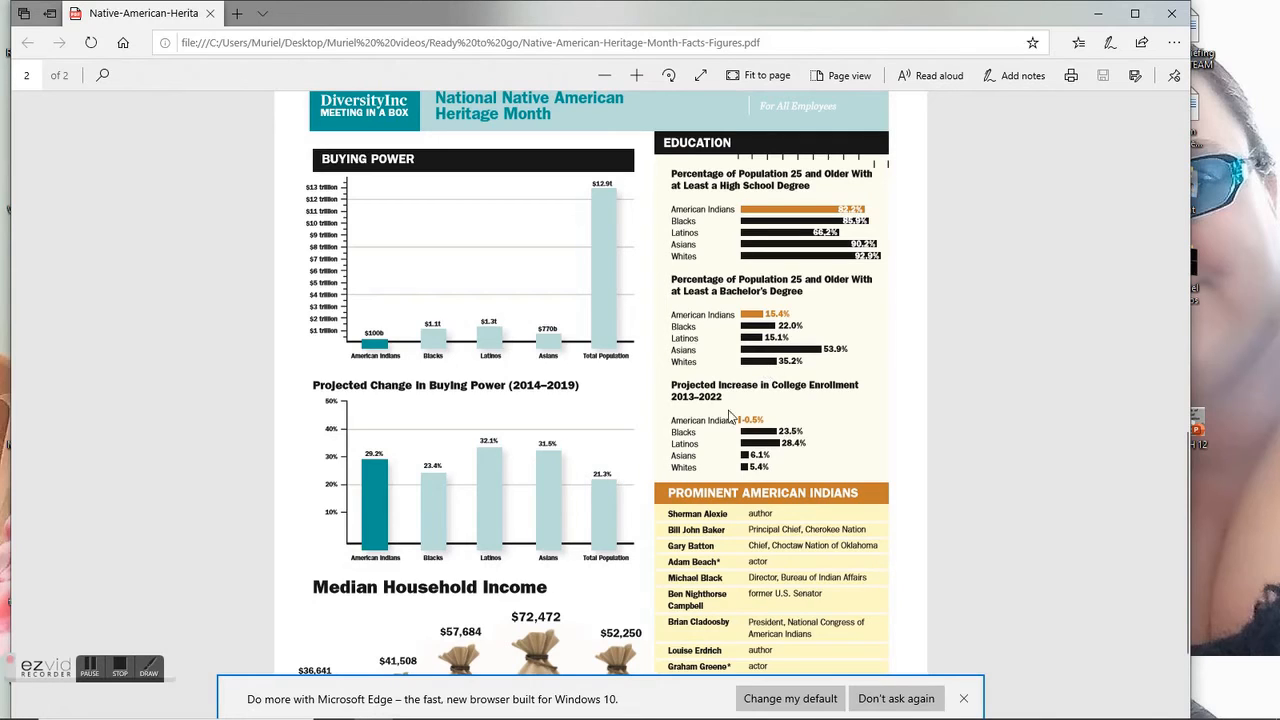
{"action": "mouse_move", "coordinate": [816, 396]}
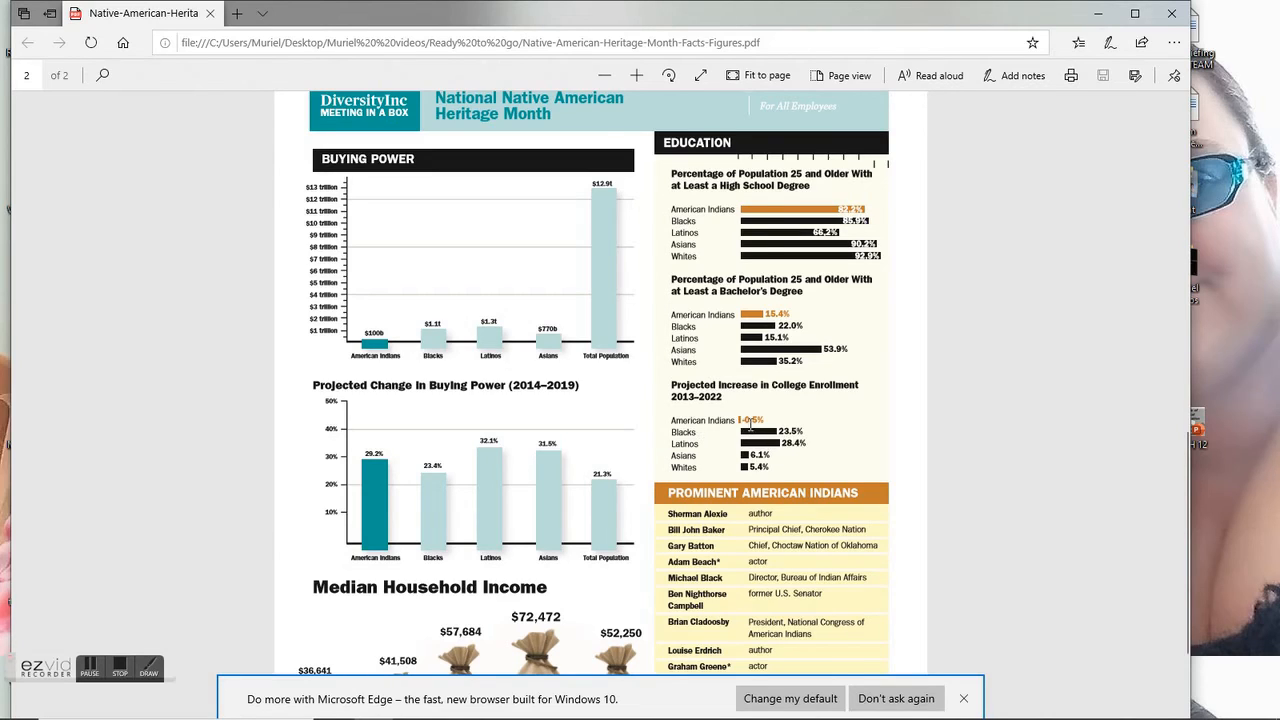
{"action": "mouse_move", "coordinate": [716, 468]}
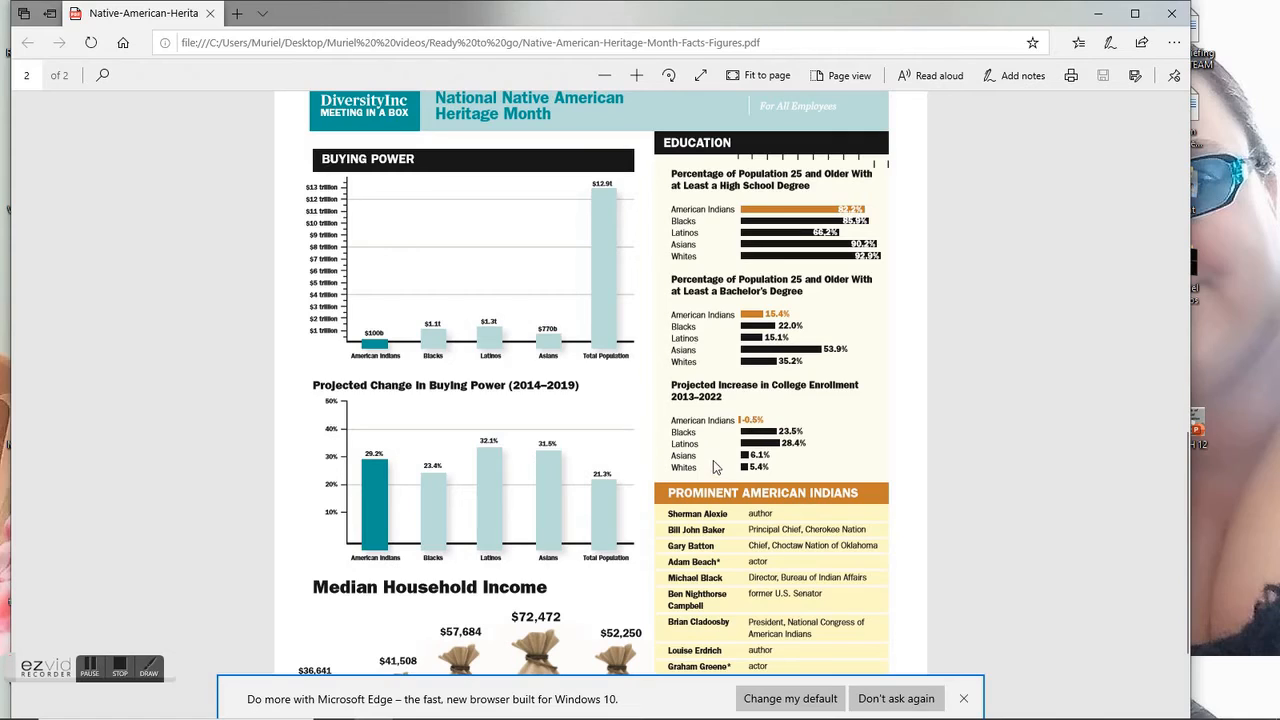
{"action": "mouse_move", "coordinate": [828, 452]}
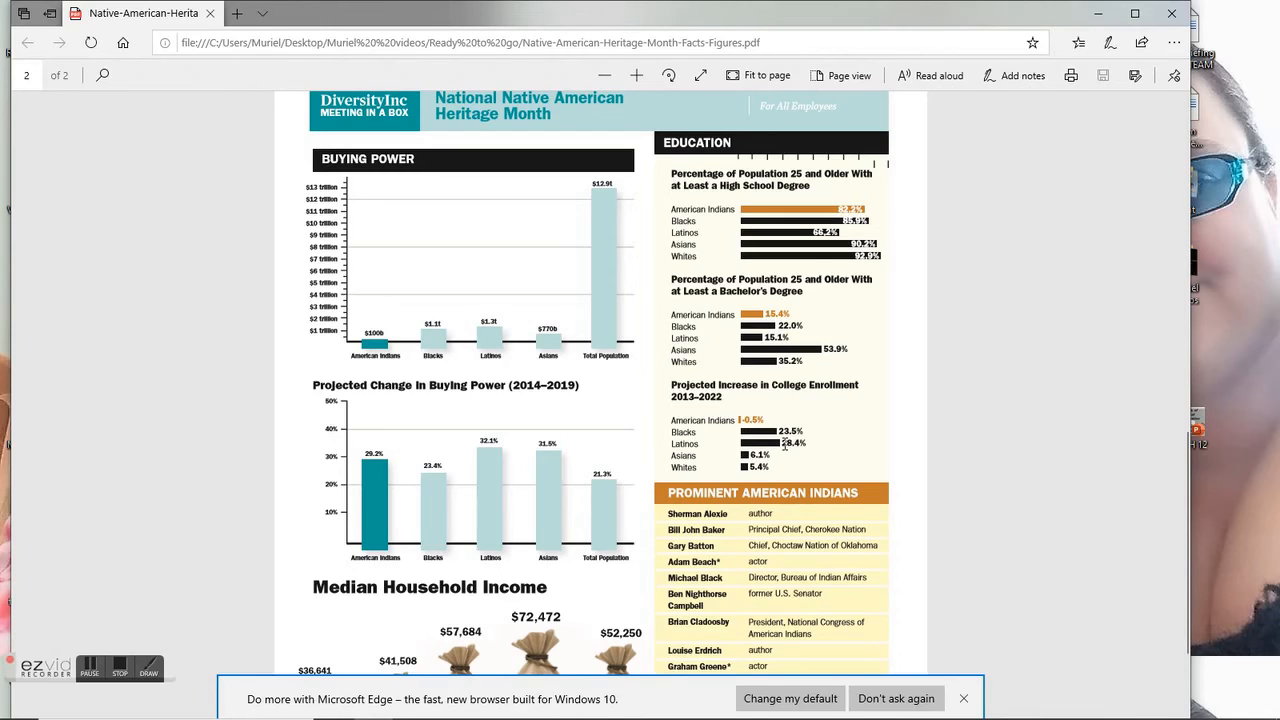
{"action": "mouse_move", "coordinate": [784, 458]}
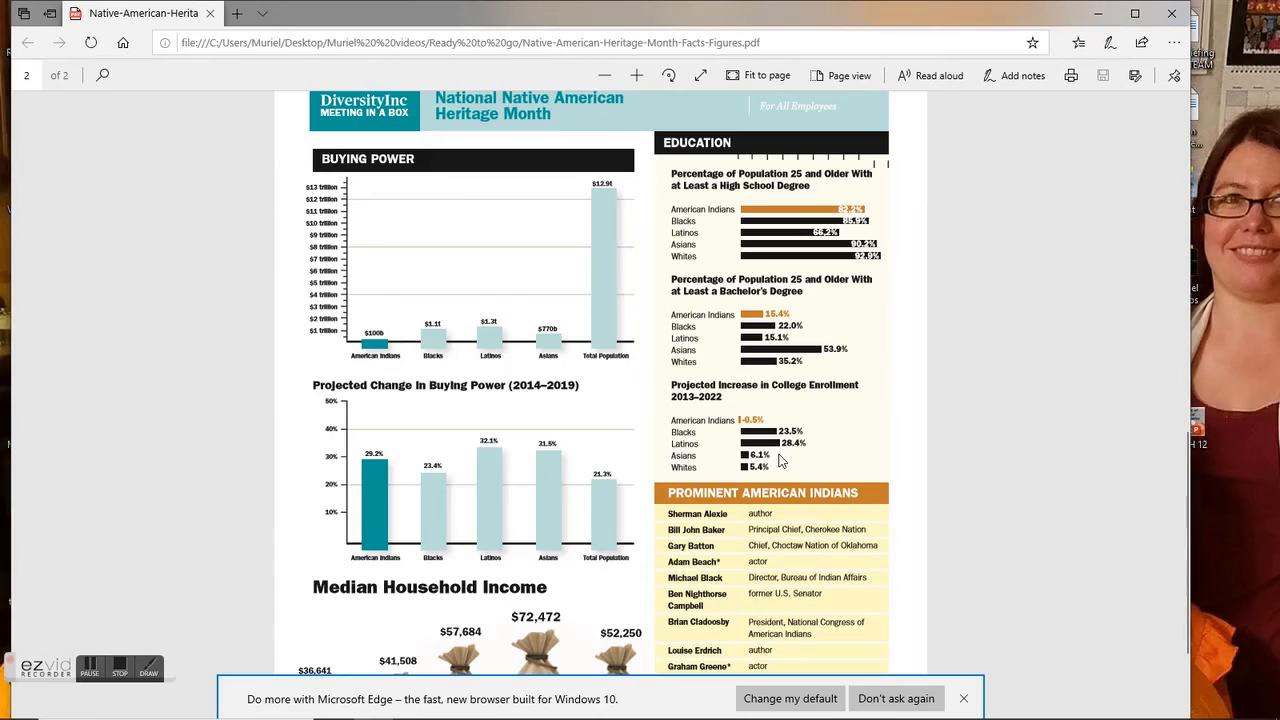
{"action": "mouse_move", "coordinate": [756, 486]}
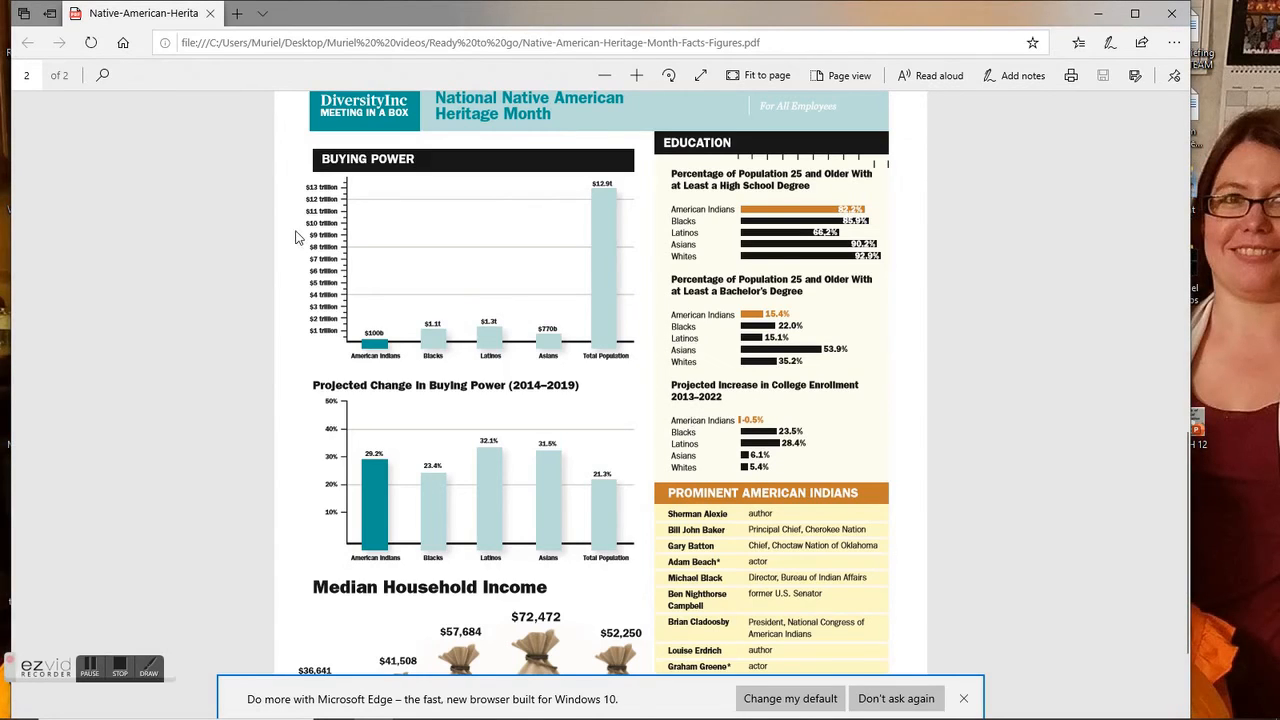
{"action": "mouse_move", "coordinate": [388, 332]}
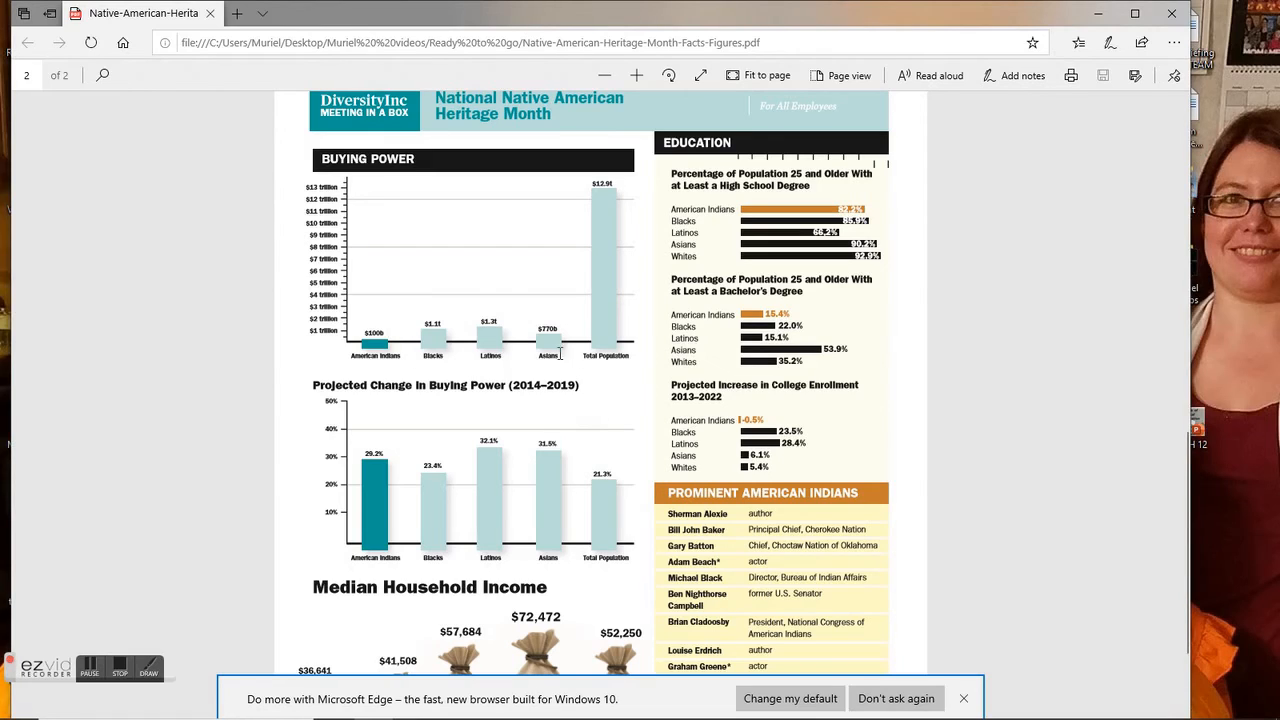
{"action": "mouse_move", "coordinate": [414, 352]}
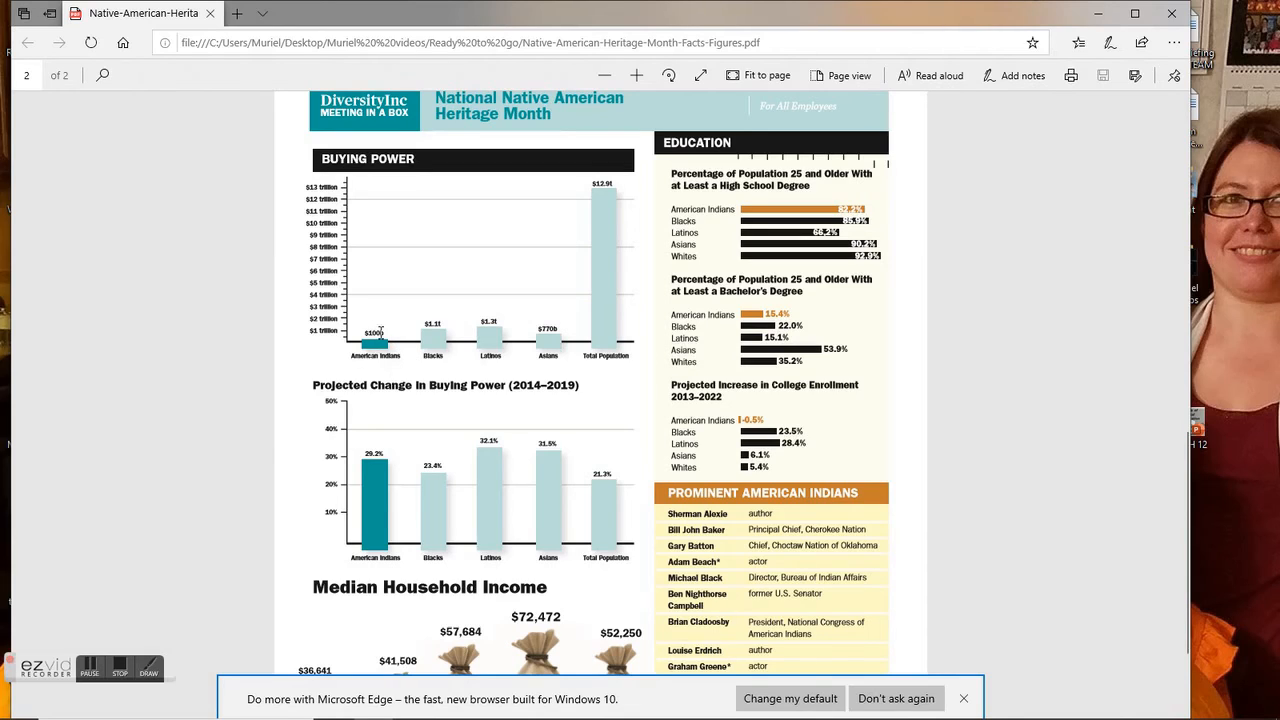
{"action": "mouse_move", "coordinate": [436, 318]}
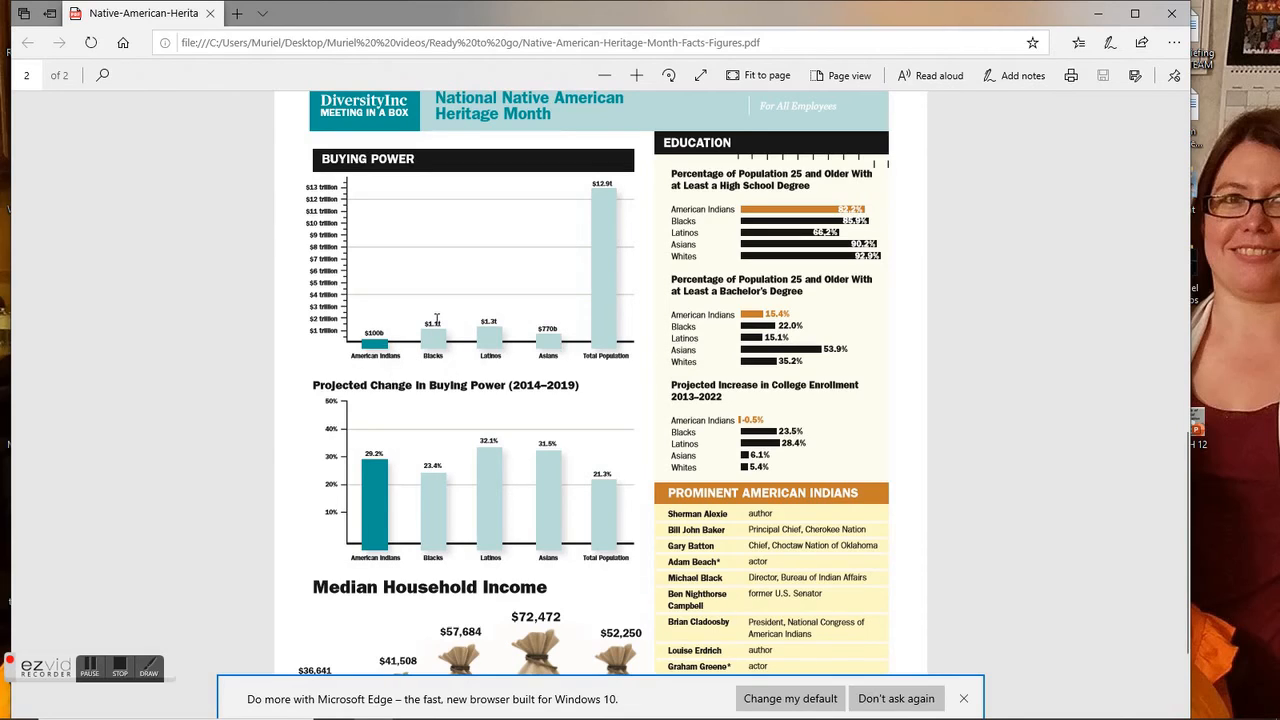
{"action": "mouse_move", "coordinate": [490, 376]}
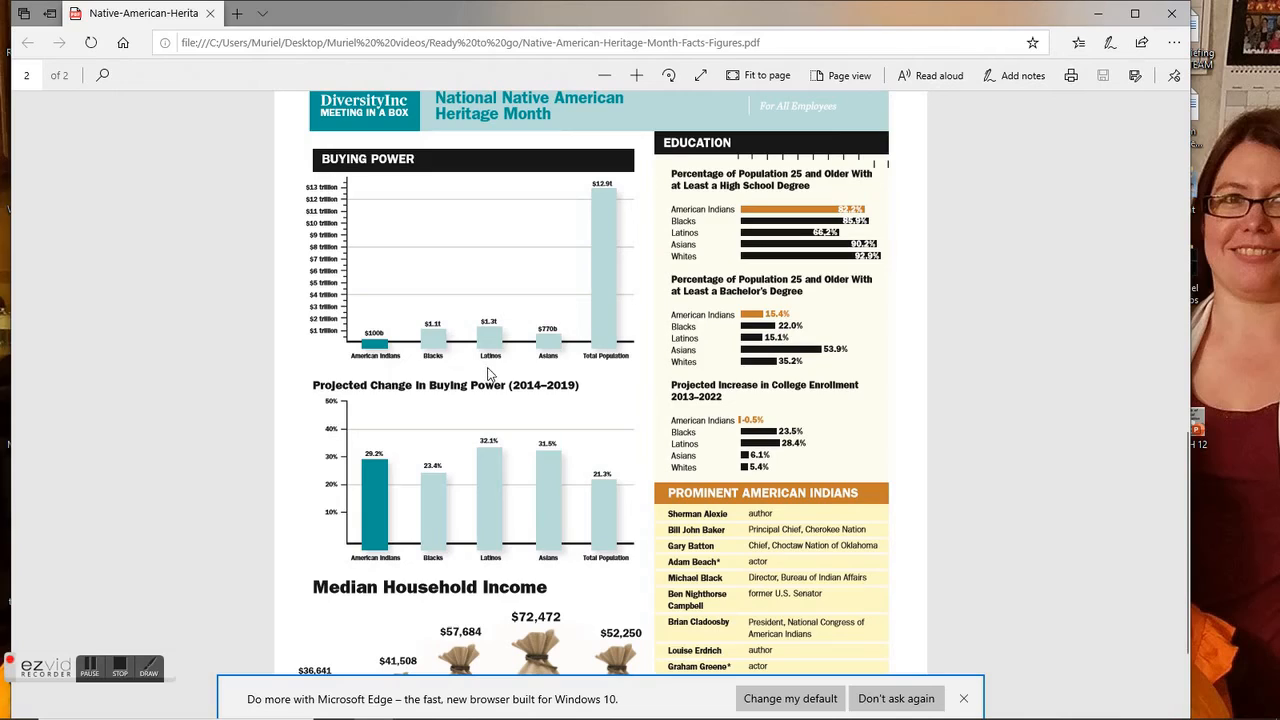
{"action": "mouse_move", "coordinate": [536, 358]}
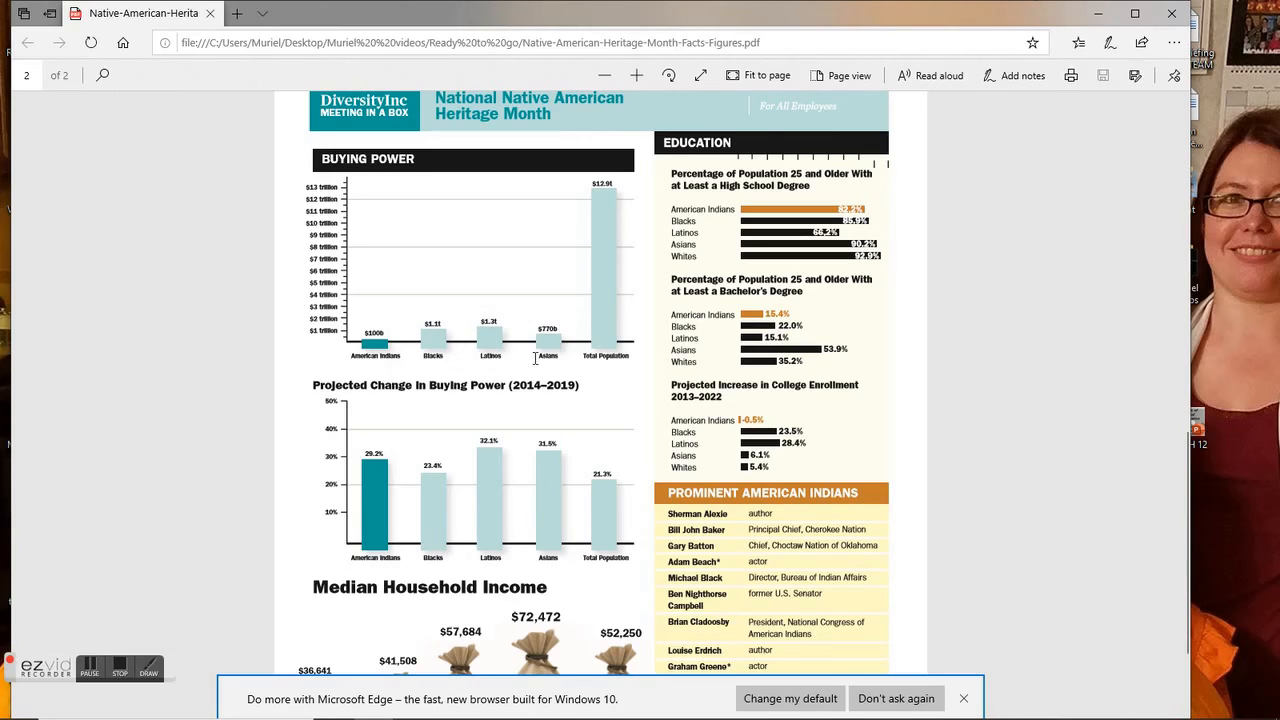
{"action": "mouse_move", "coordinate": [504, 356]}
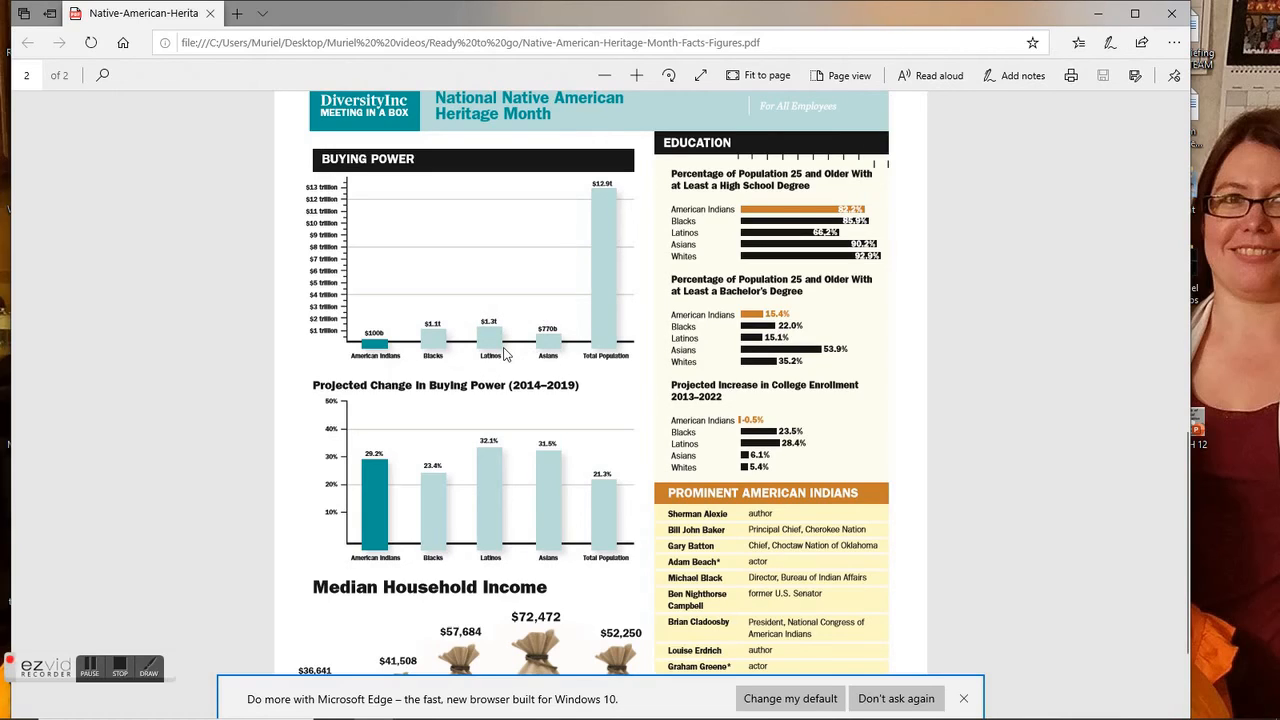
{"action": "mouse_move", "coordinate": [560, 344]}
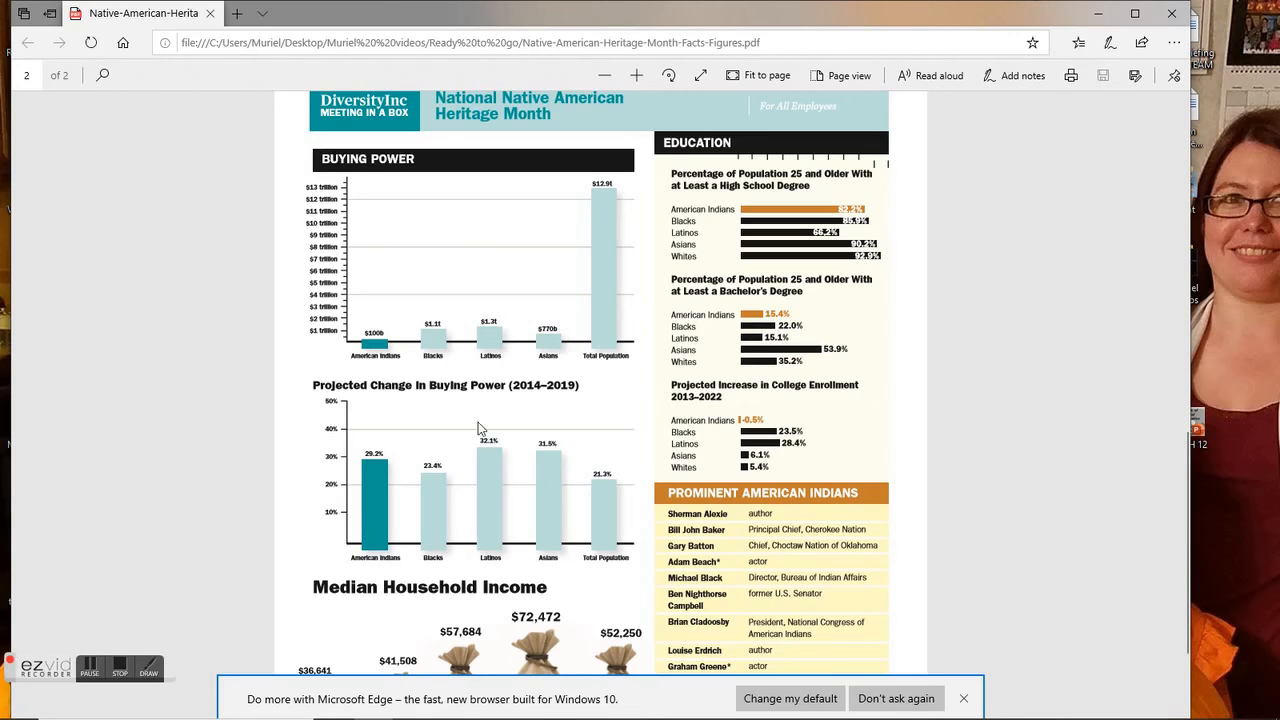
{"action": "mouse_move", "coordinate": [462, 346]}
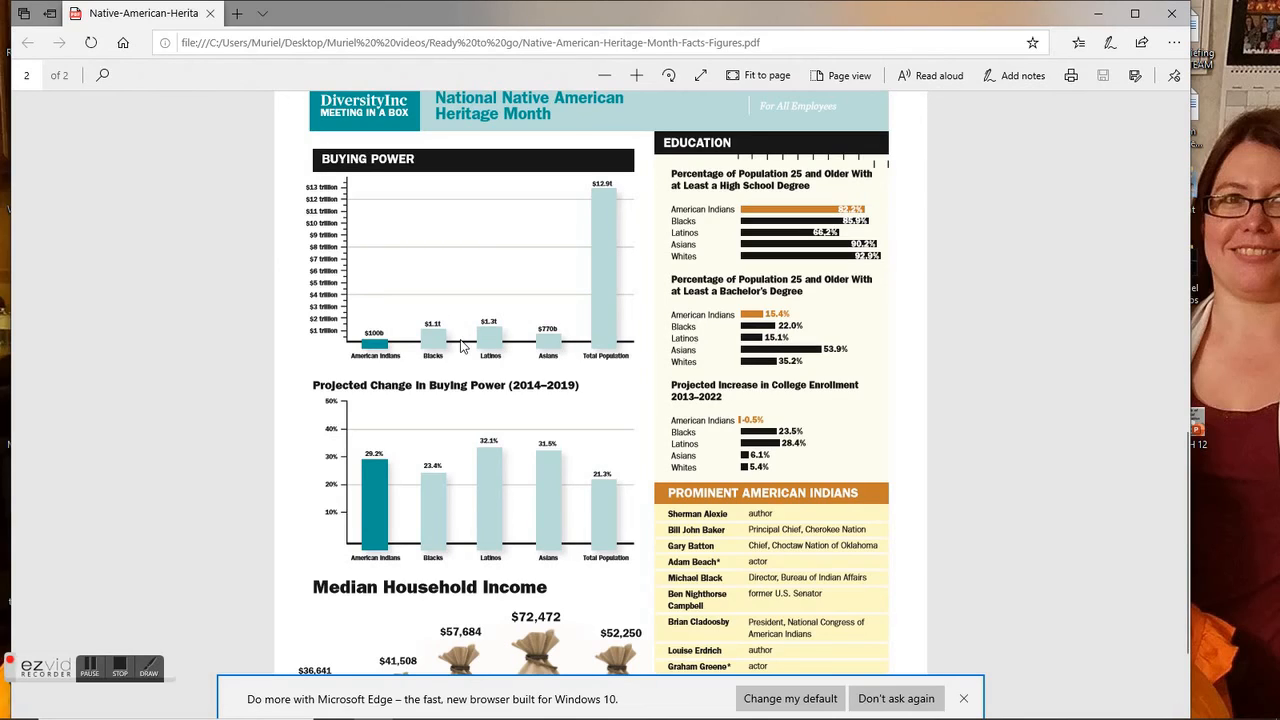
{"action": "mouse_move", "coordinate": [584, 428]}
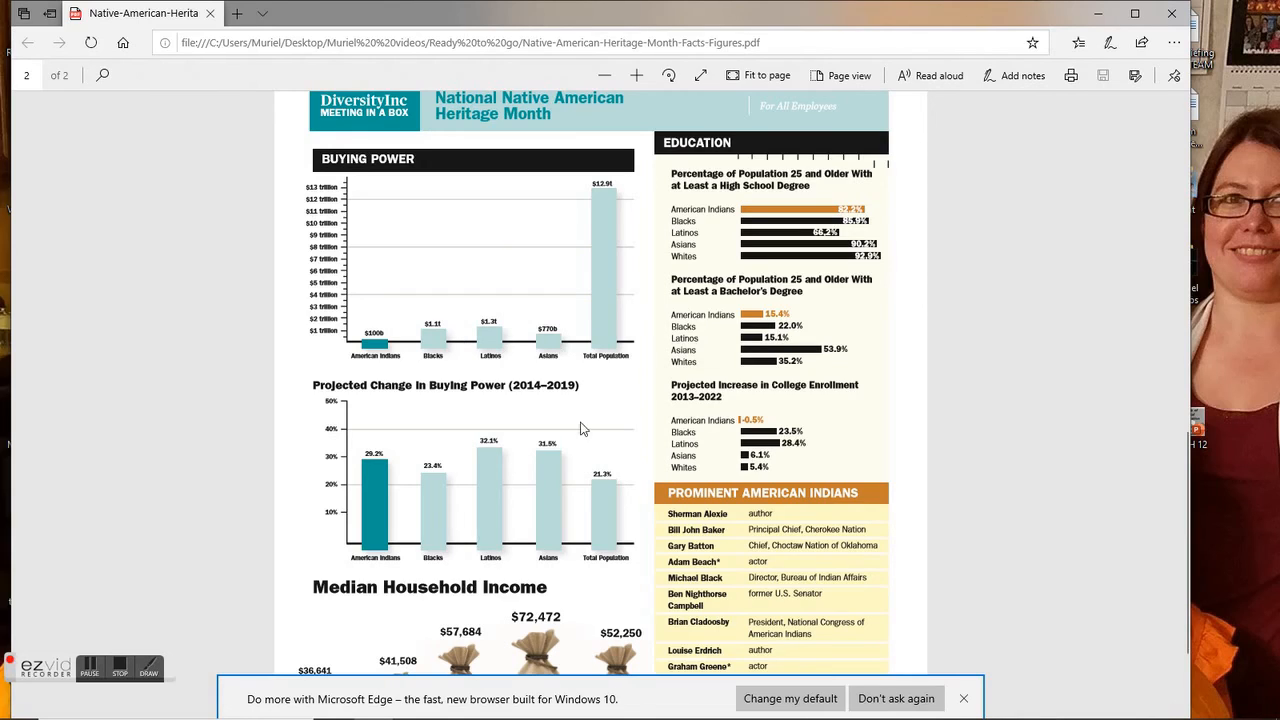
{"action": "mouse_move", "coordinate": [504, 418]}
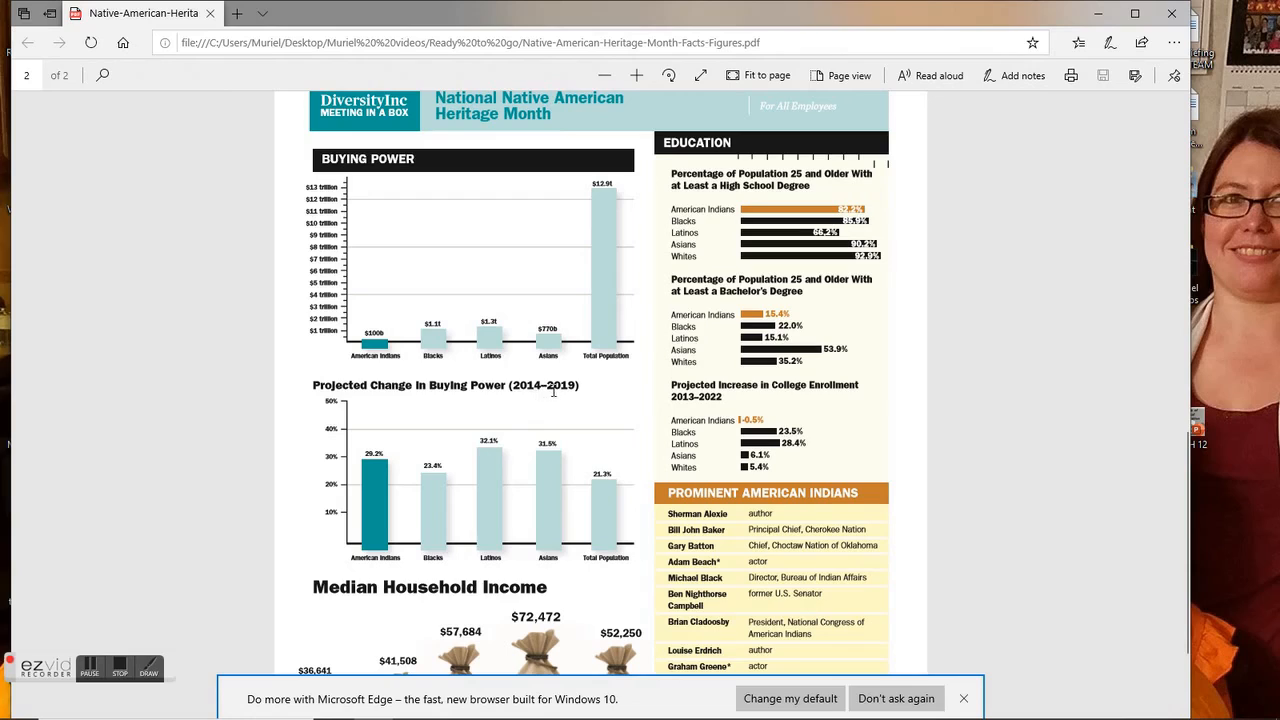
{"action": "mouse_move", "coordinate": [956, 512]}
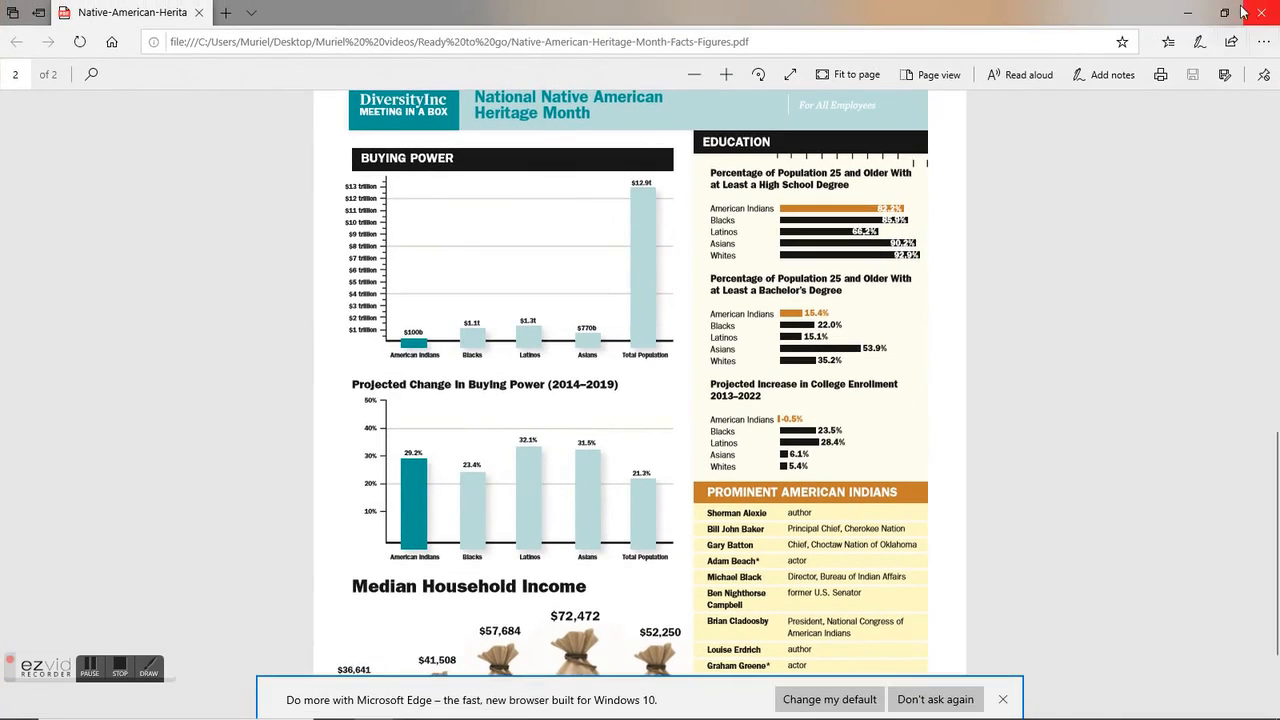
- Scroll back up to the top of page 1 showing the population map
{"action": "left_click", "coordinate": [1224, 12]}
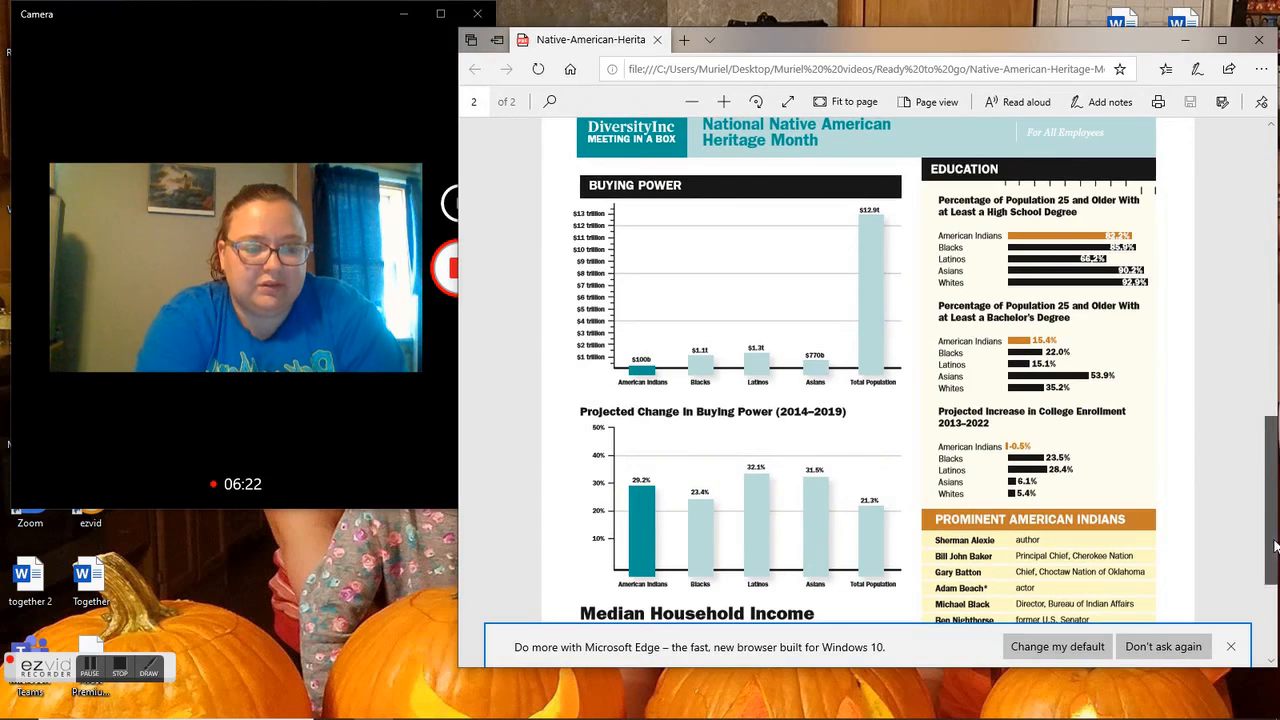
{"action": "scroll", "scroll_direction": "up", "scroll_amount": 3}
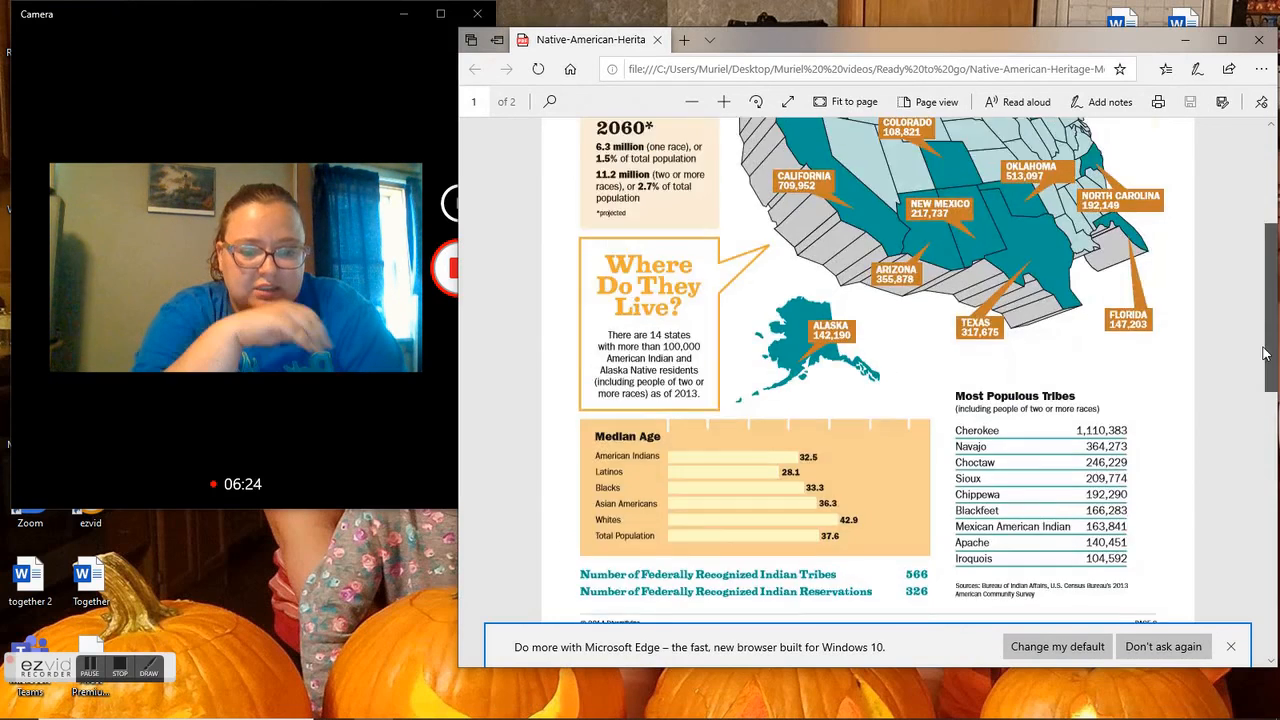
{"action": "scroll", "scroll_direction": "up", "scroll_amount": 3}
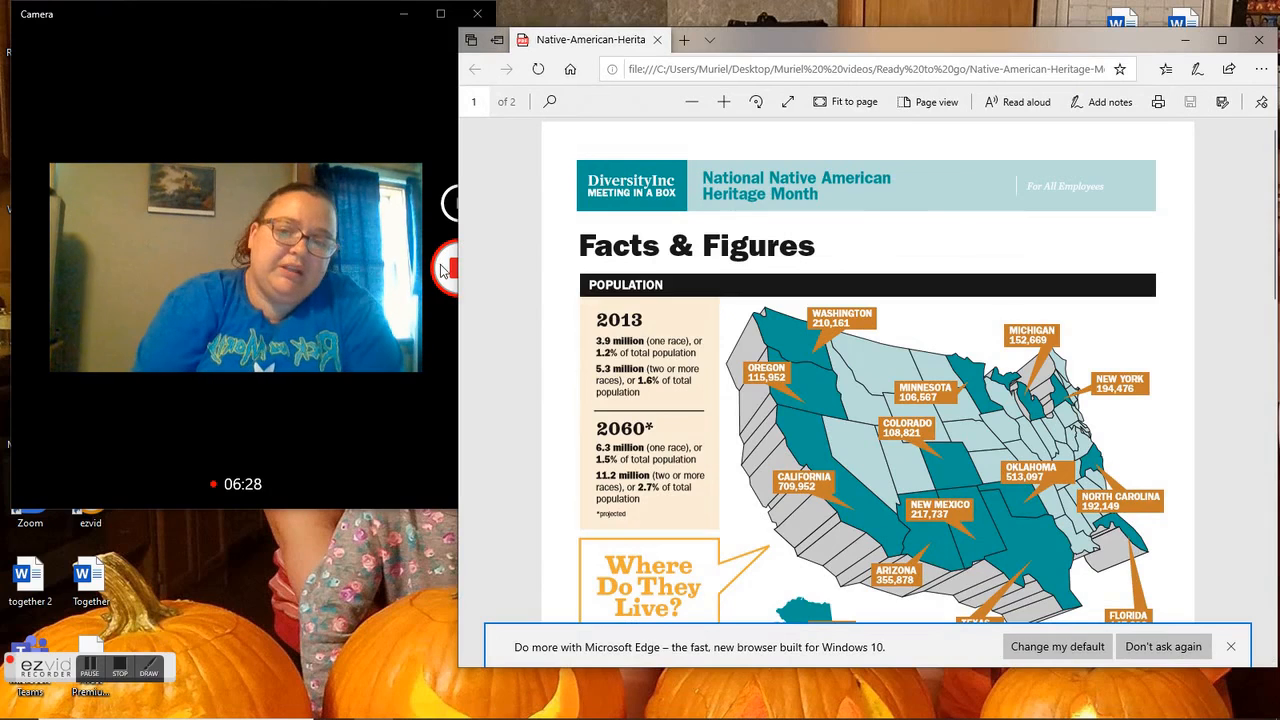
{"action": "mouse_move", "coordinate": [444, 270]}
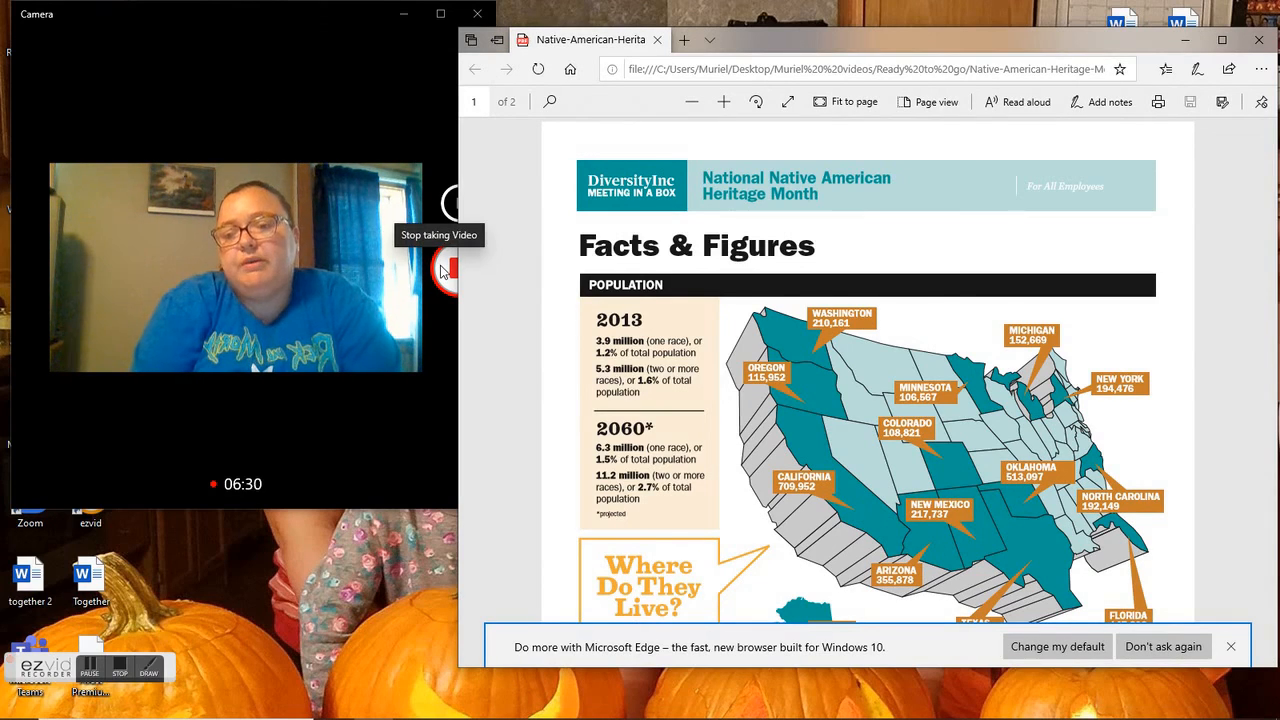